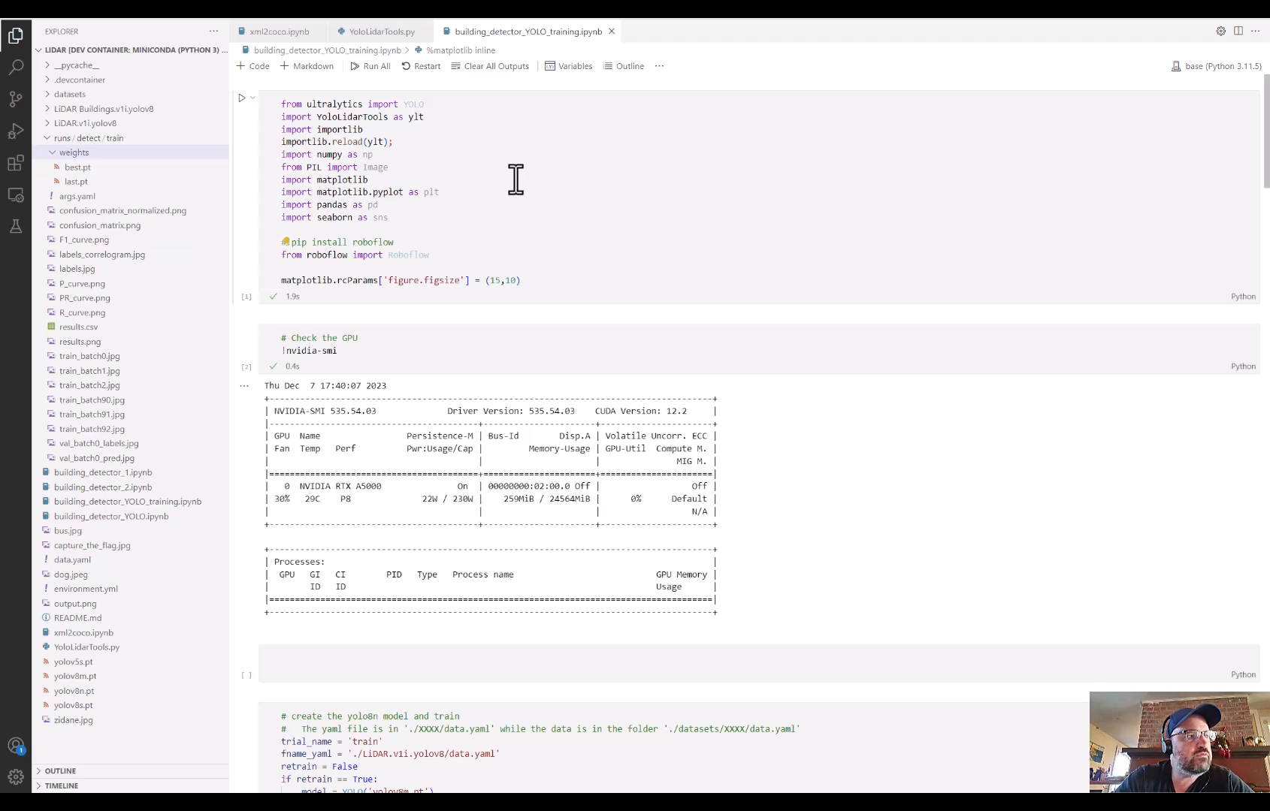
mouse_move(525, 207)
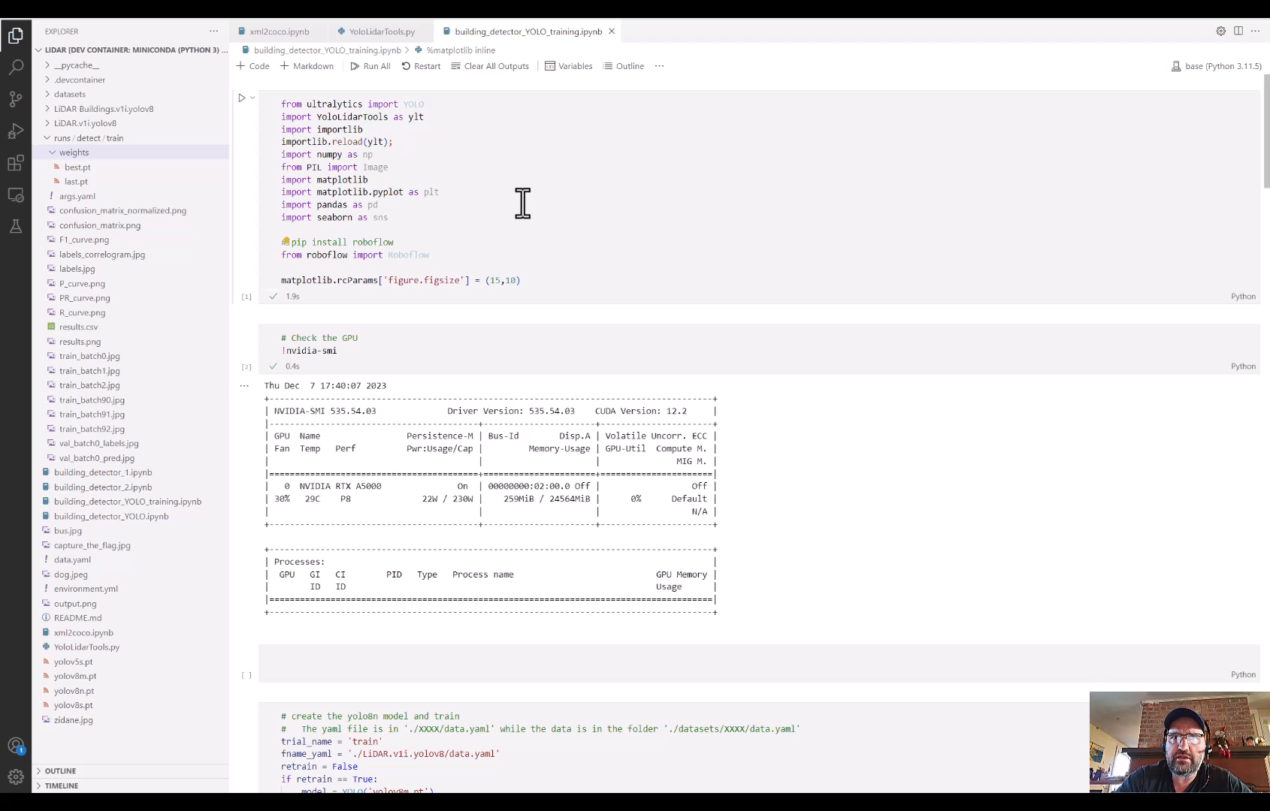
mouse_move(556, 241)
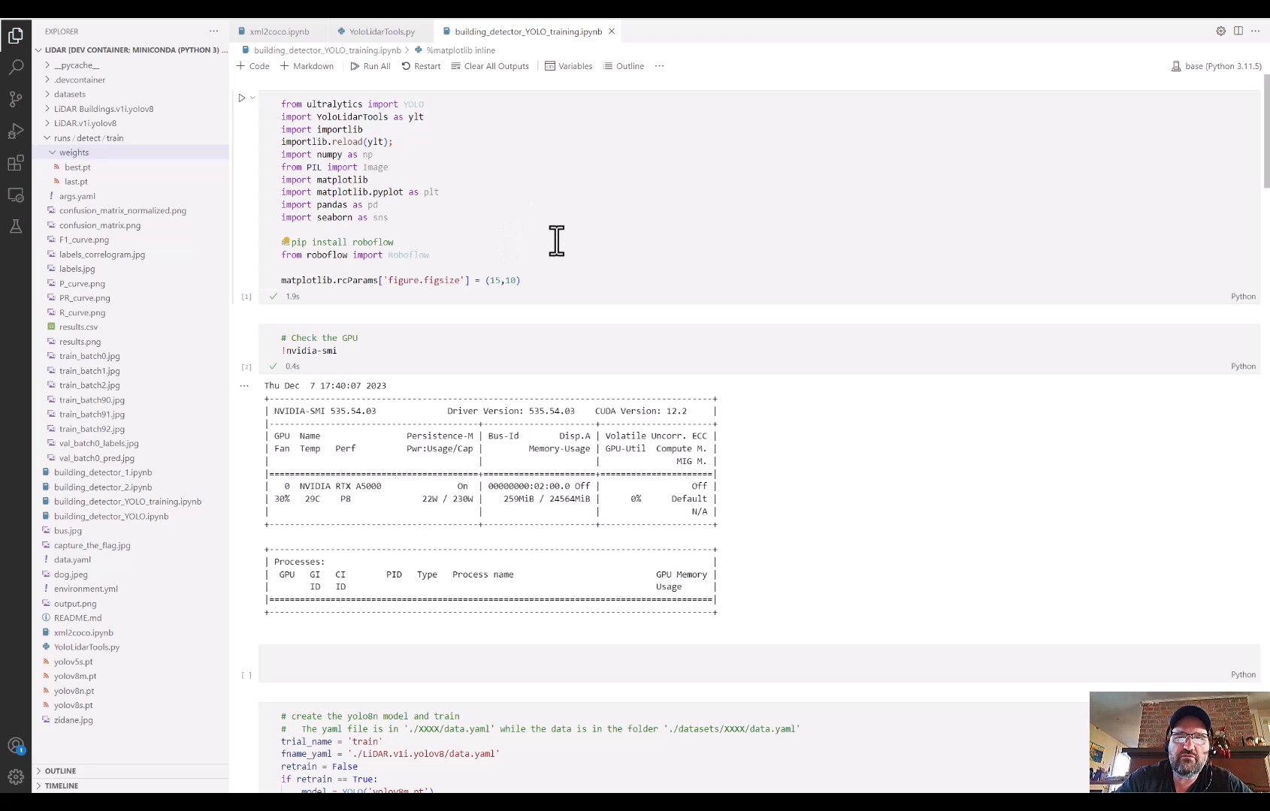
mouse_move(467, 198)
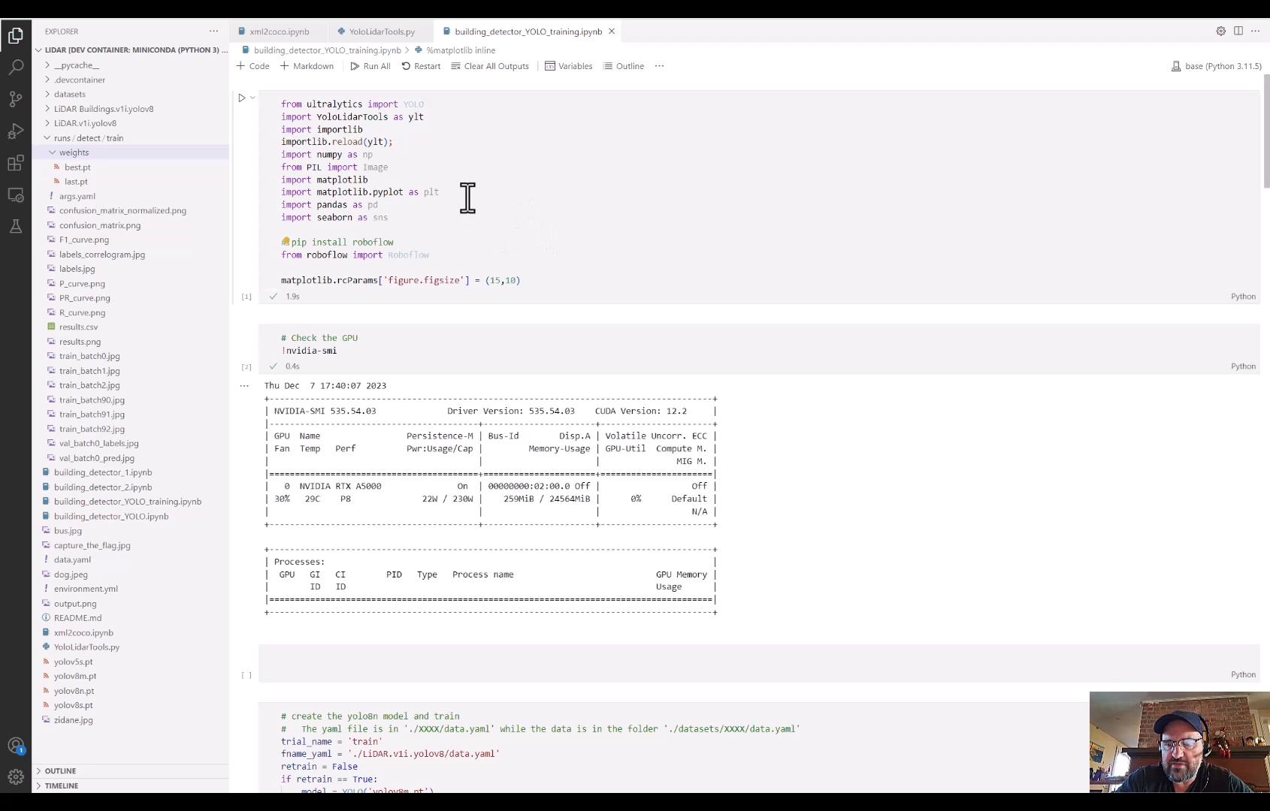
mouse_move(473, 199)
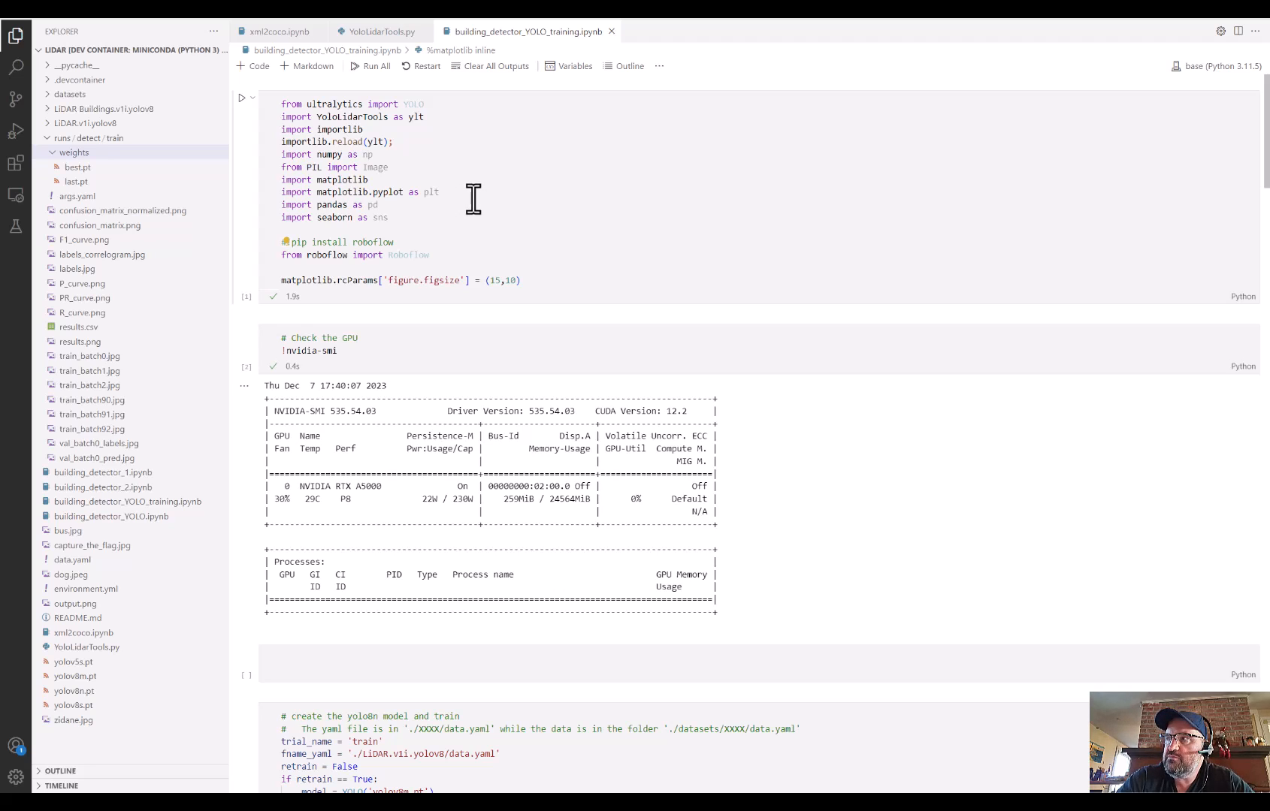
mouse_move(467, 198)
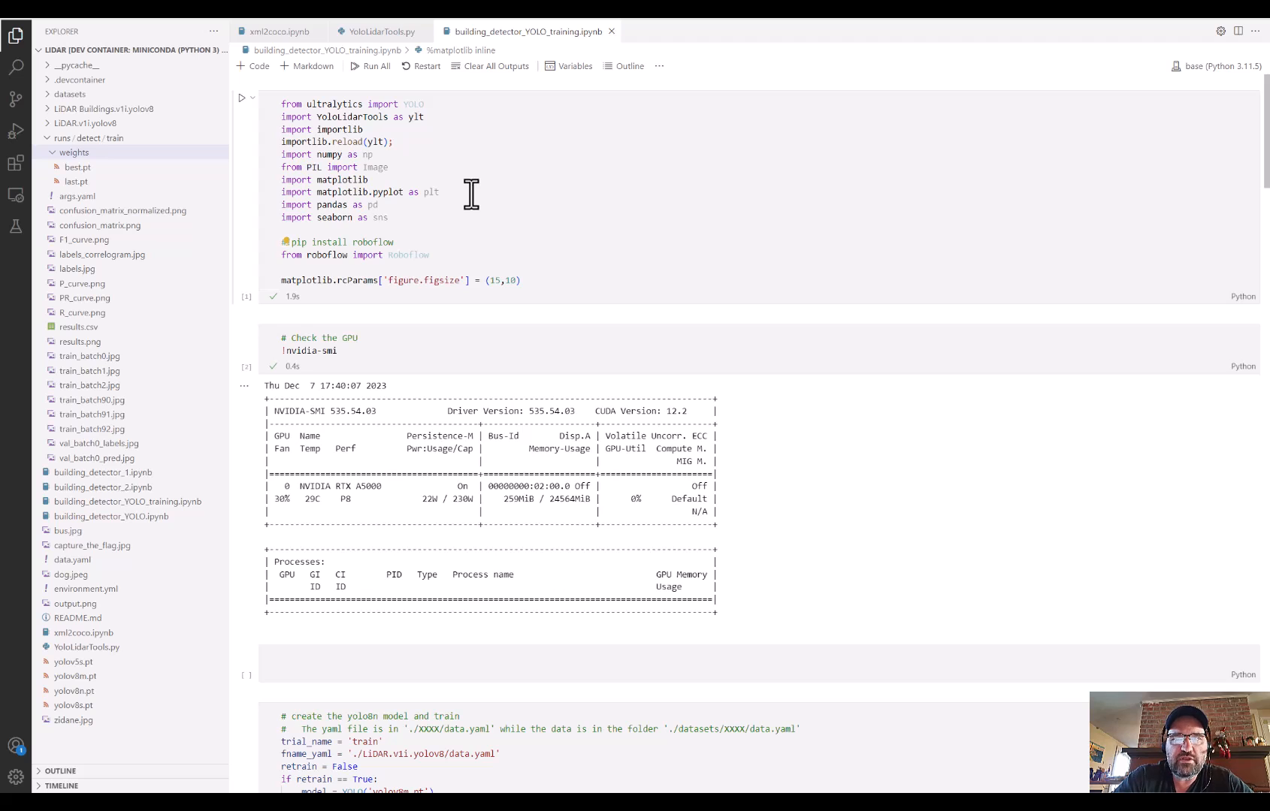
mouse_move(471, 209)
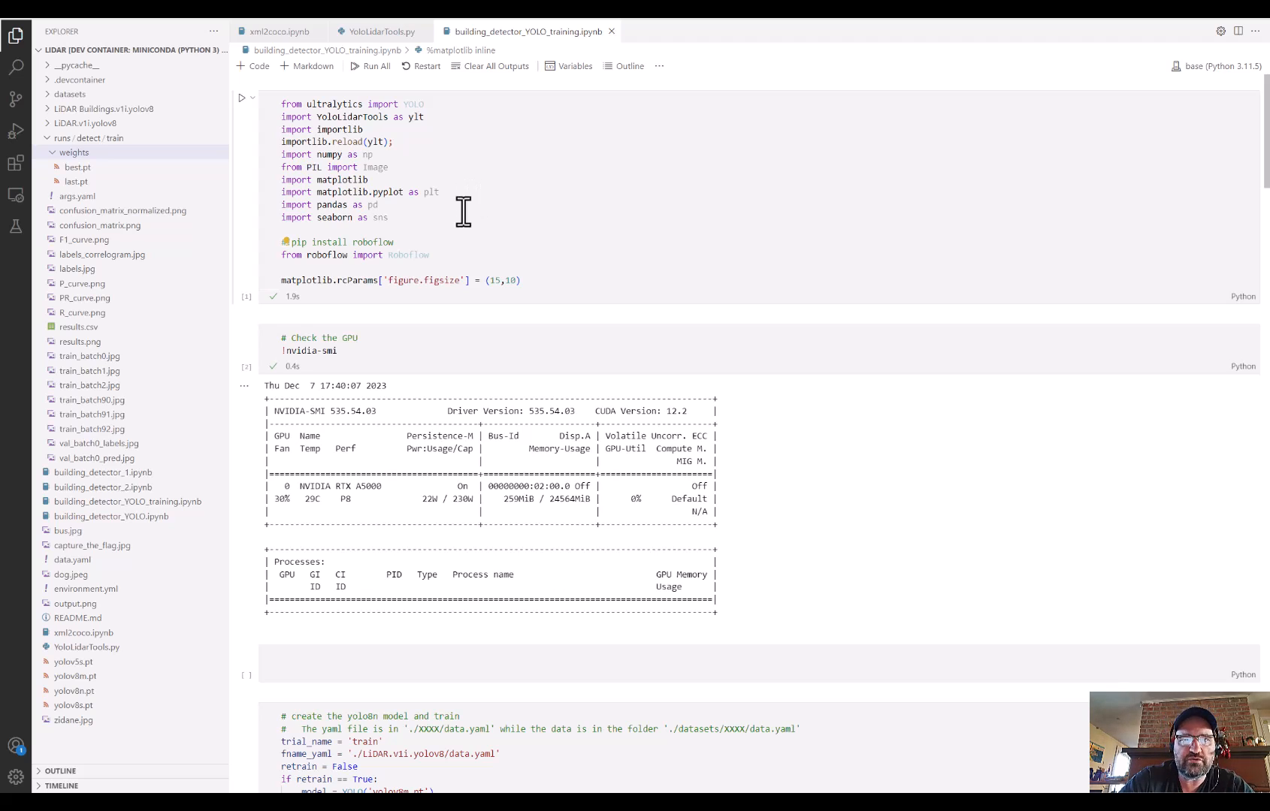
mouse_move(488, 225)
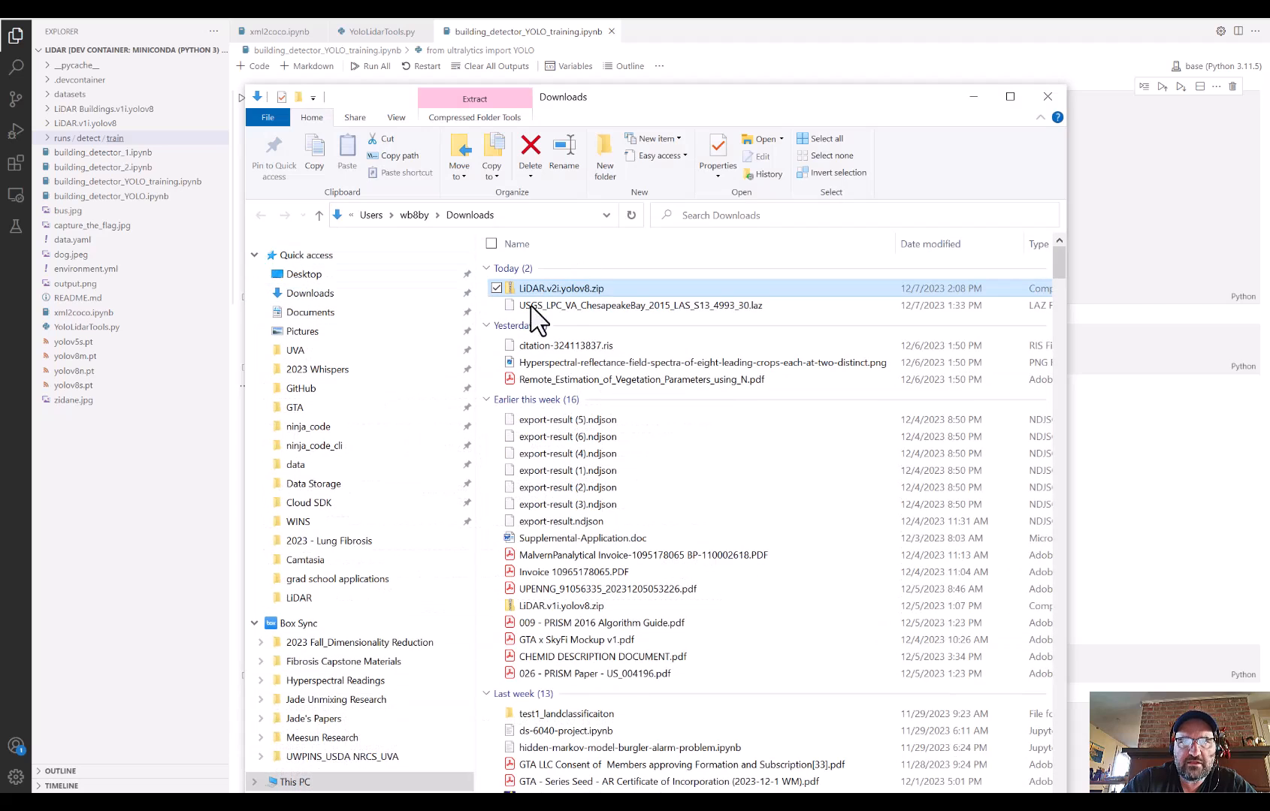
- Extract the LiDAR.v2i.yolov8 archive in Downloads and open its README.dataset.txt
right_click(560, 289)
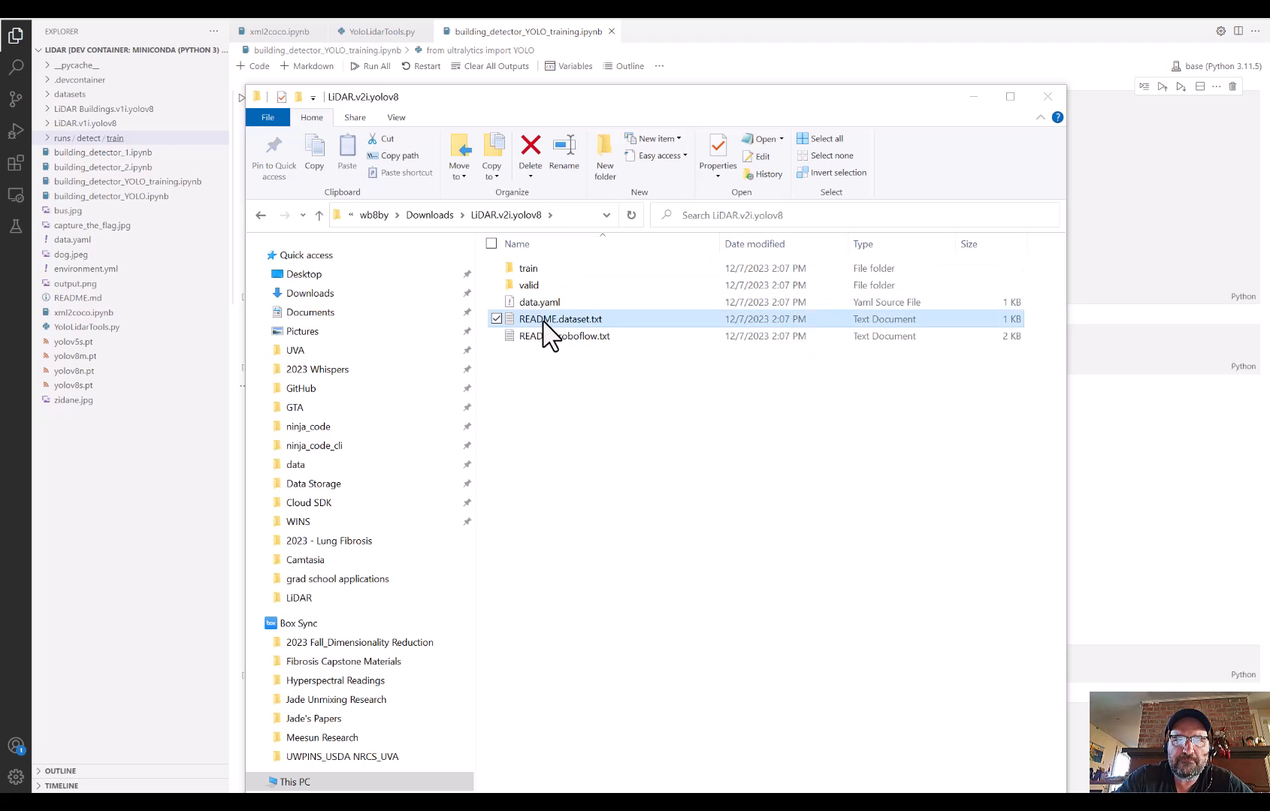
double_click(560, 319)
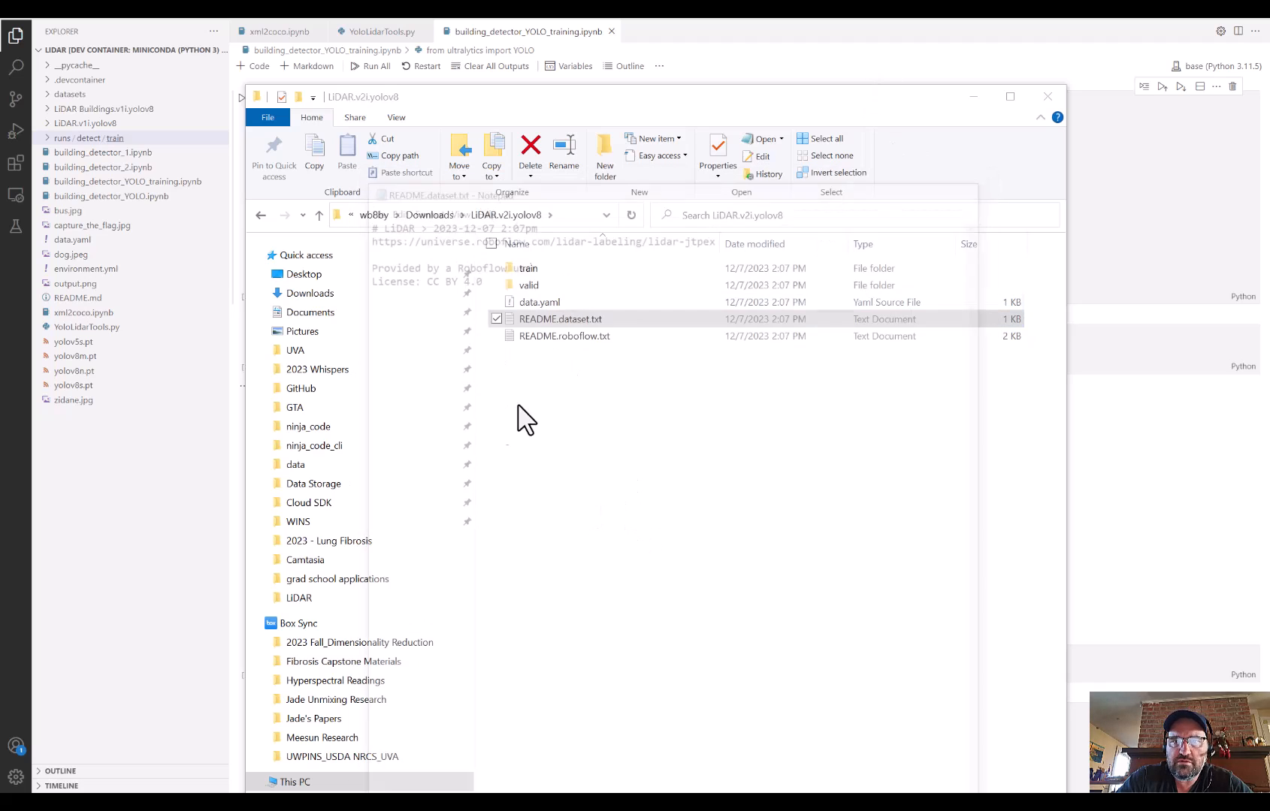
double_click(564, 335)
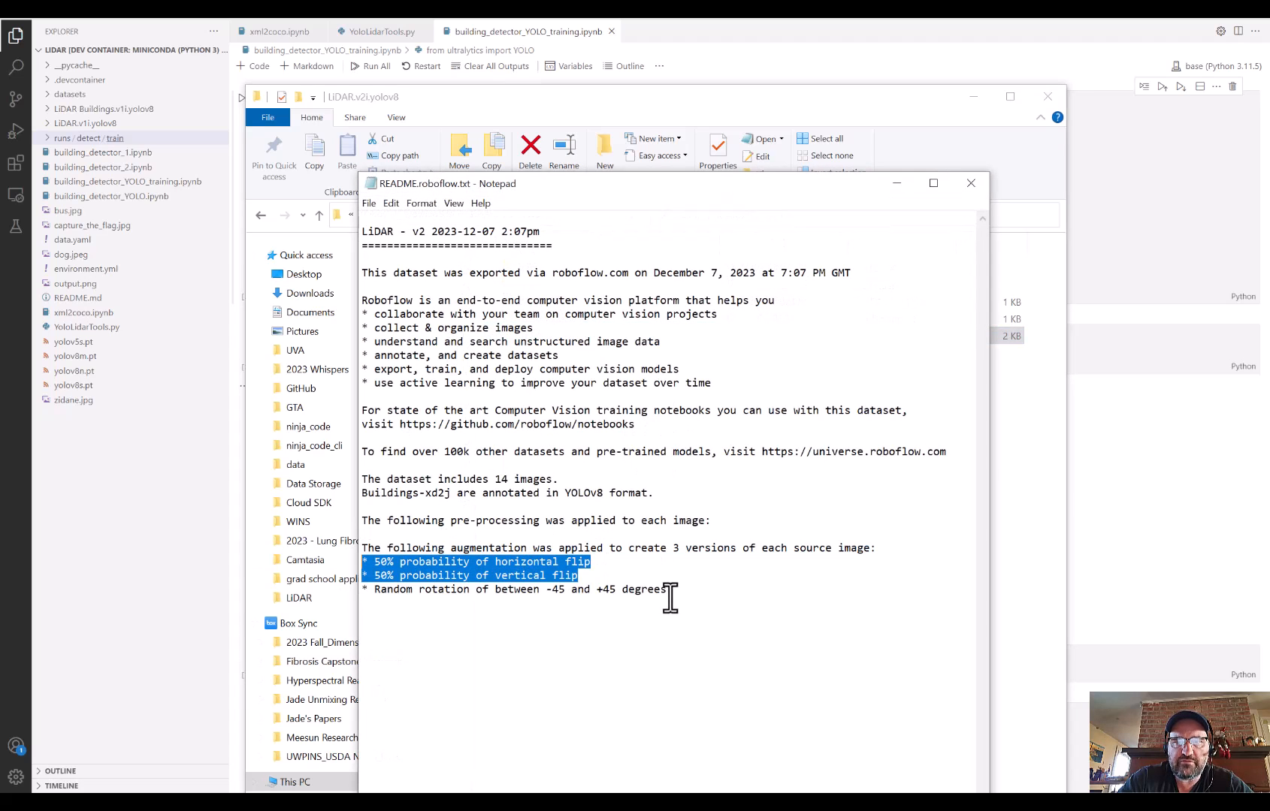
click(643, 478)
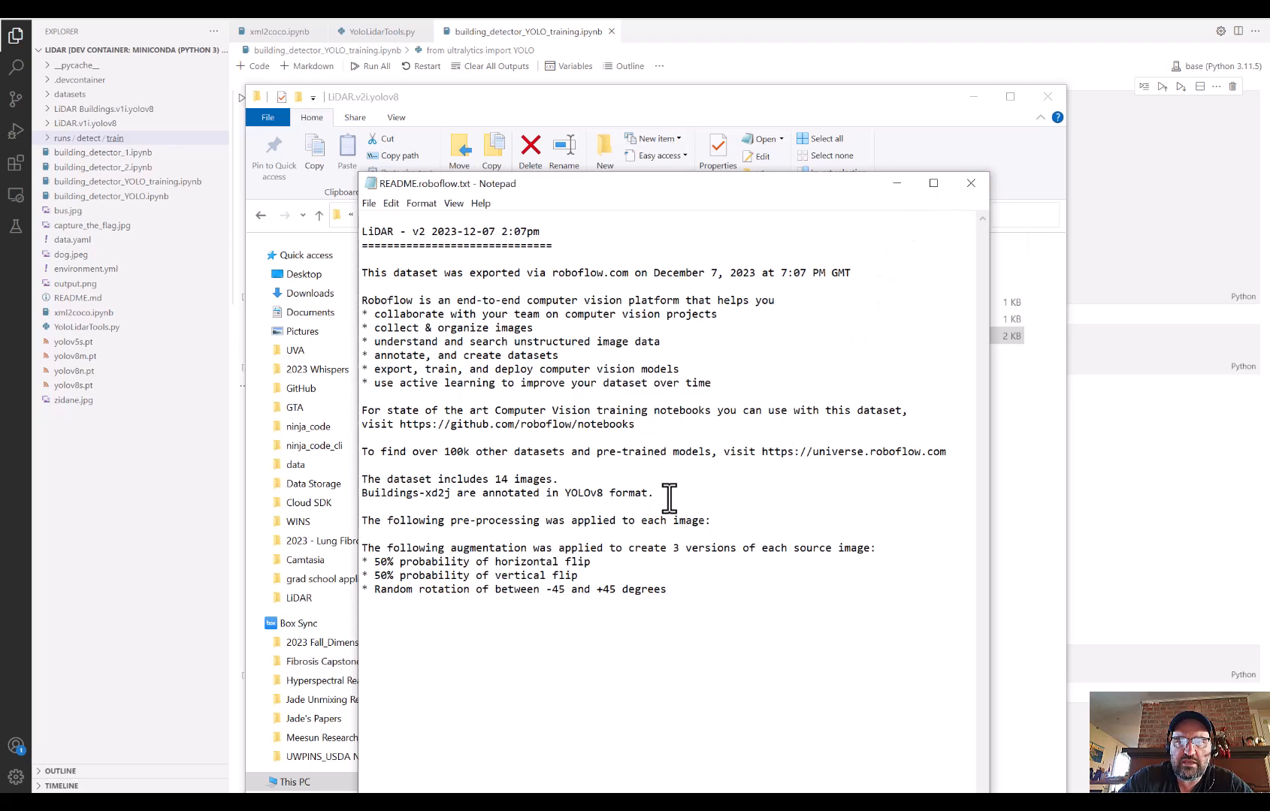
click(971, 183)
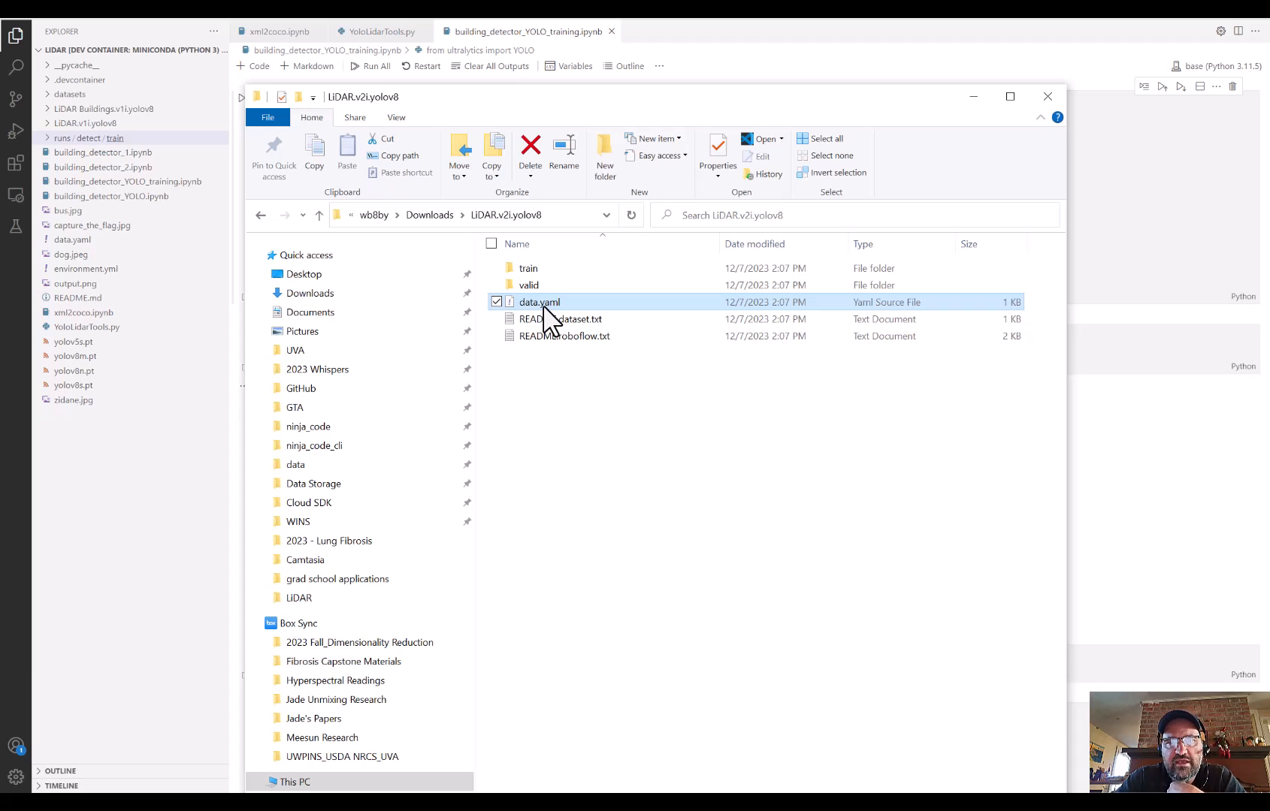
mouse_move(548, 307)
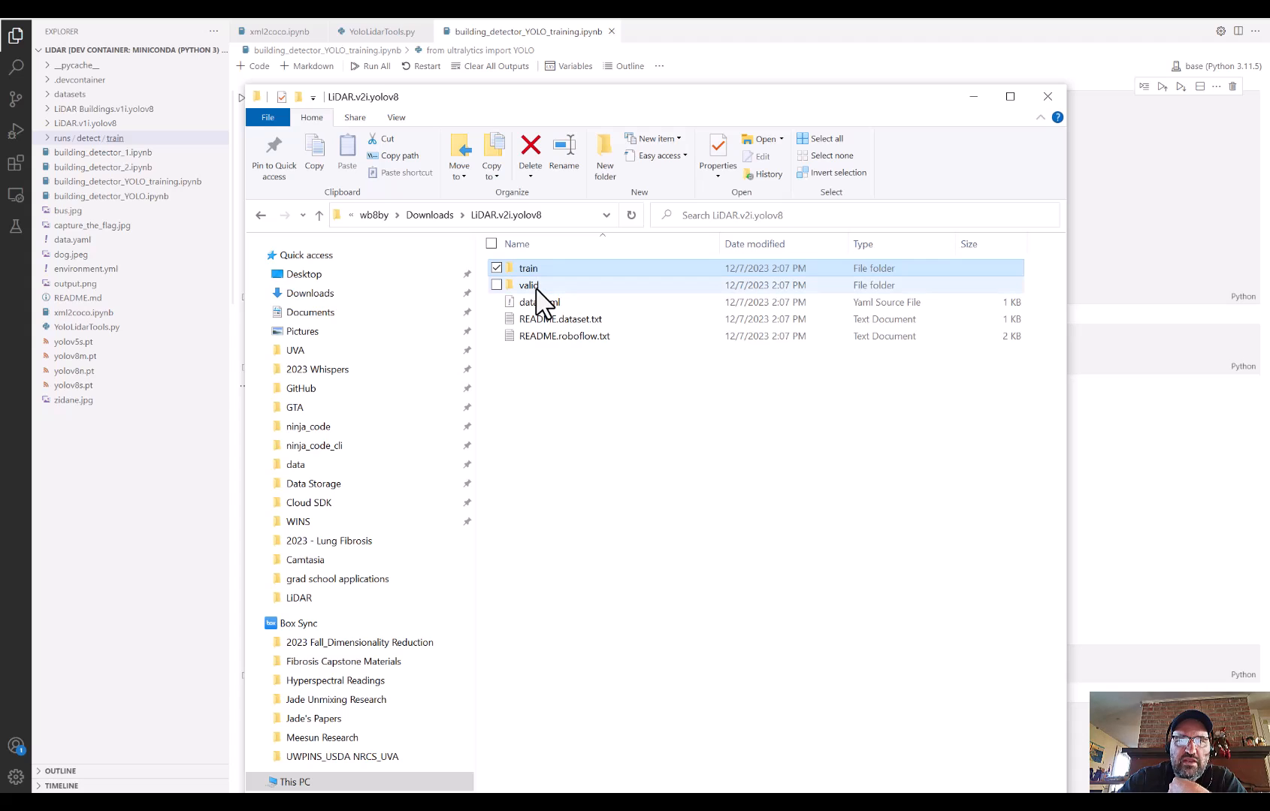
- Browse the dataset's train folder, looking into its images and labels subfolders
double_click(527, 268)
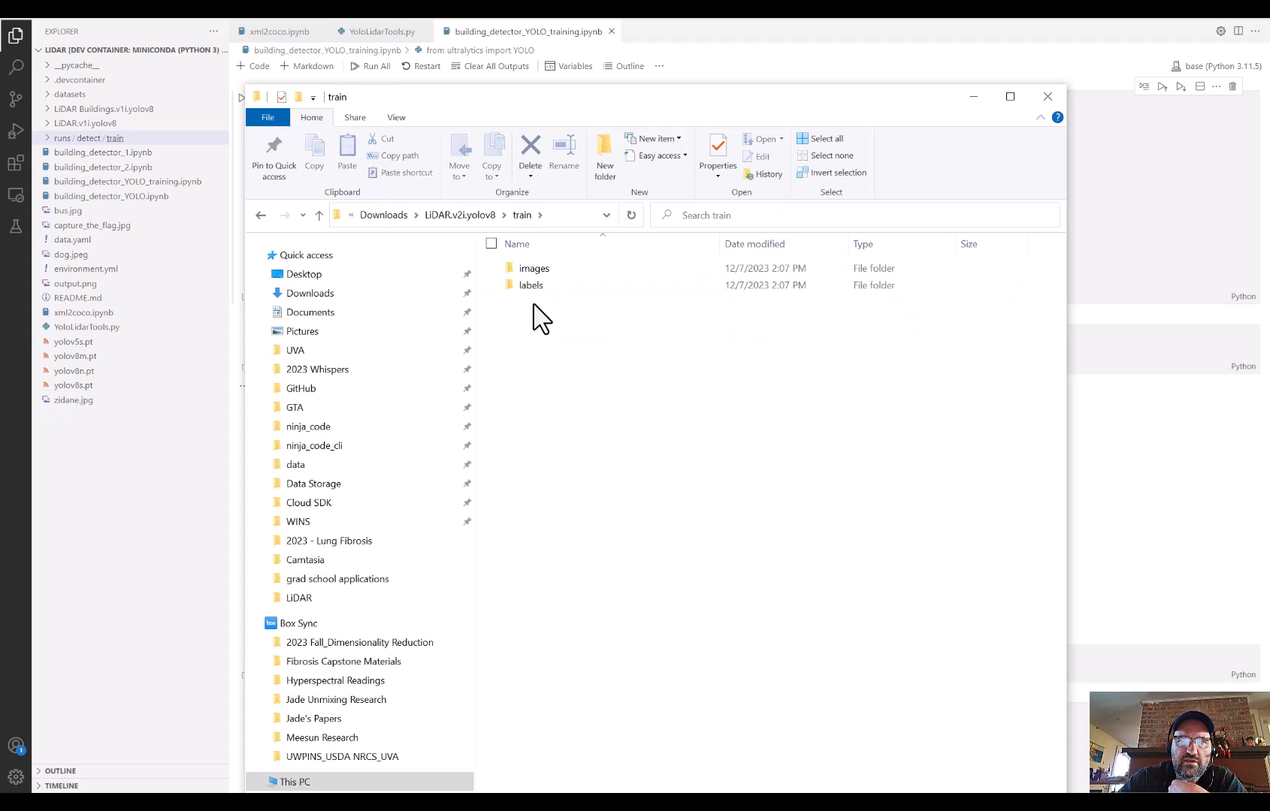
click(534, 267)
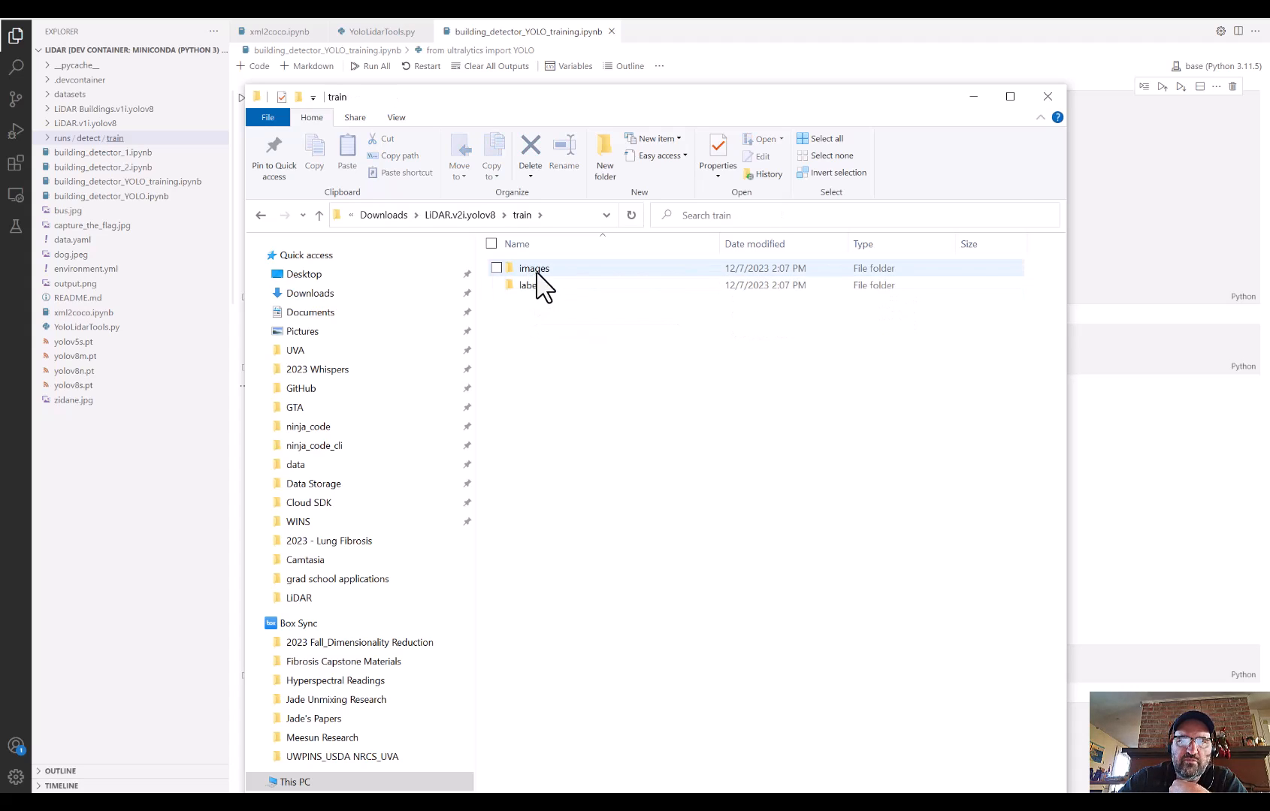
double_click(533, 268)
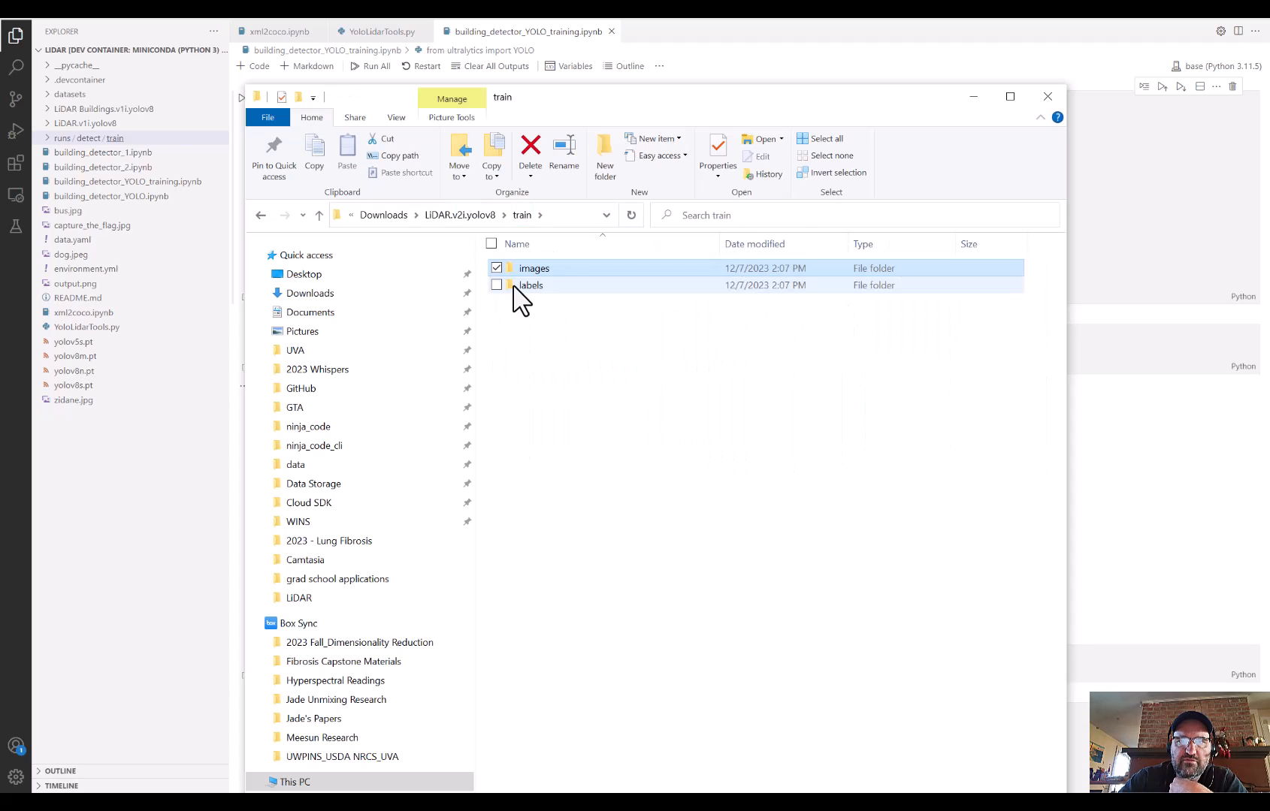
double_click(531, 285)
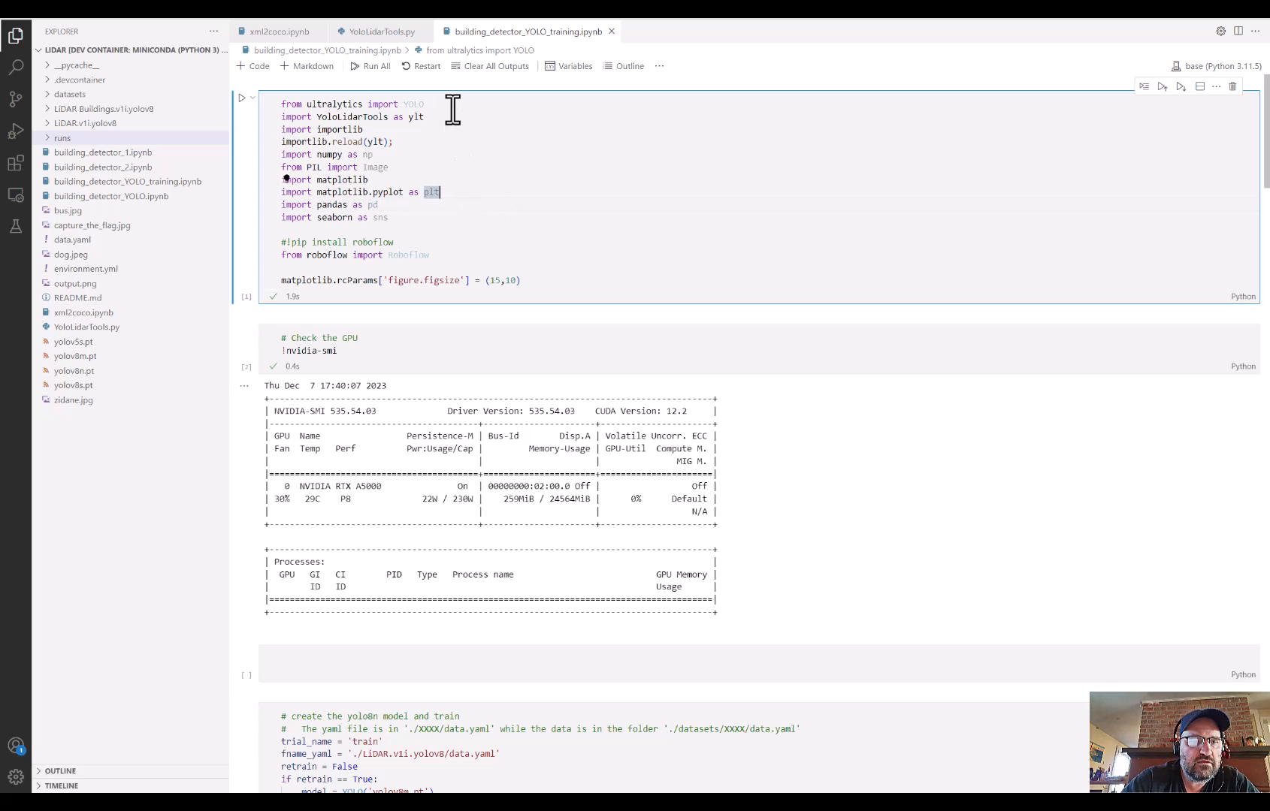
mouse_move(162, 124)
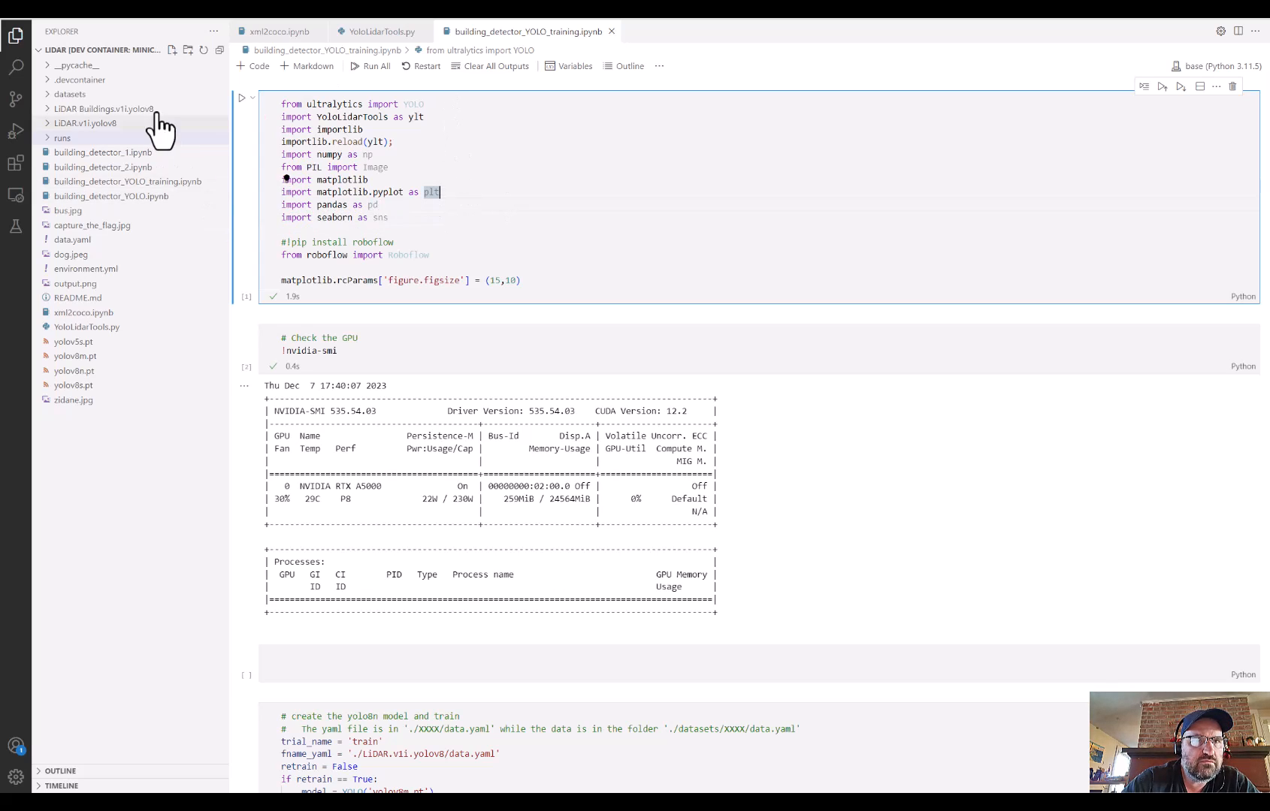
mouse_move(98, 146)
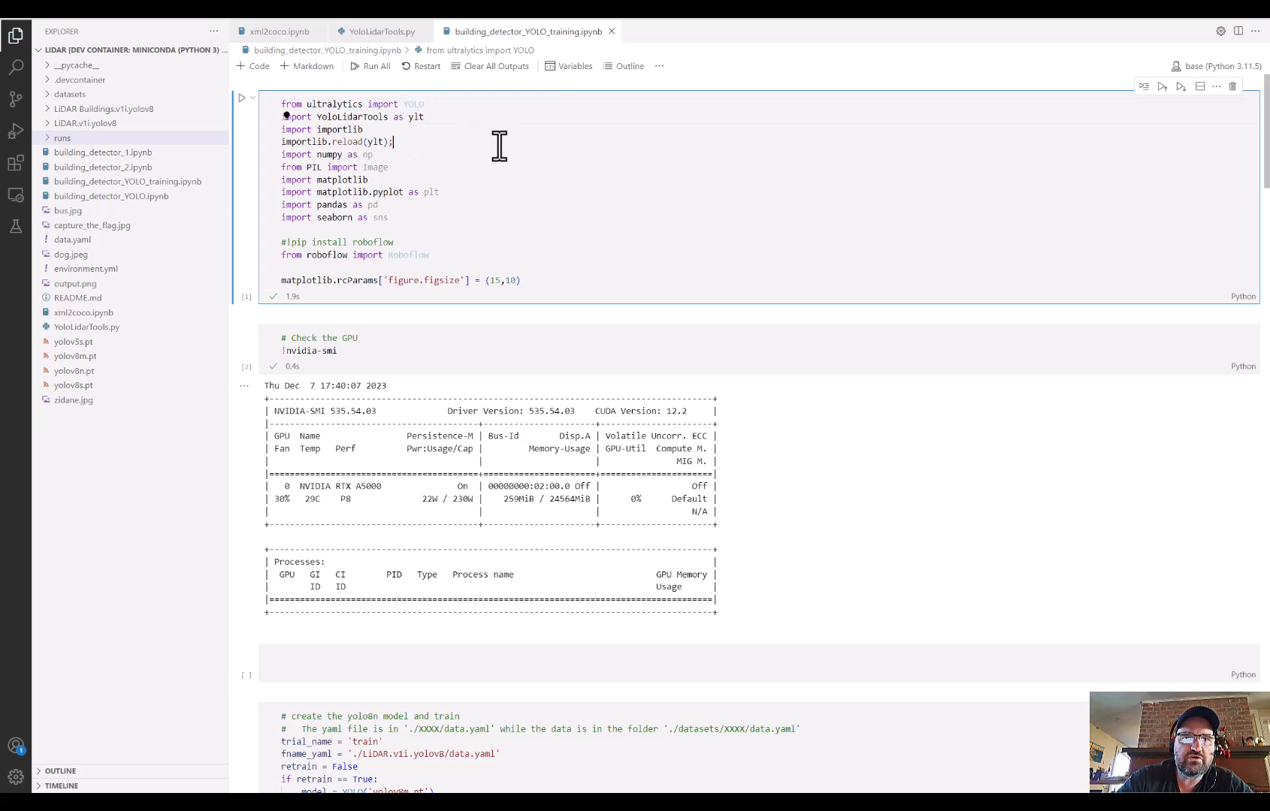
mouse_move(385, 30)
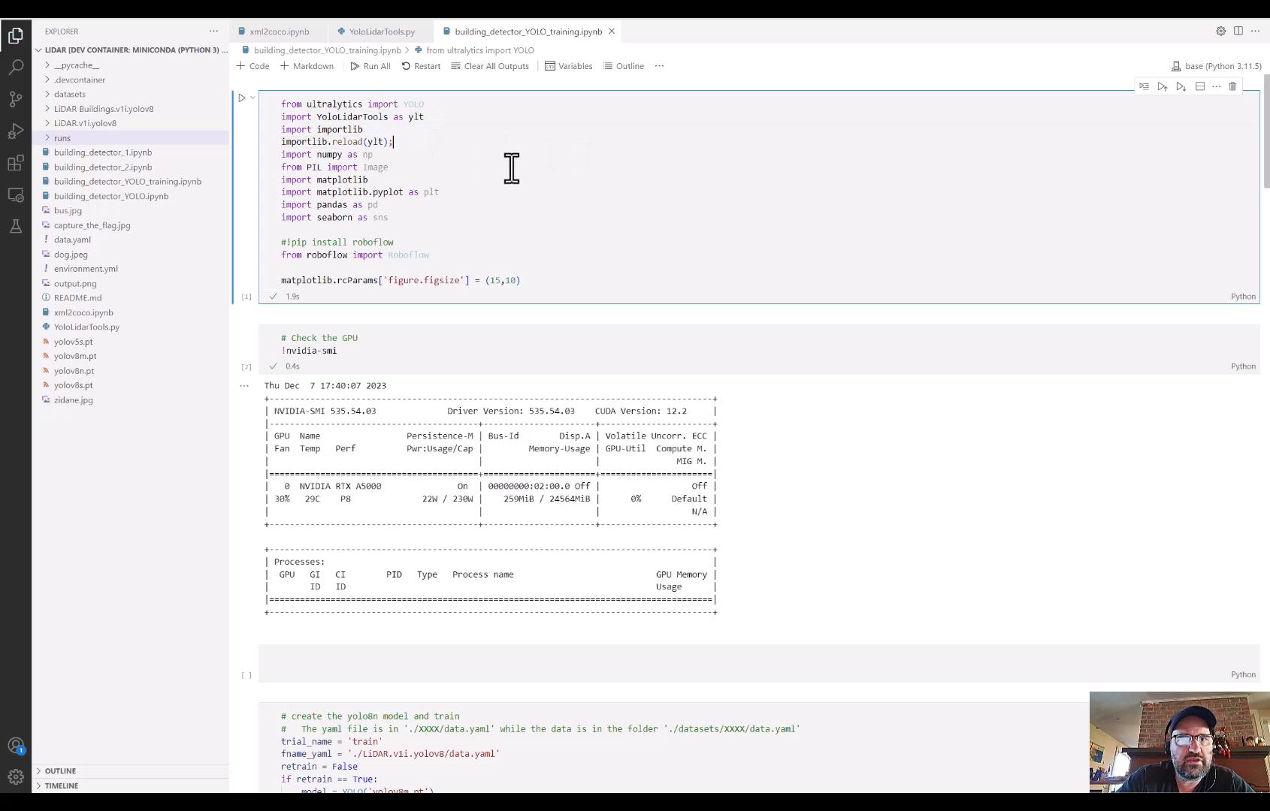
click(378, 30)
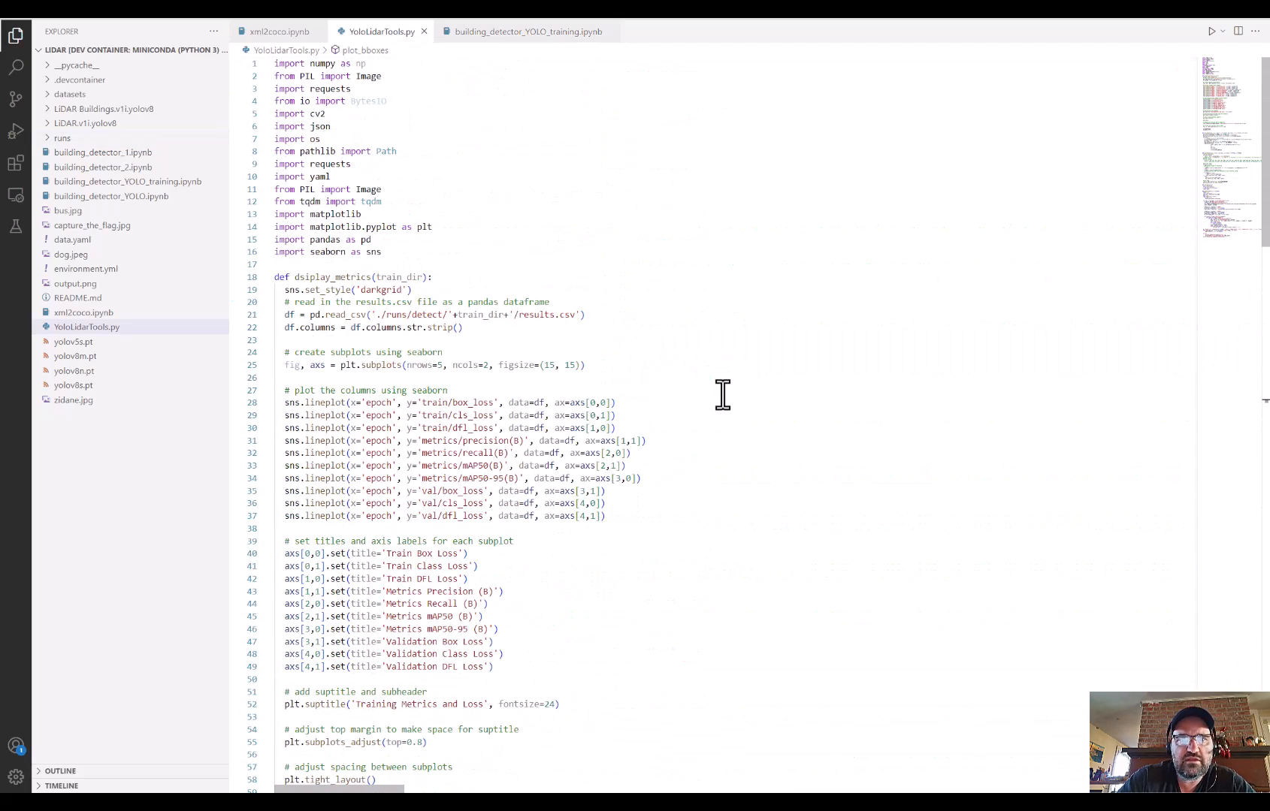
click(527, 30)
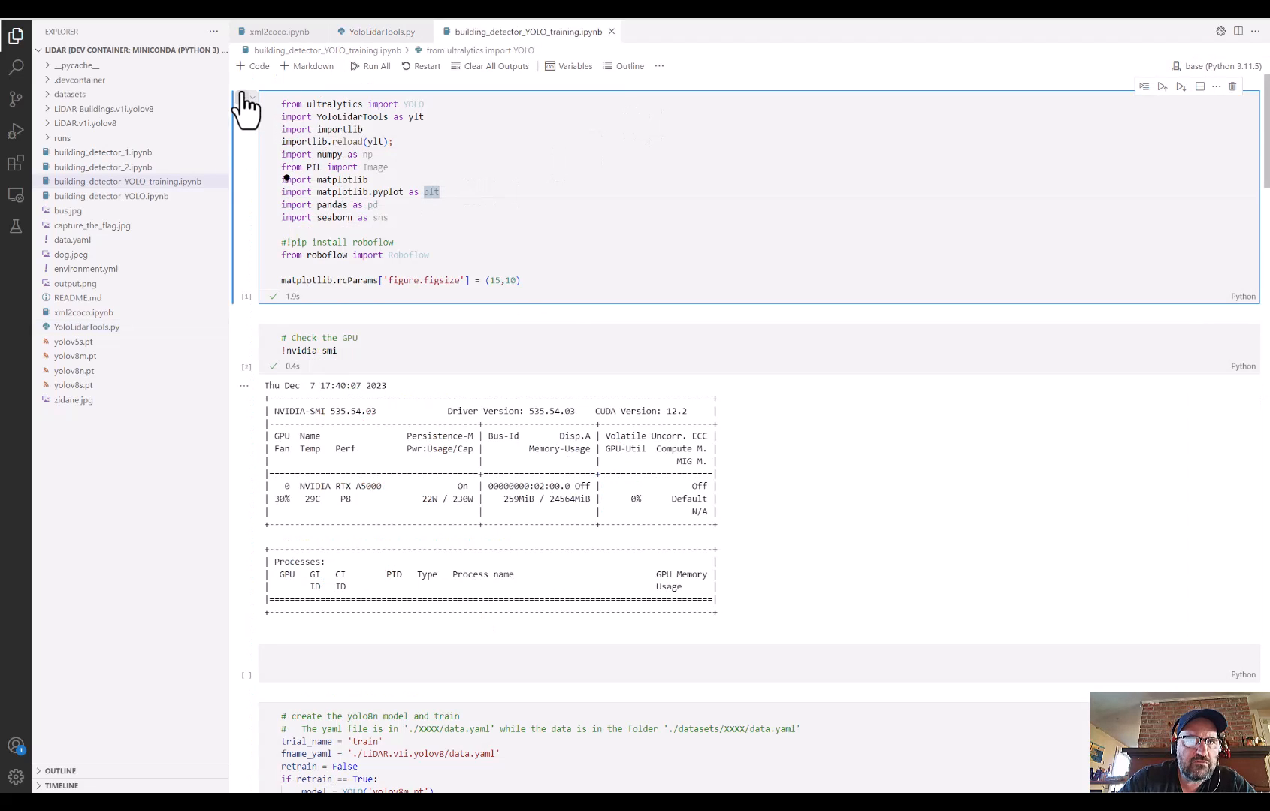
- Rerun the imports, GPU check and model cells, then view the training metrics and loss plots
click(242, 98)
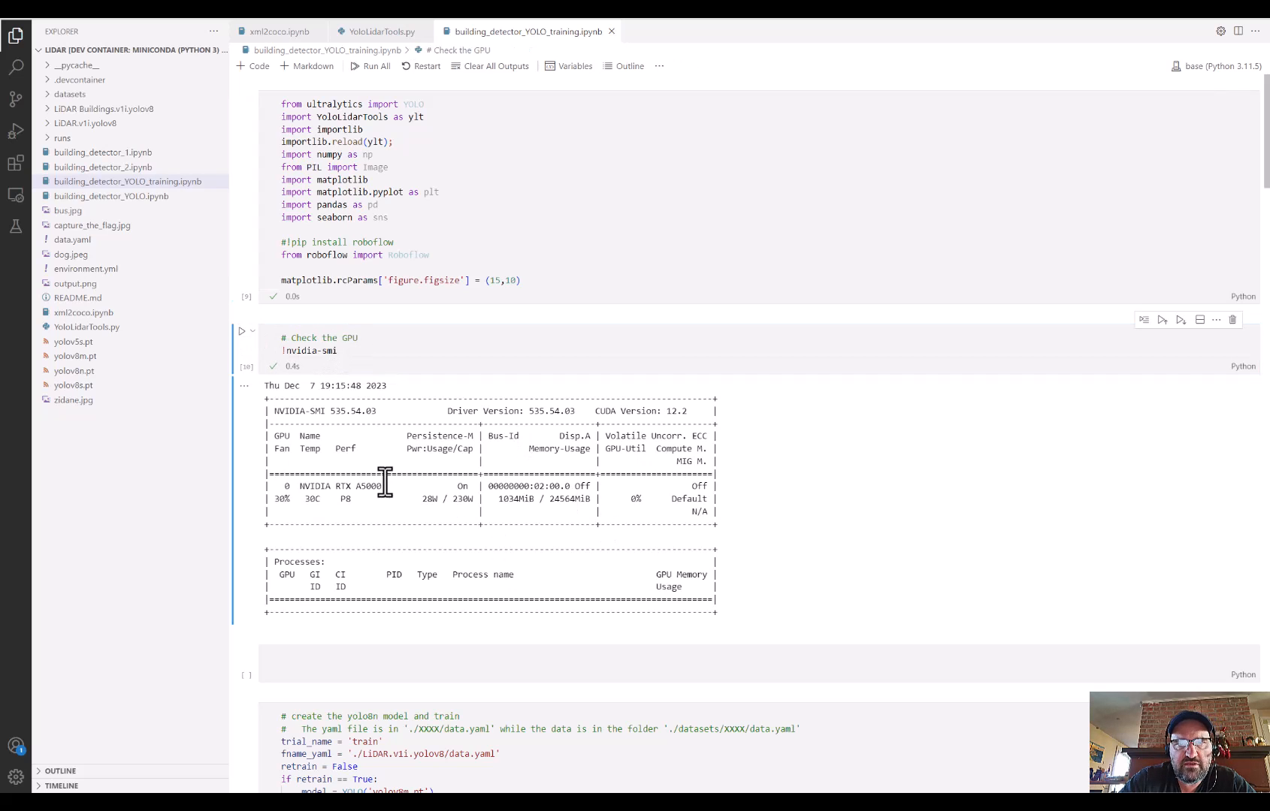
mouse_move(379, 460)
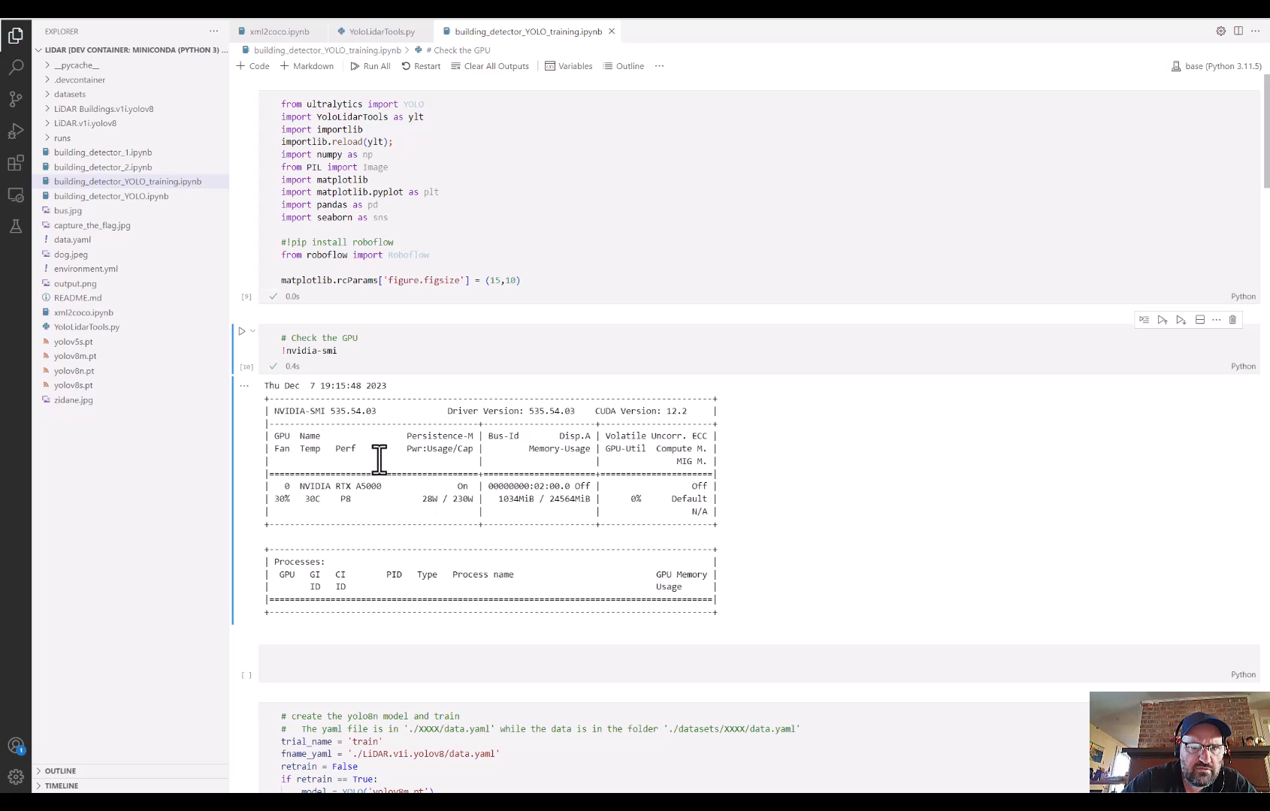
scroll(down, 3)
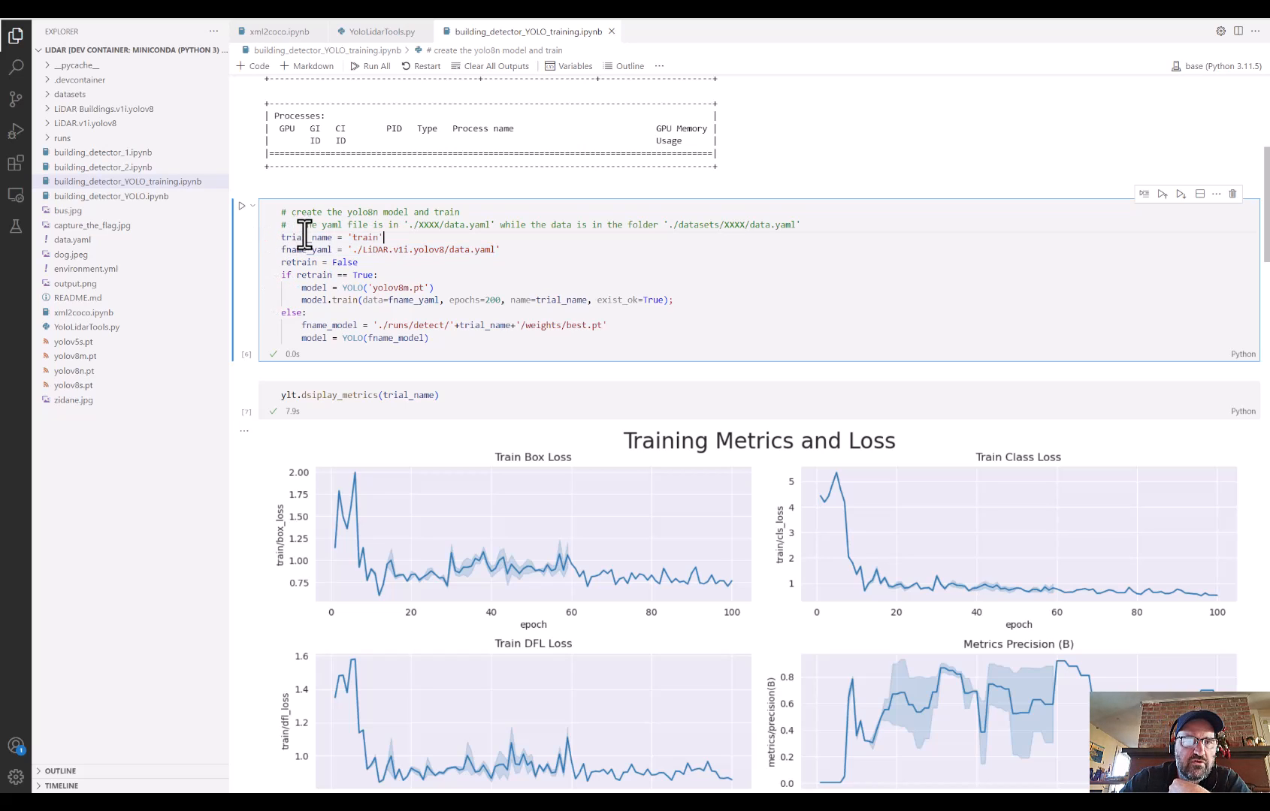
- Highlight trial_name in the training cell and inspect runs/detect/train with its results.csv
double_click(305, 236)
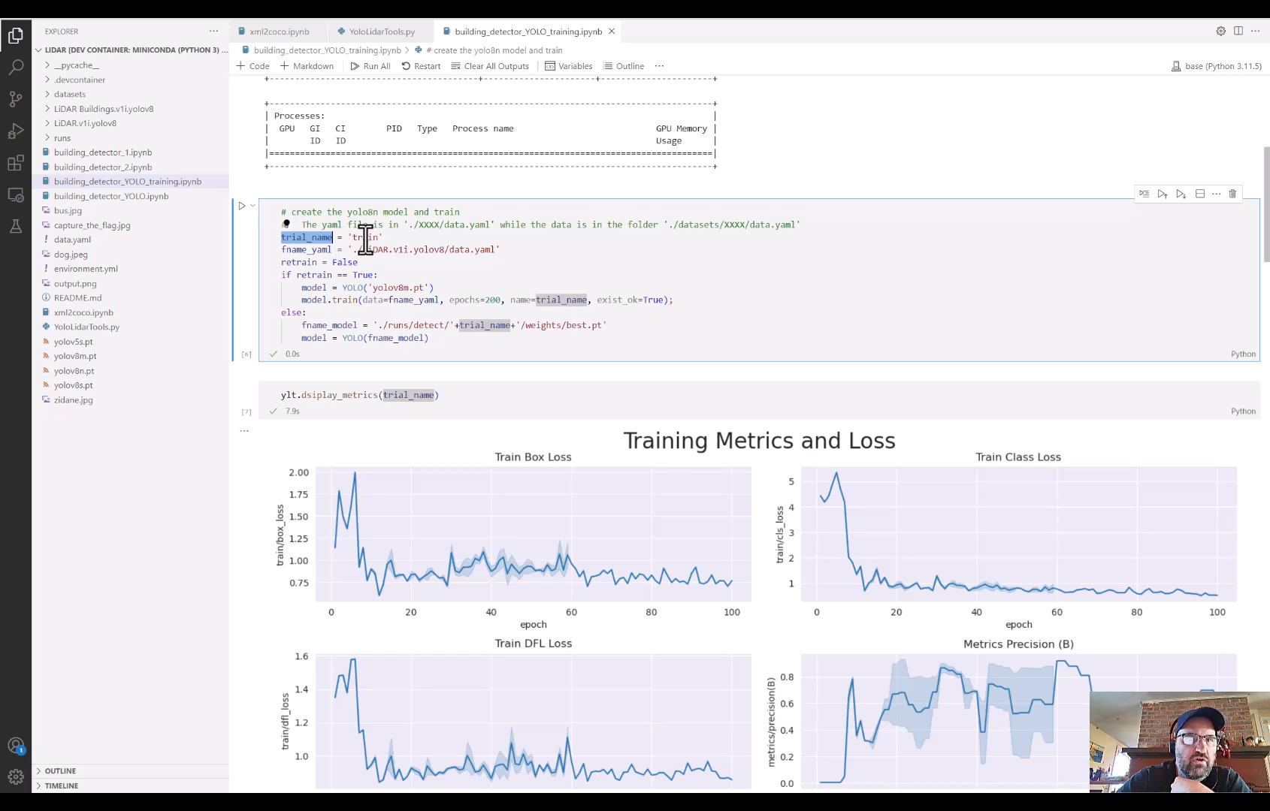
click(62, 139)
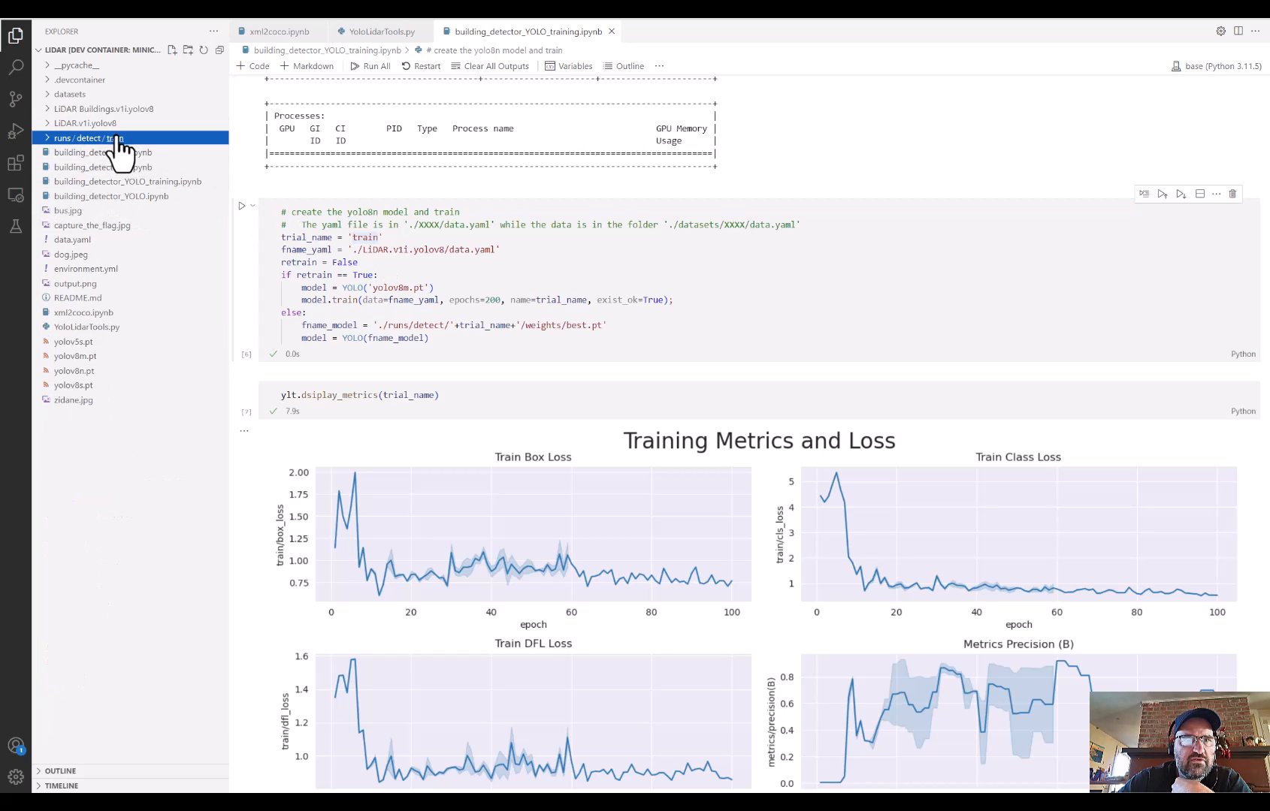
click(91, 138)
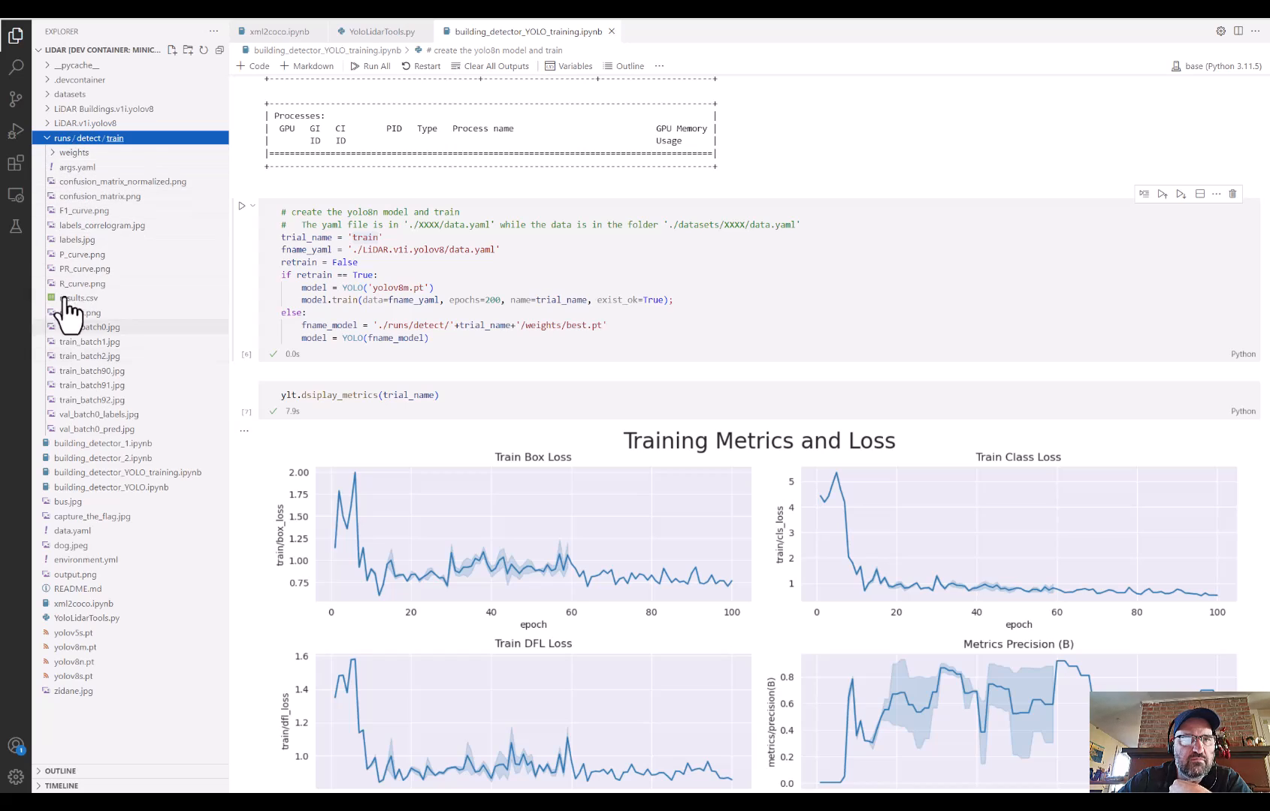
click(74, 152)
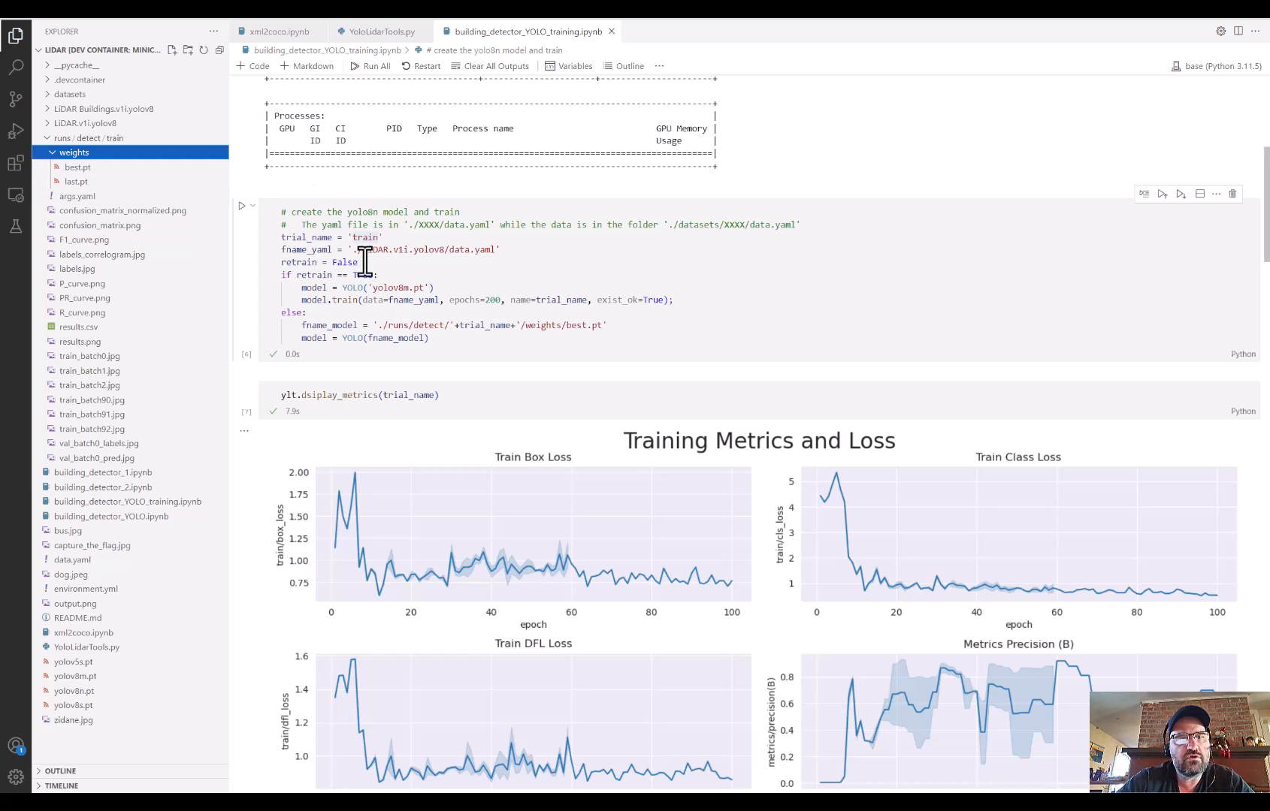
- Highlight the trial name 'train' and other settings in the training cell
double_click(307, 236)
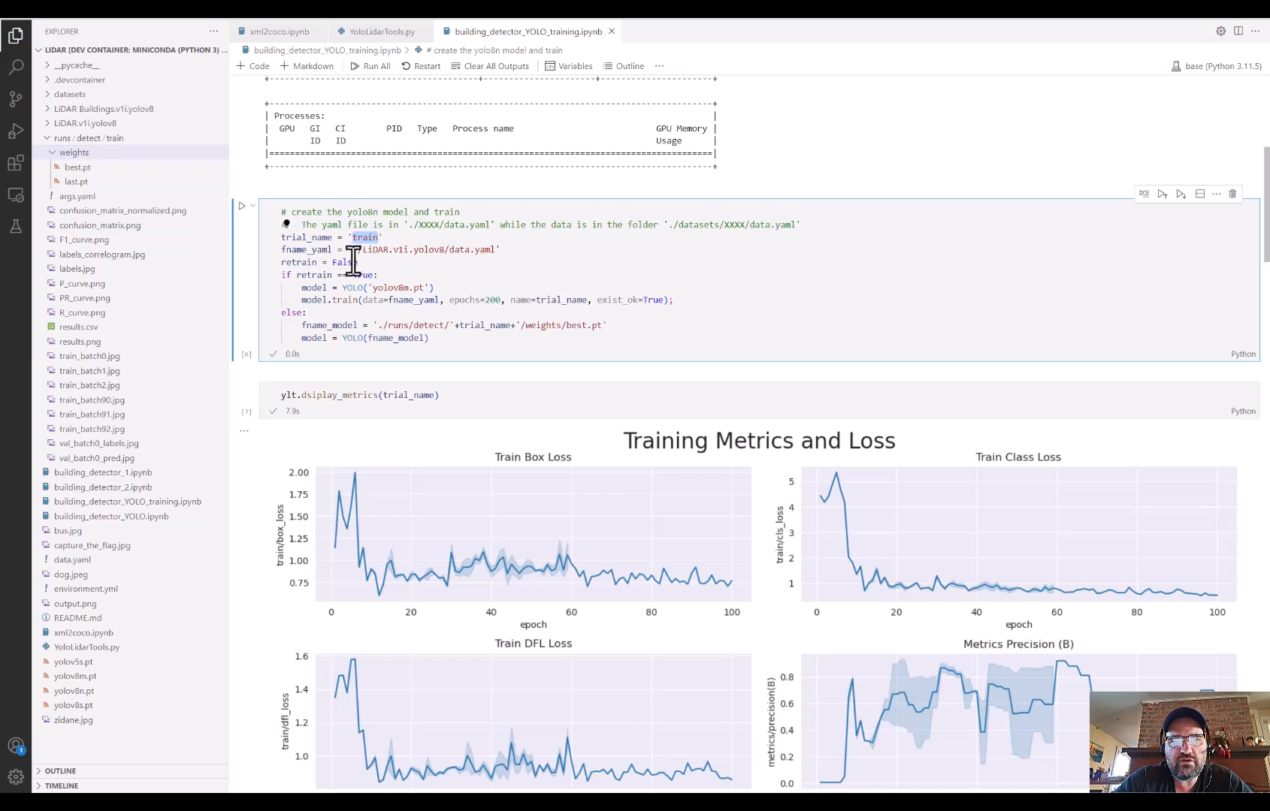
double_click(306, 249)
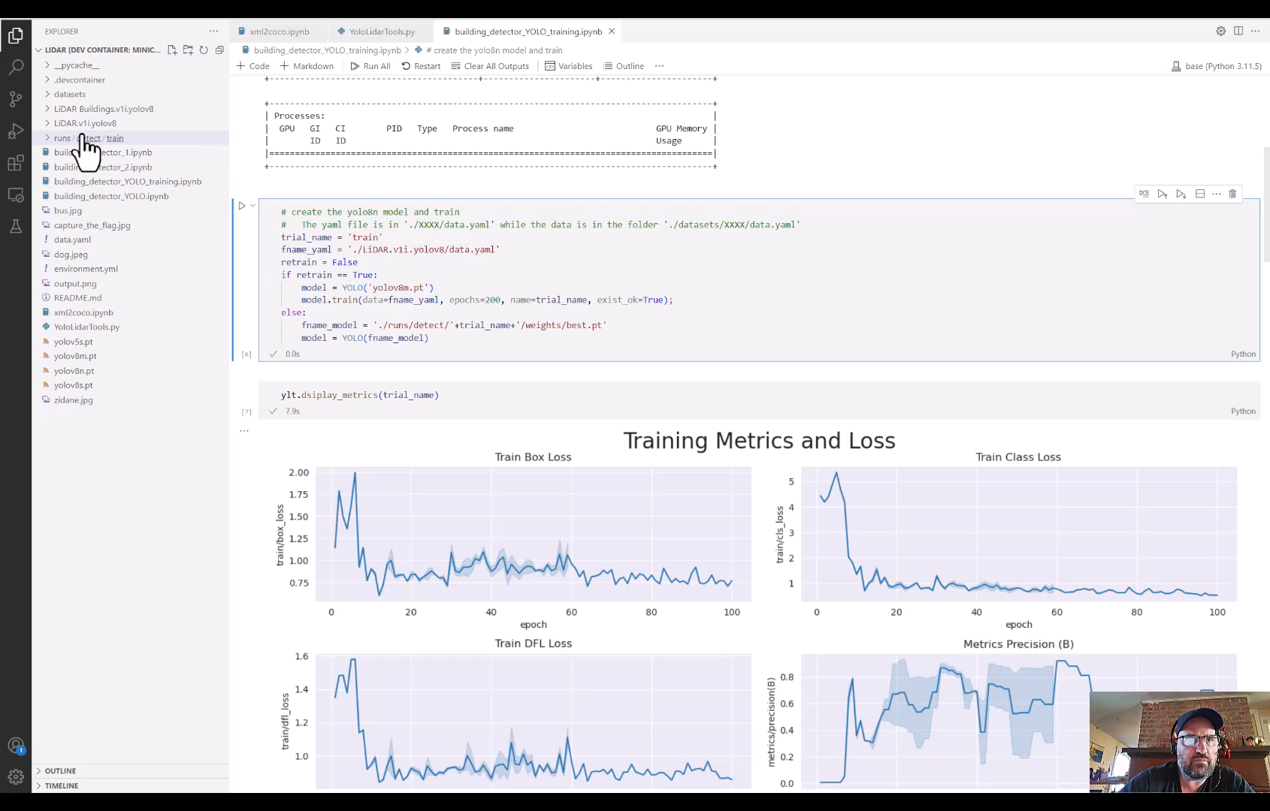
- Expand the LIDAR.v1i.yolov8 folder and view its data.yaml configuration
click(84, 122)
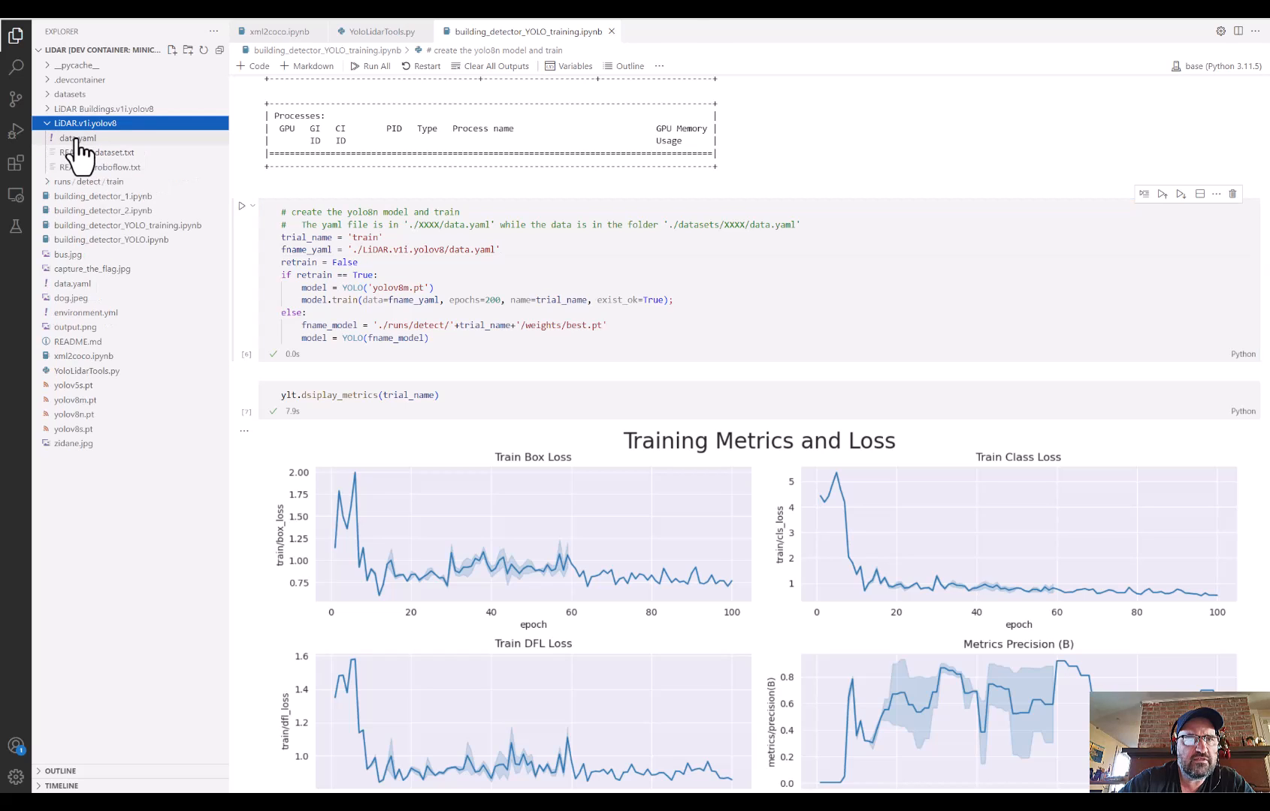
double_click(77, 138)
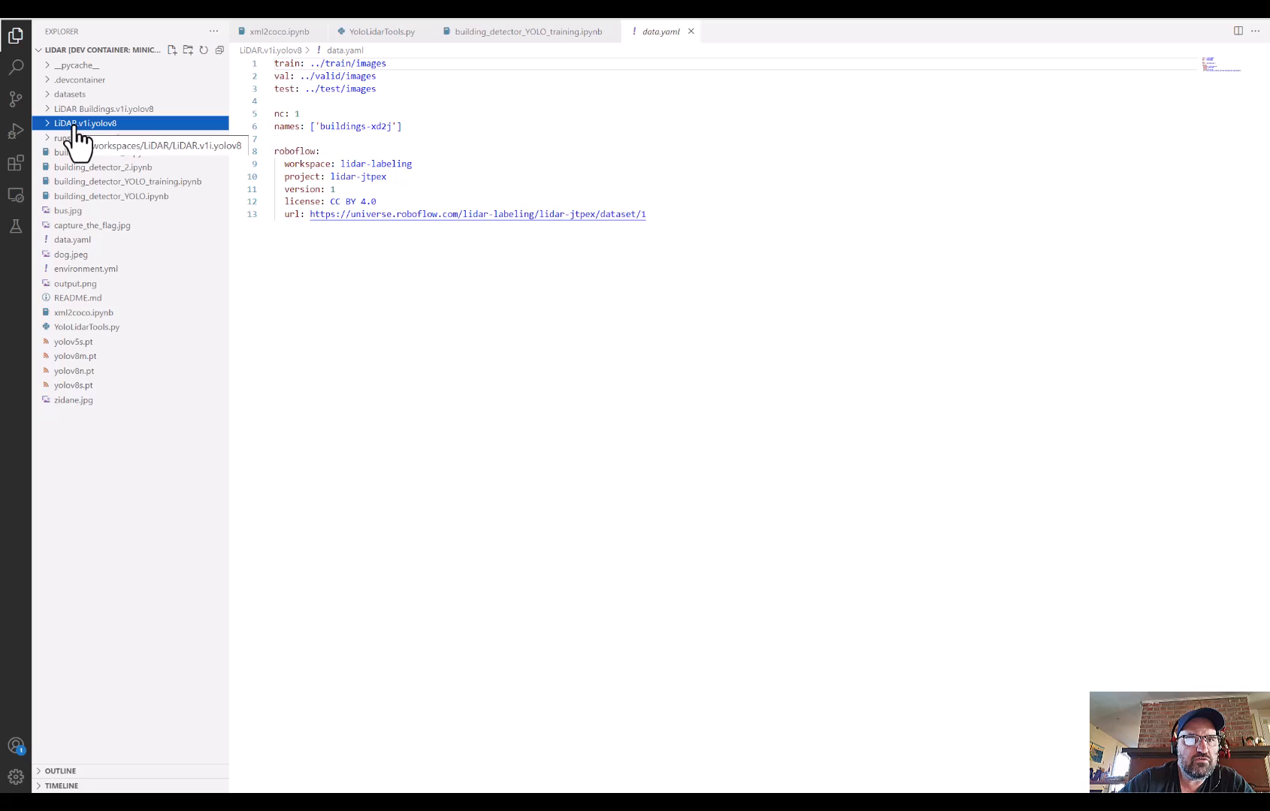
click(86, 124)
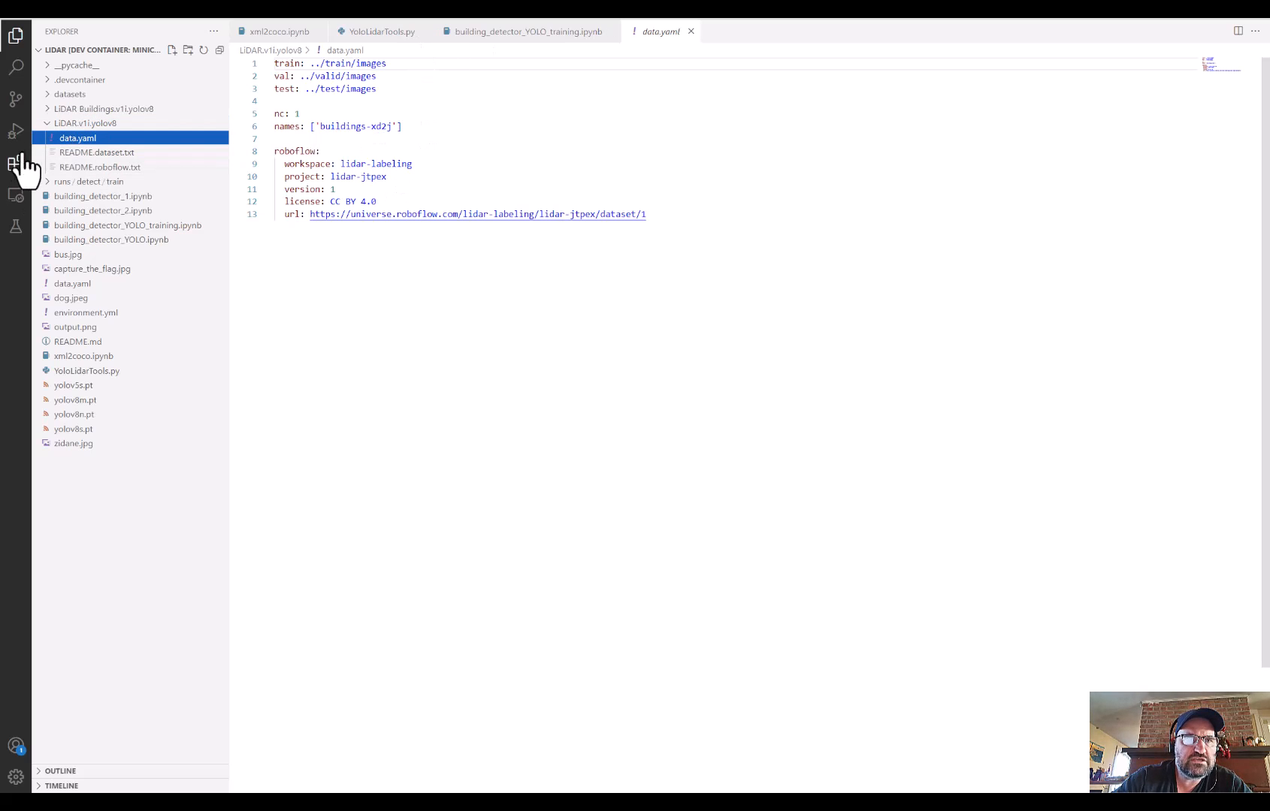
click(86, 123)
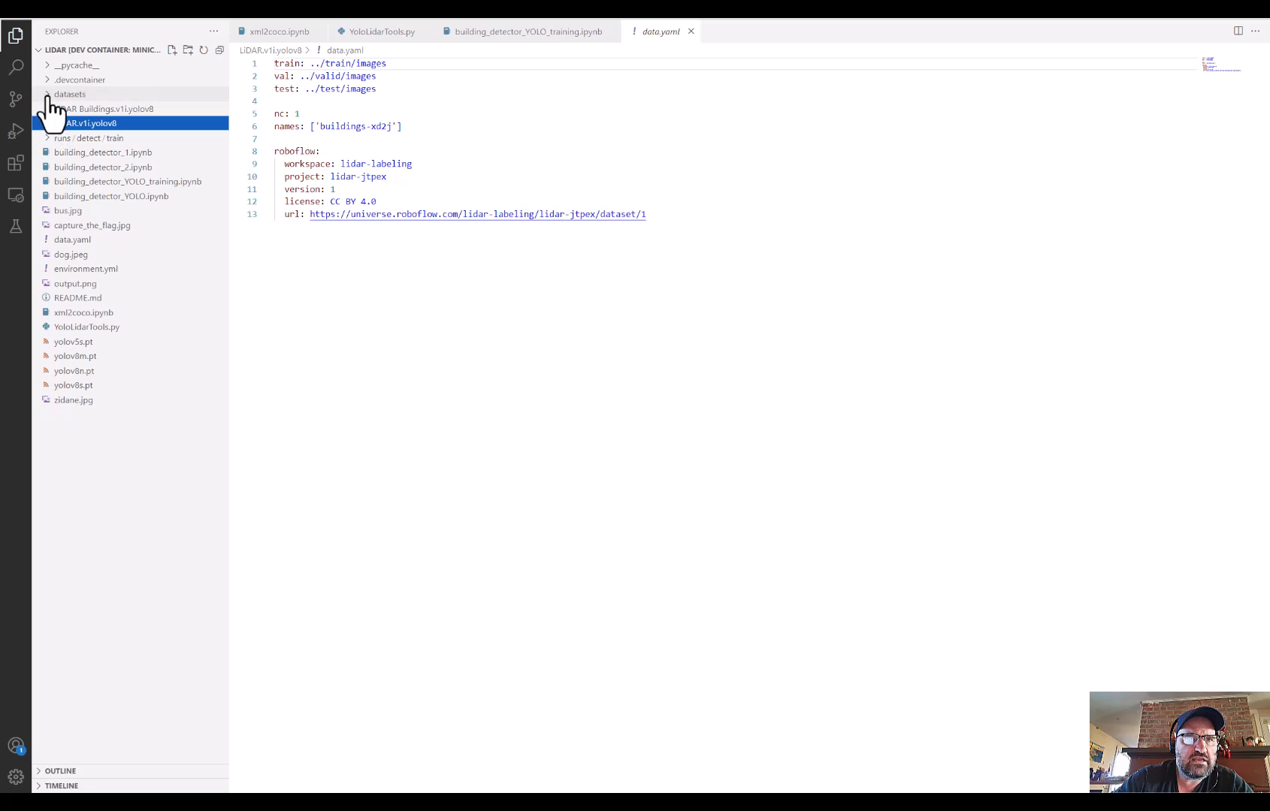
- Browse the datasets copy of LIDAR.v1i.yolov8 down to its train split, then return to the notebook
click(69, 94)
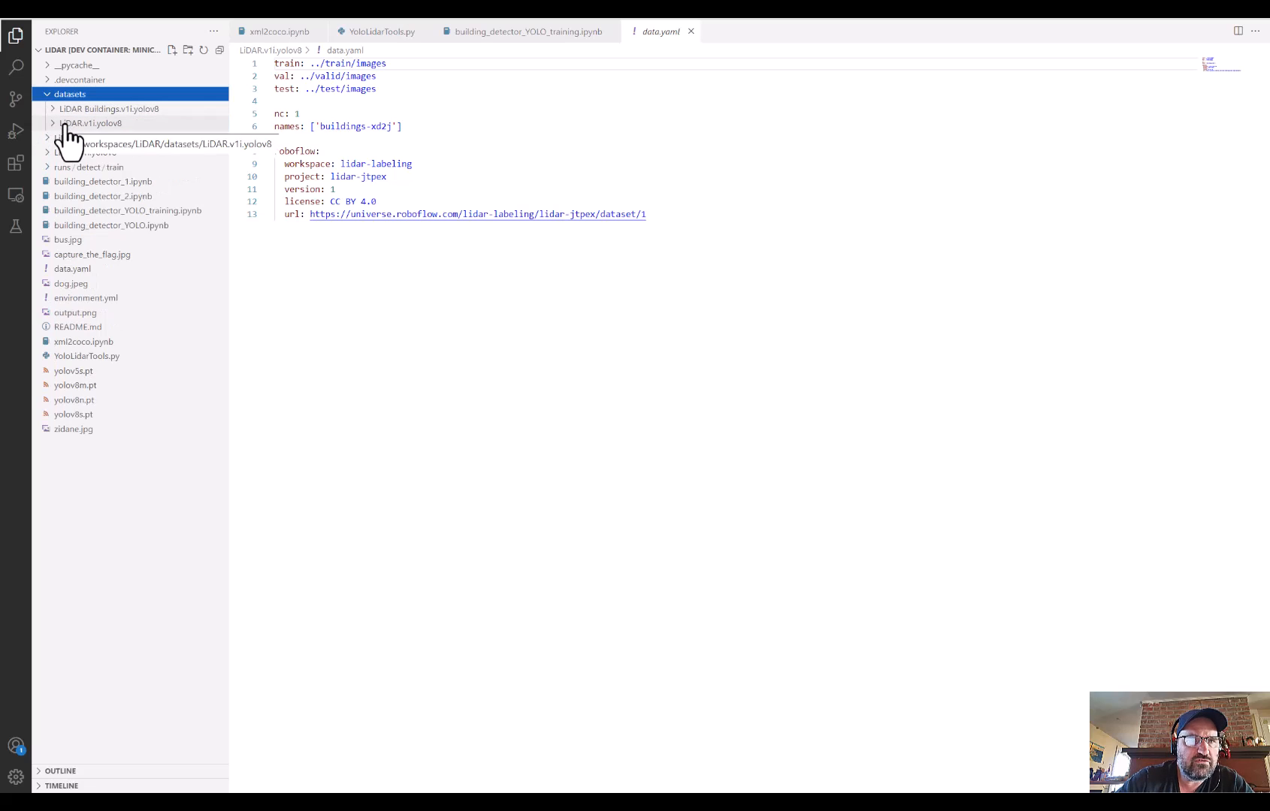
click(91, 123)
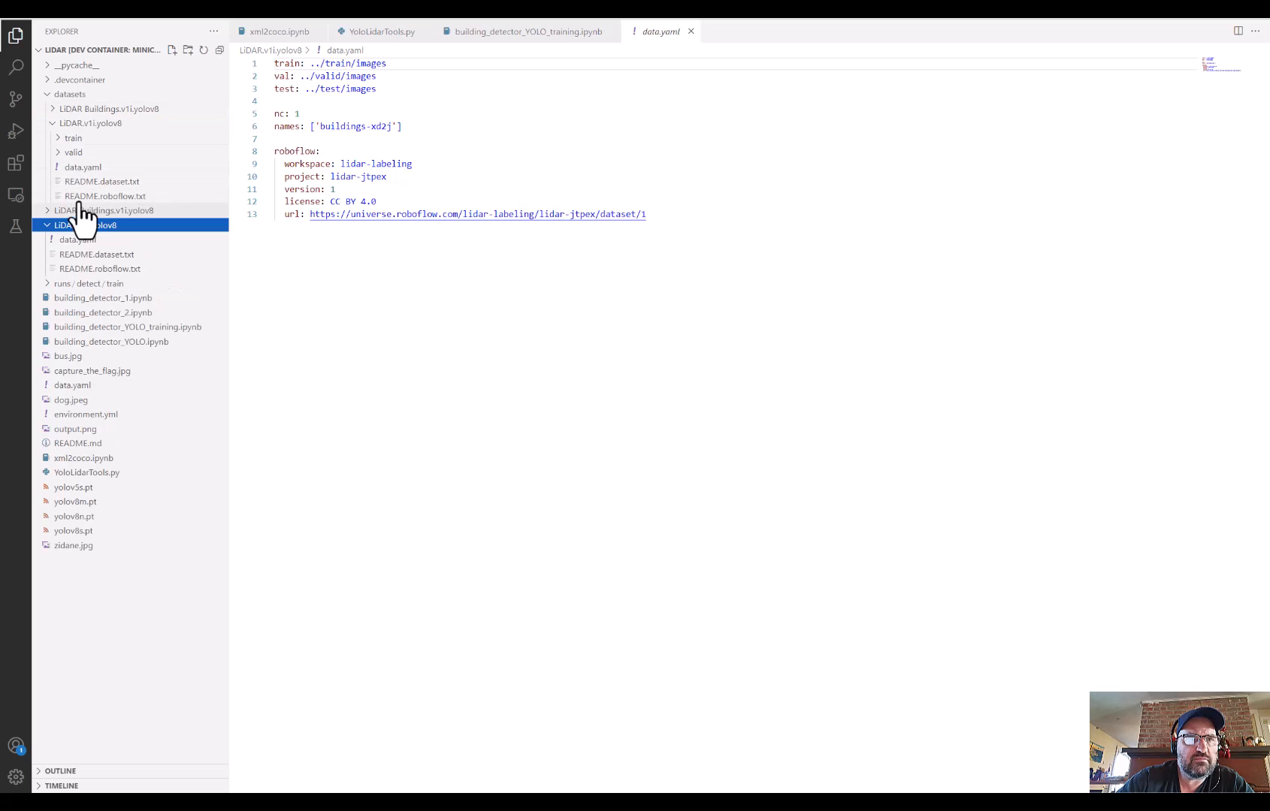
click(90, 124)
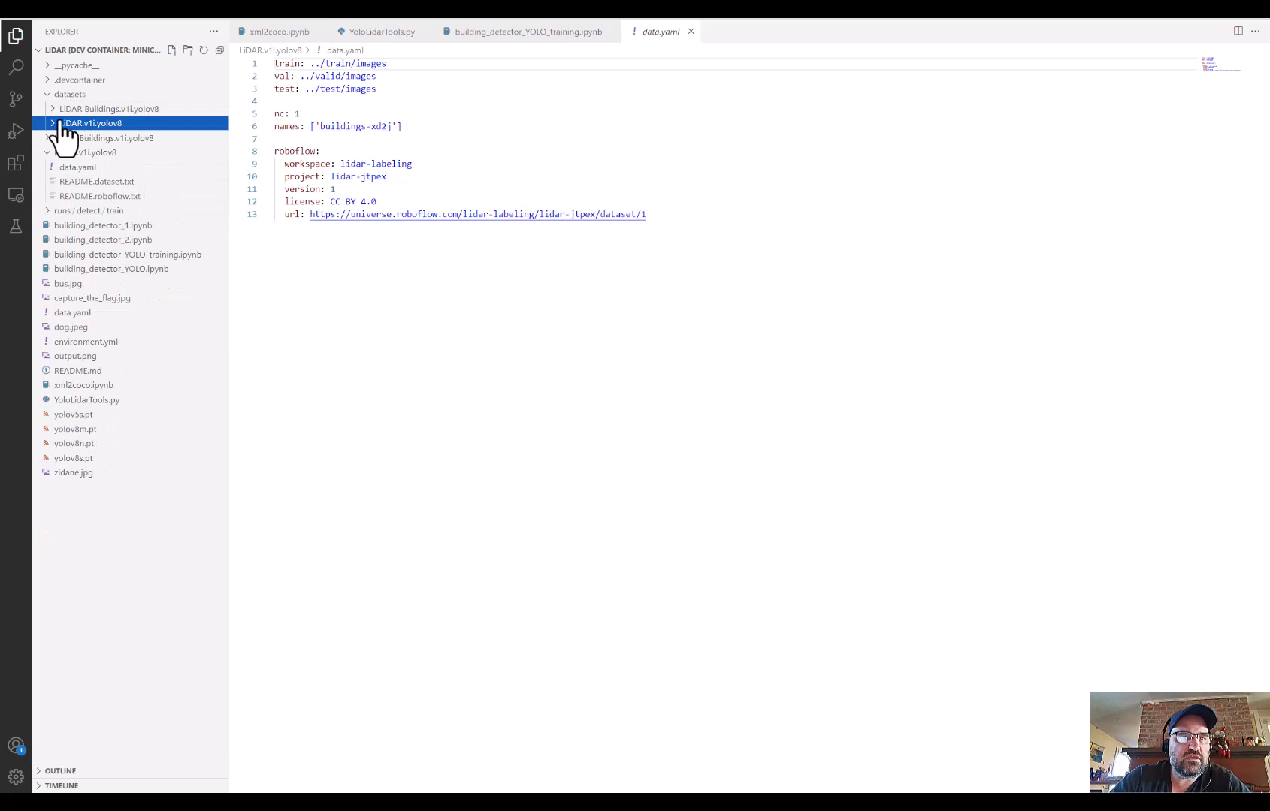
click(93, 123)
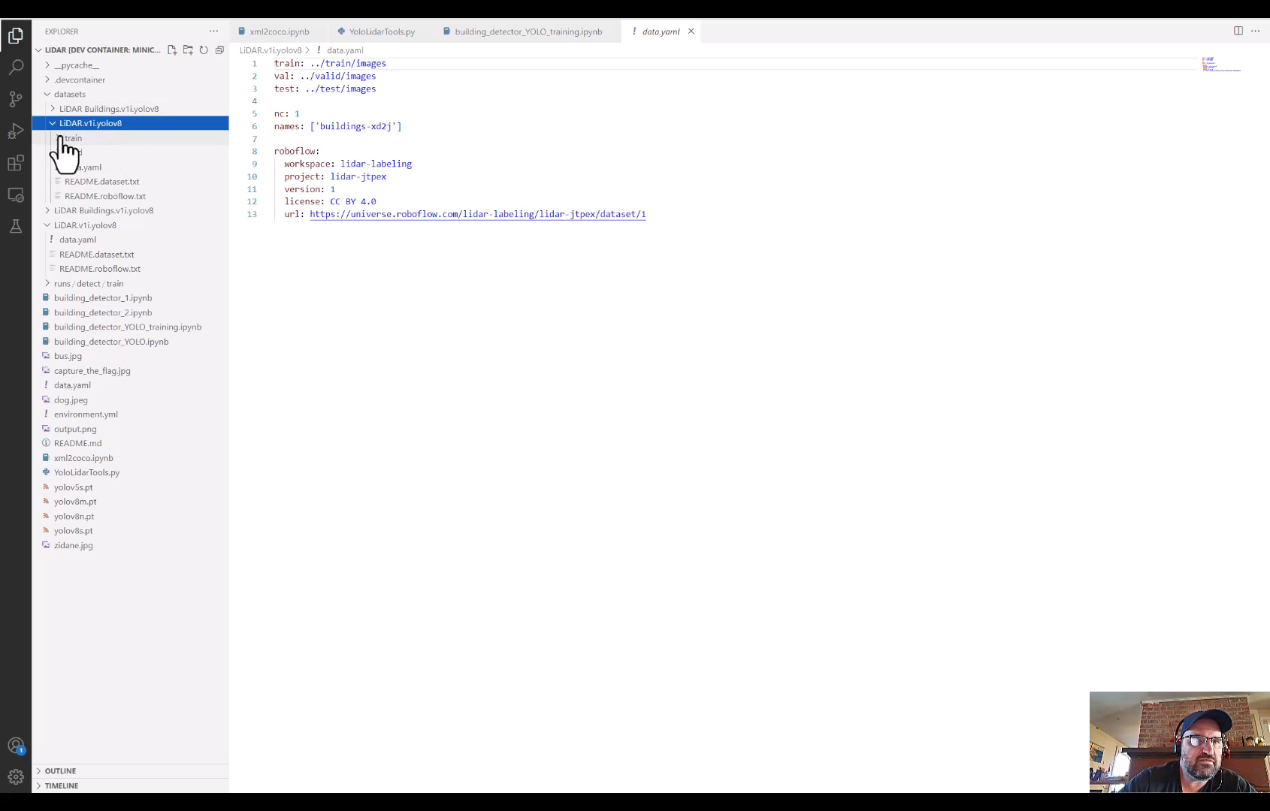
click(72, 138)
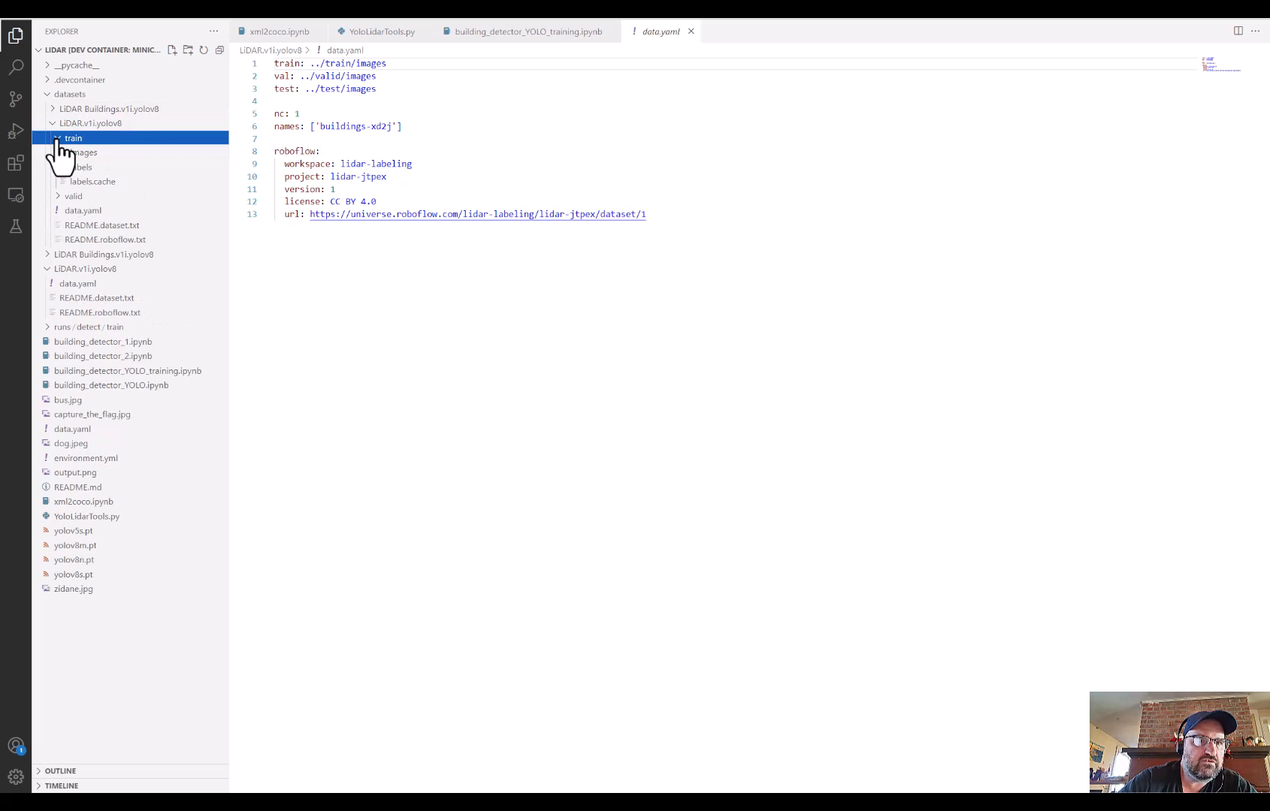
click(73, 138)
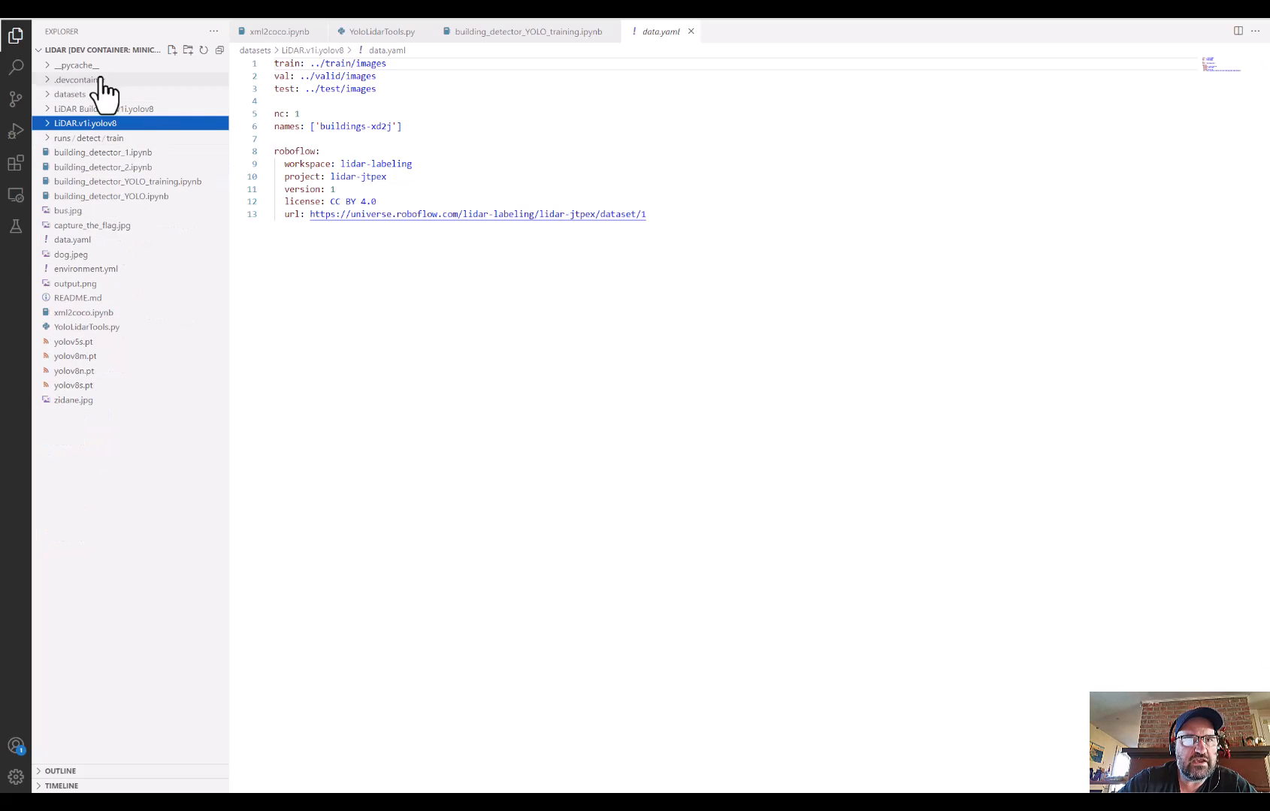
click(528, 30)
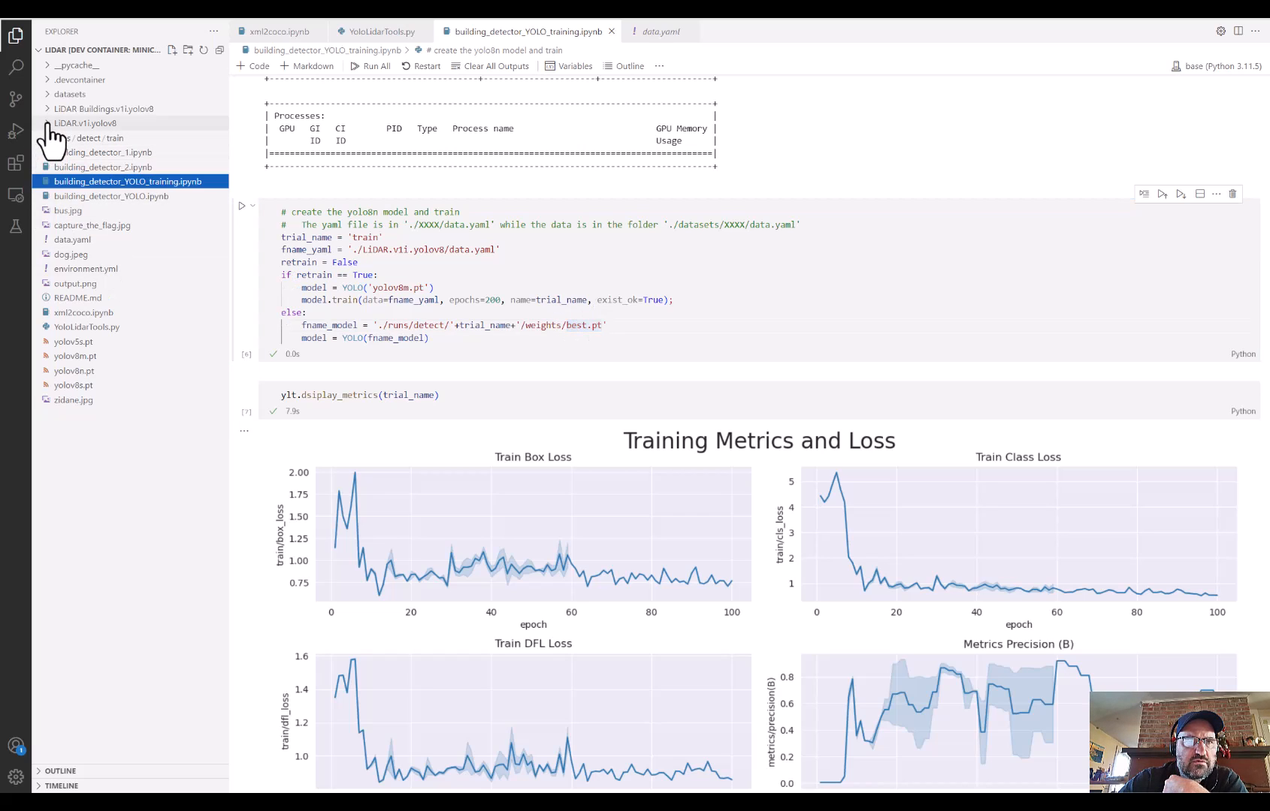
- Show runs/detect/train weights and highlight fname_model and the retrain condition in the cell
click(98, 138)
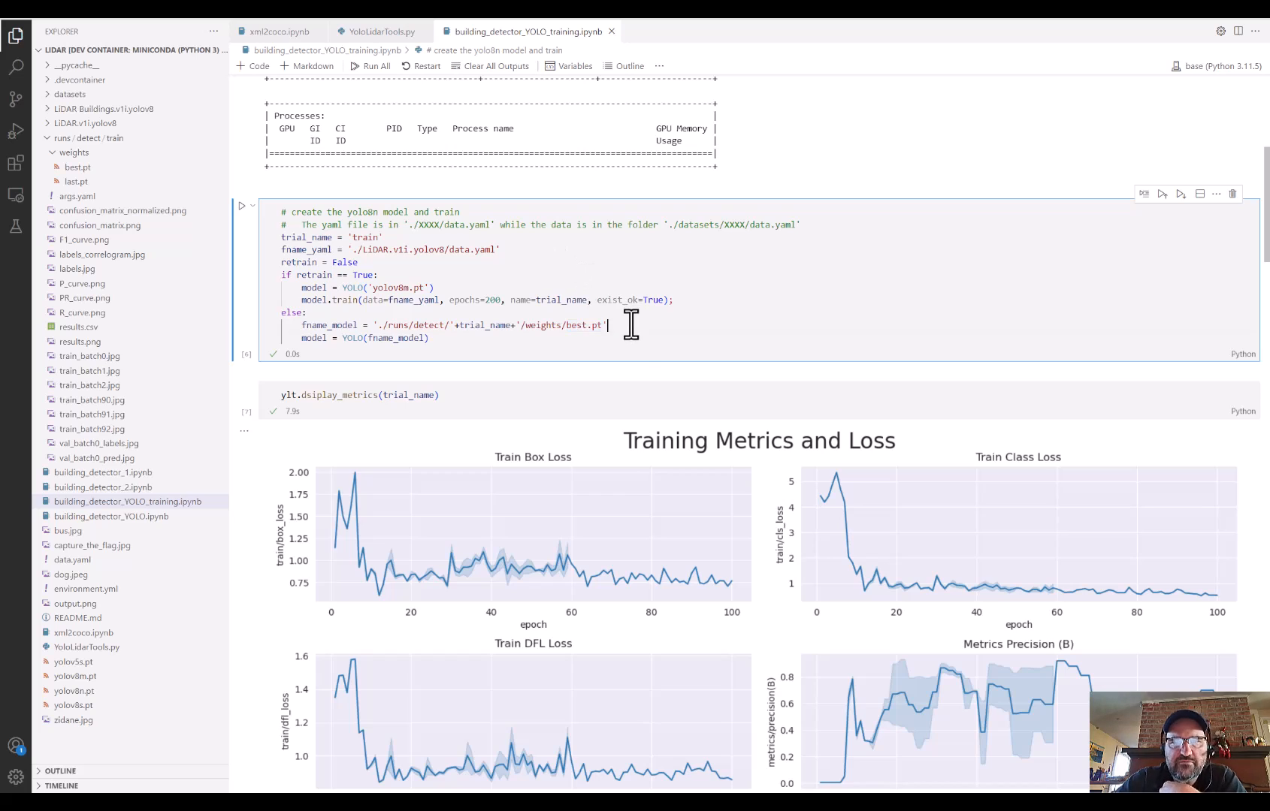
mouse_move(432, 299)
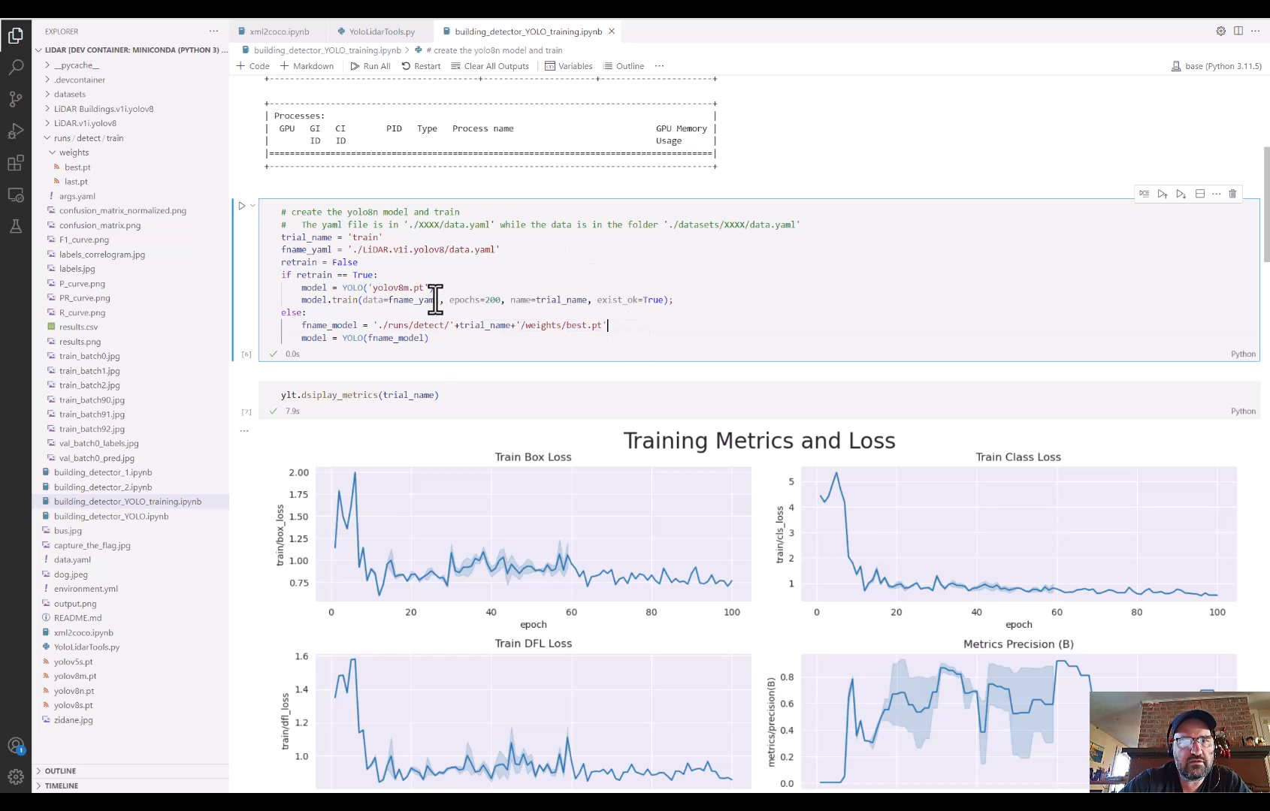
mouse_move(219, 392)
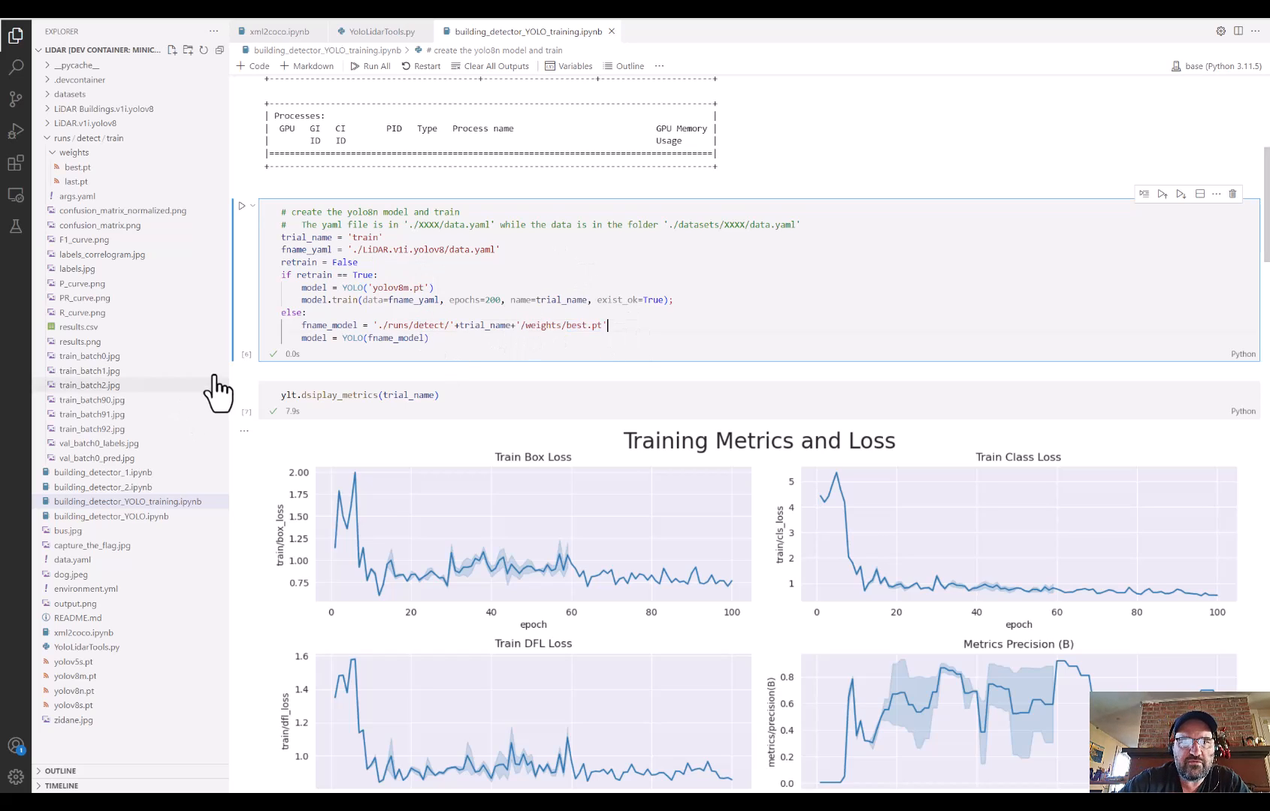
double_click(328, 324)
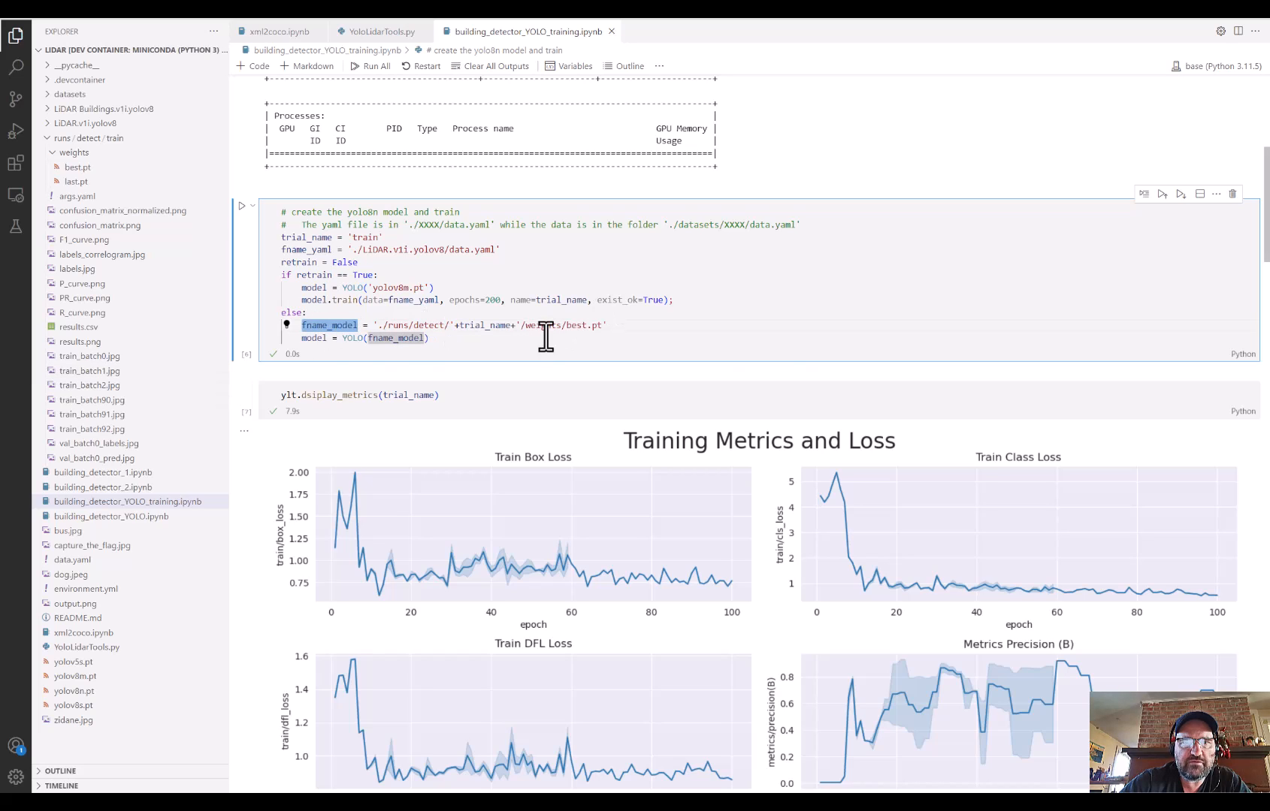
mouse_move(352, 338)
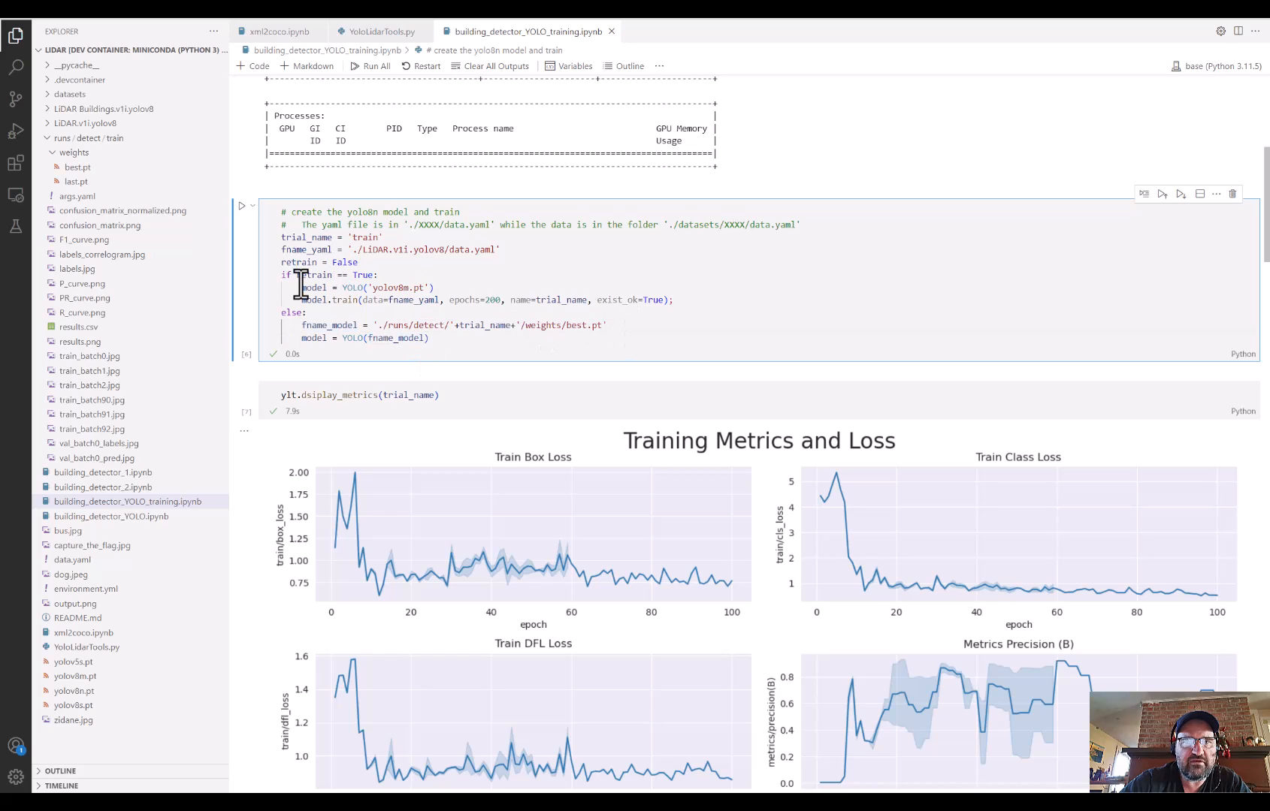
double_click(299, 263)
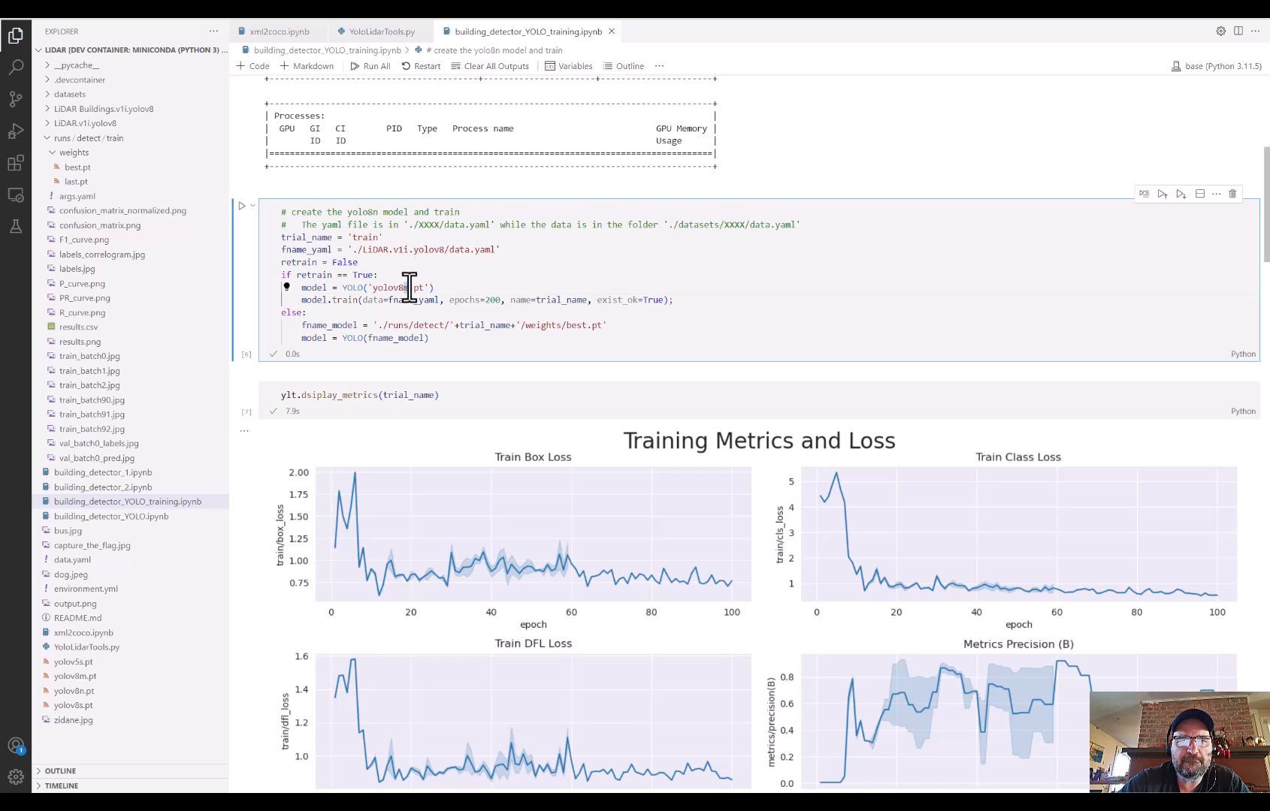
mouse_move(434, 289)
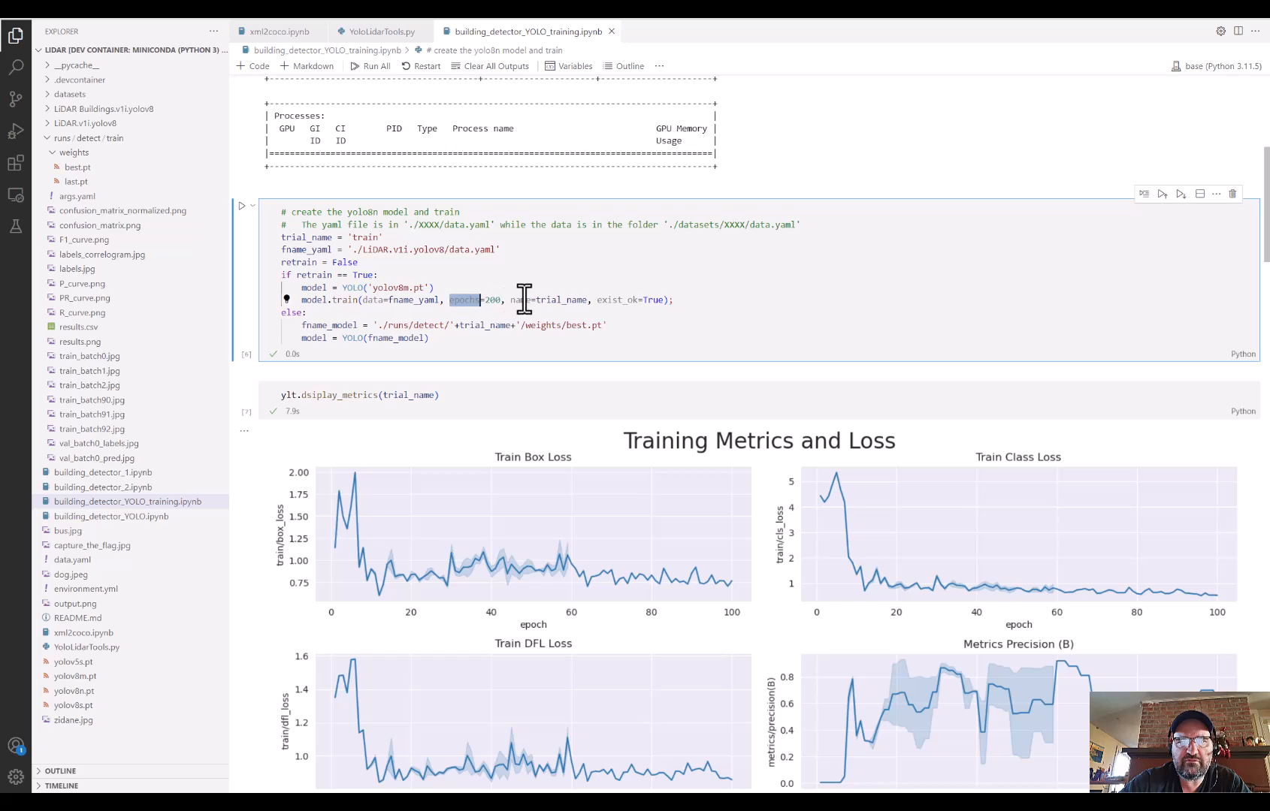
mouse_move(523, 299)
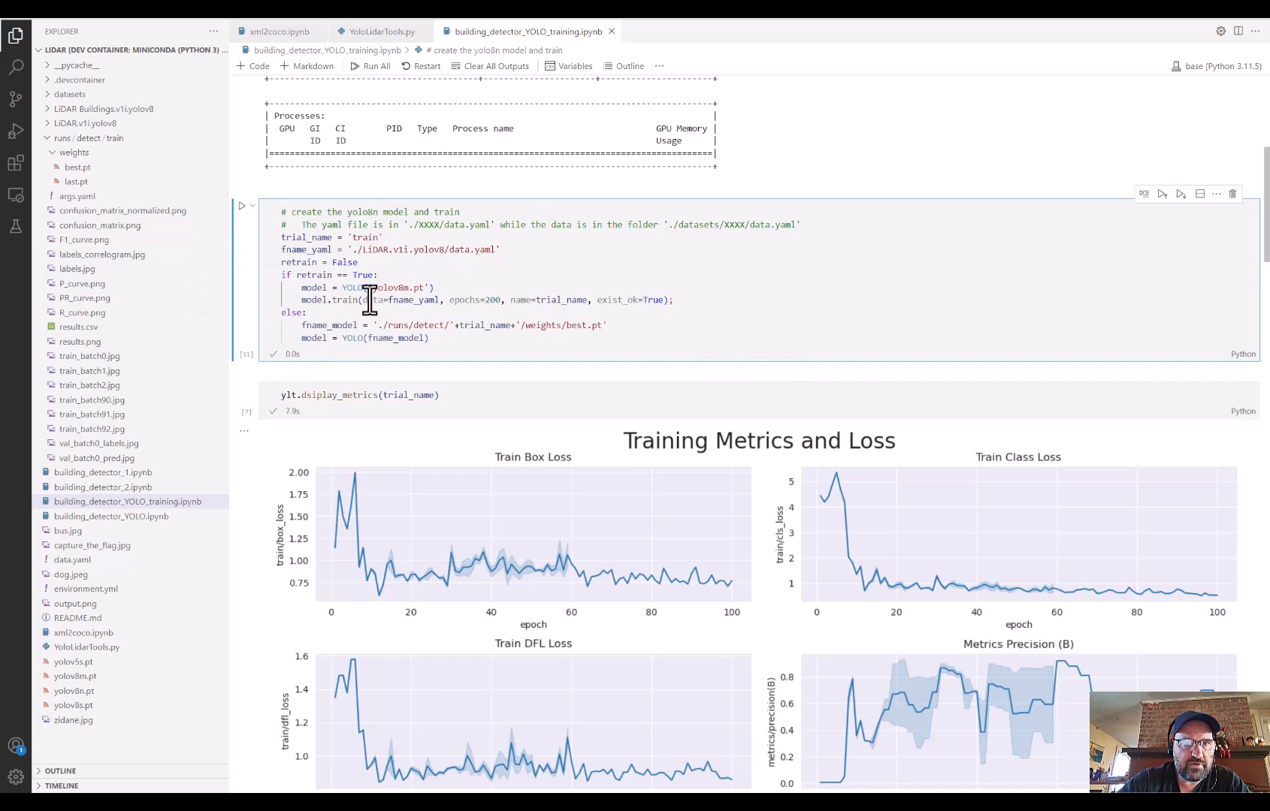
- Set retrain to True and run the training cell to start 200-epoch YOLOv8 training
double_click(362, 275)
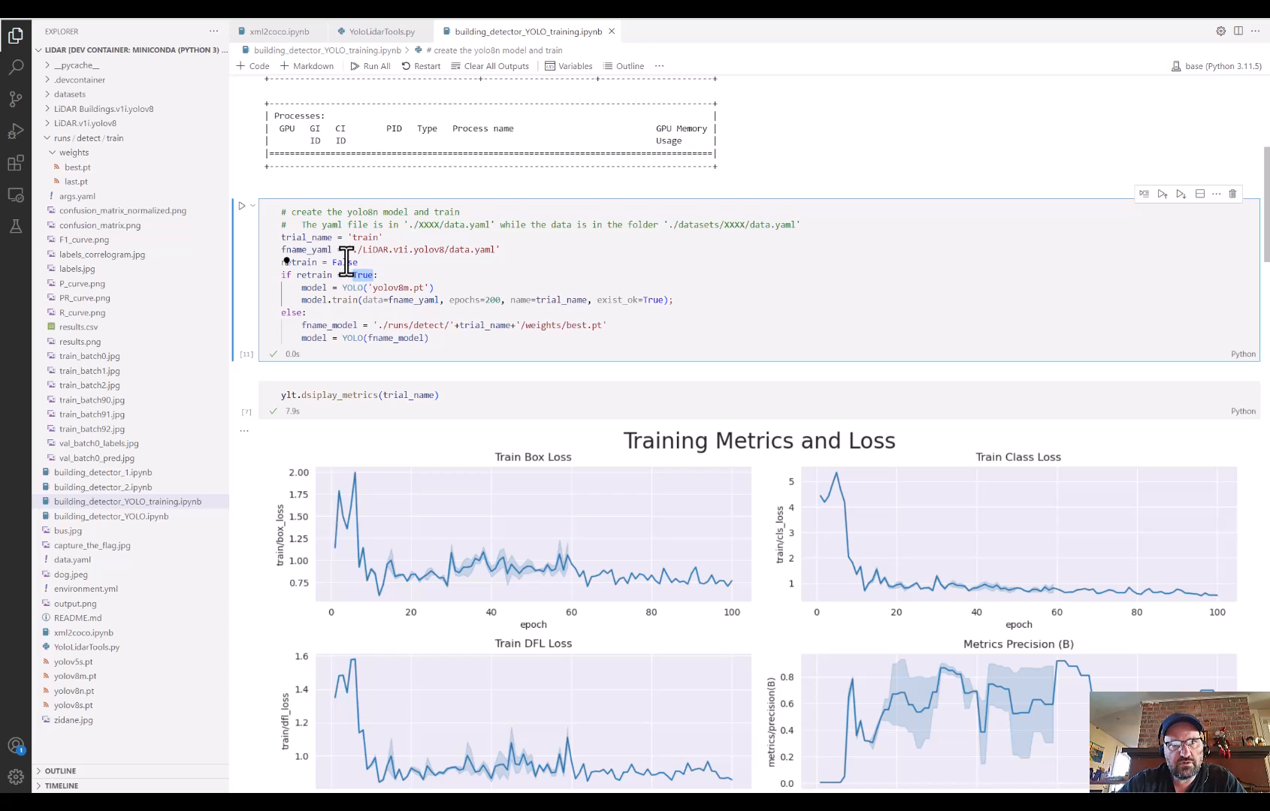
text(True)
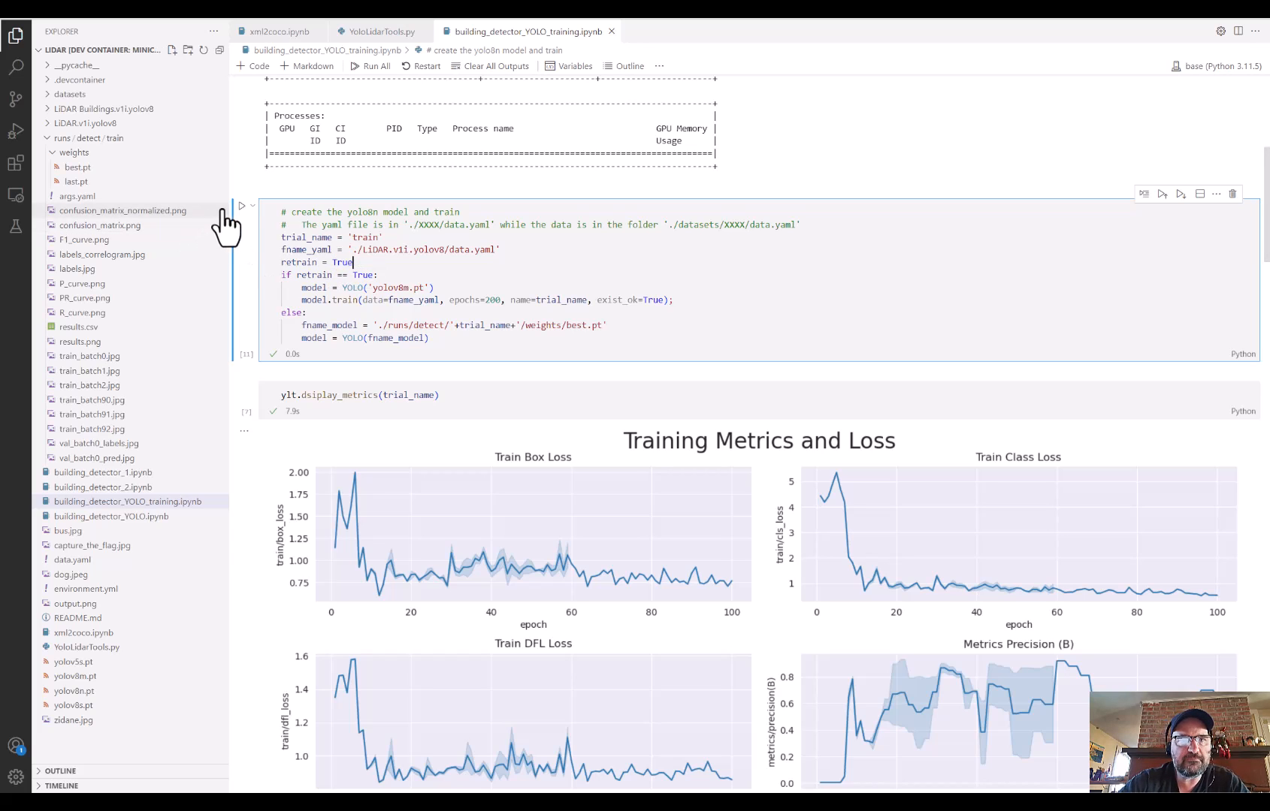
click(242, 205)
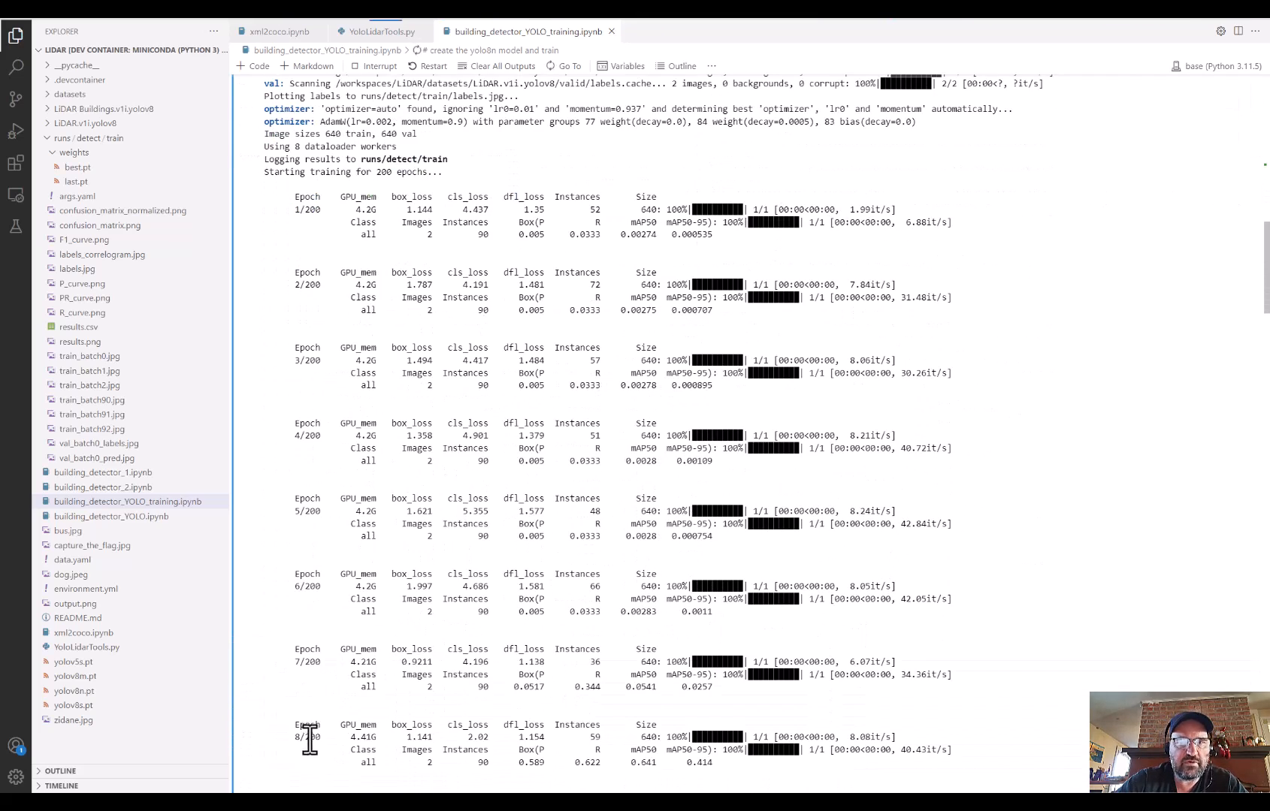
scroll(down, 3)
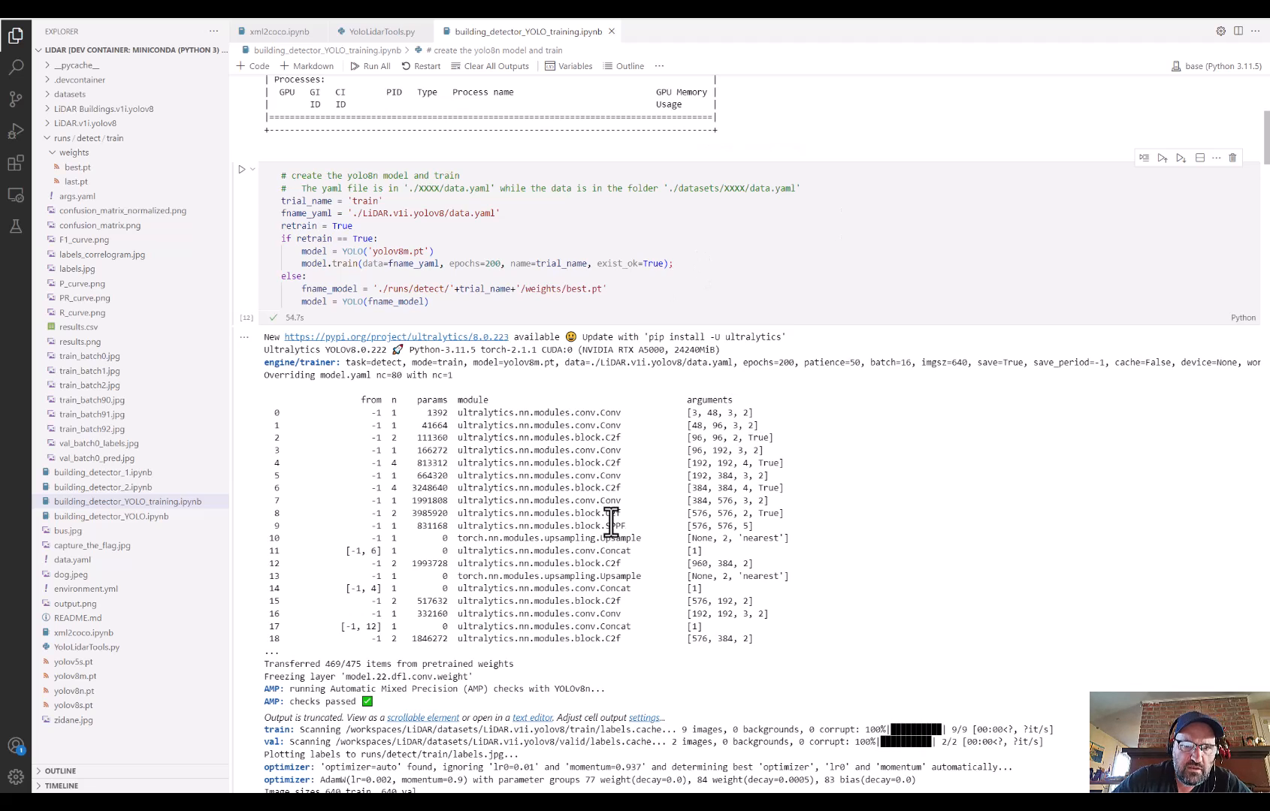
scroll(down, 3)
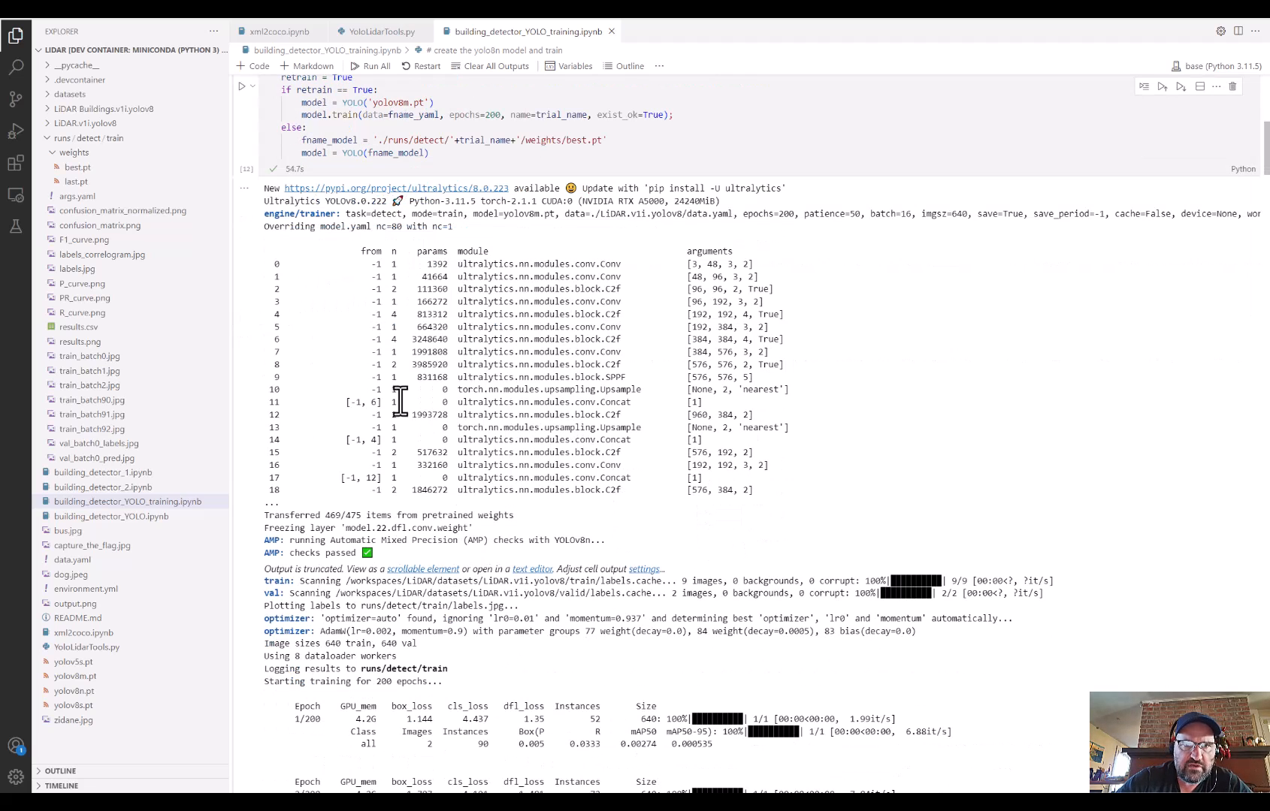
scroll(down, 3)
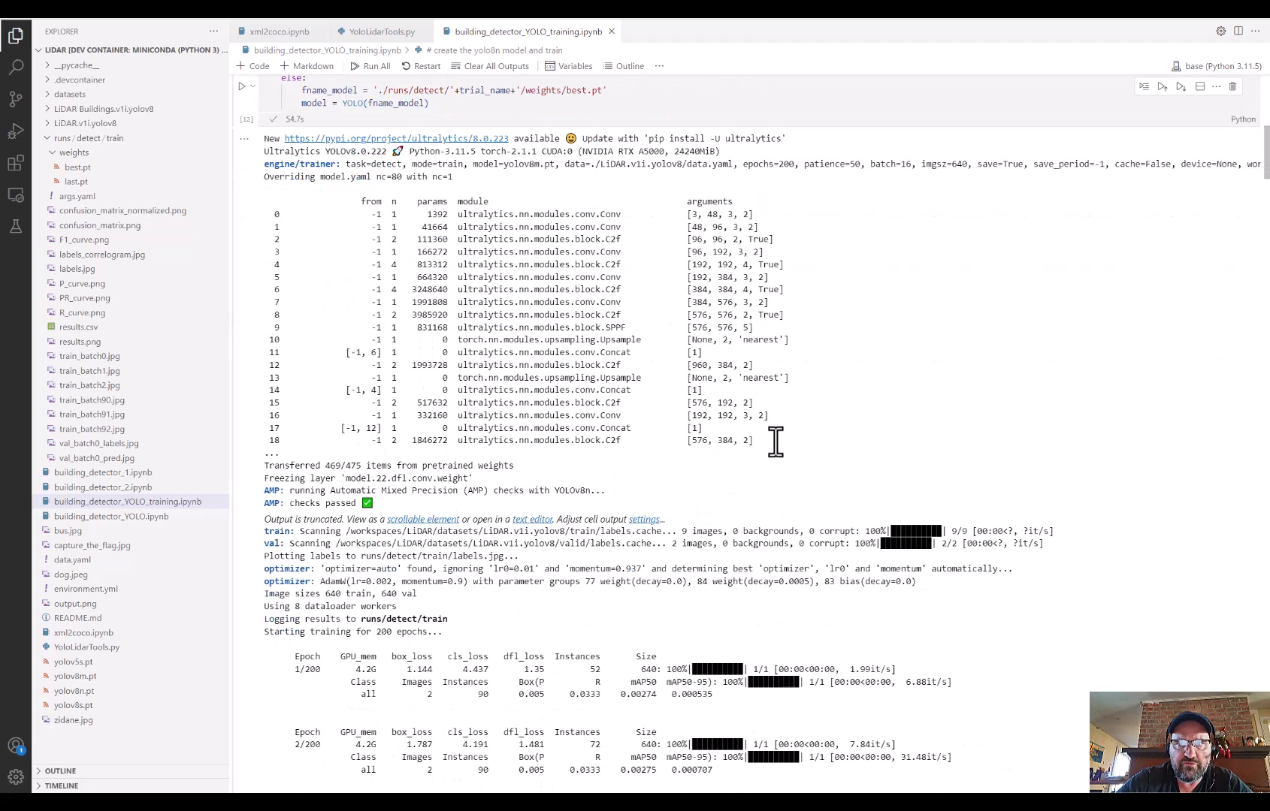
drag(275, 213, 776, 441)
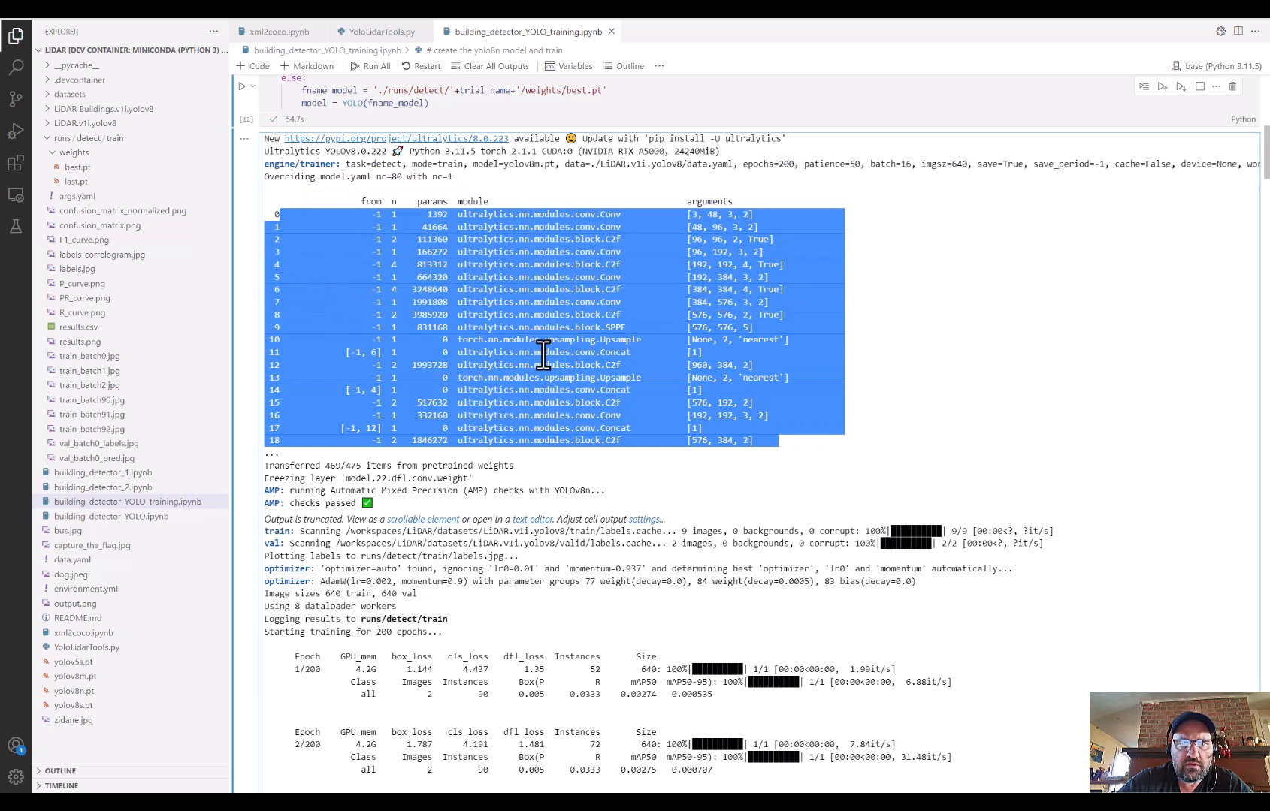
scroll(down, 3)
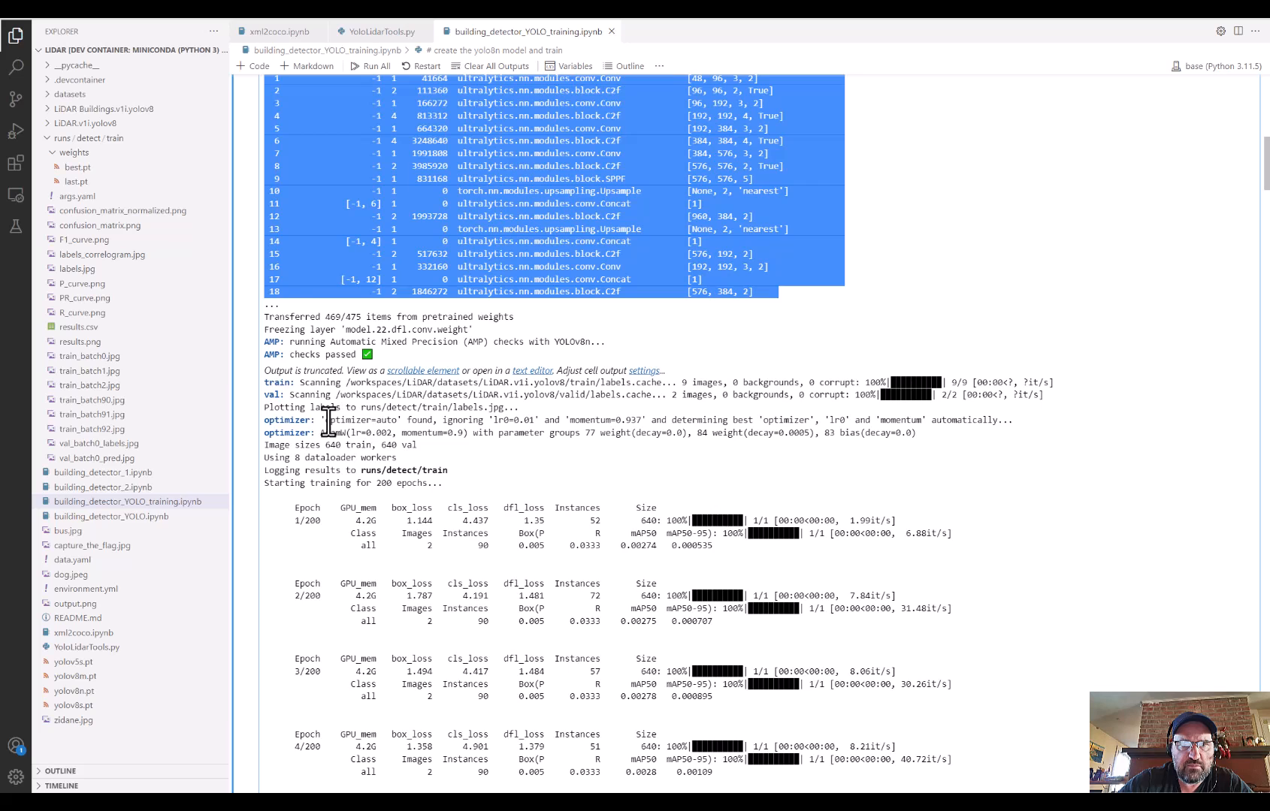
double_click(362, 420)
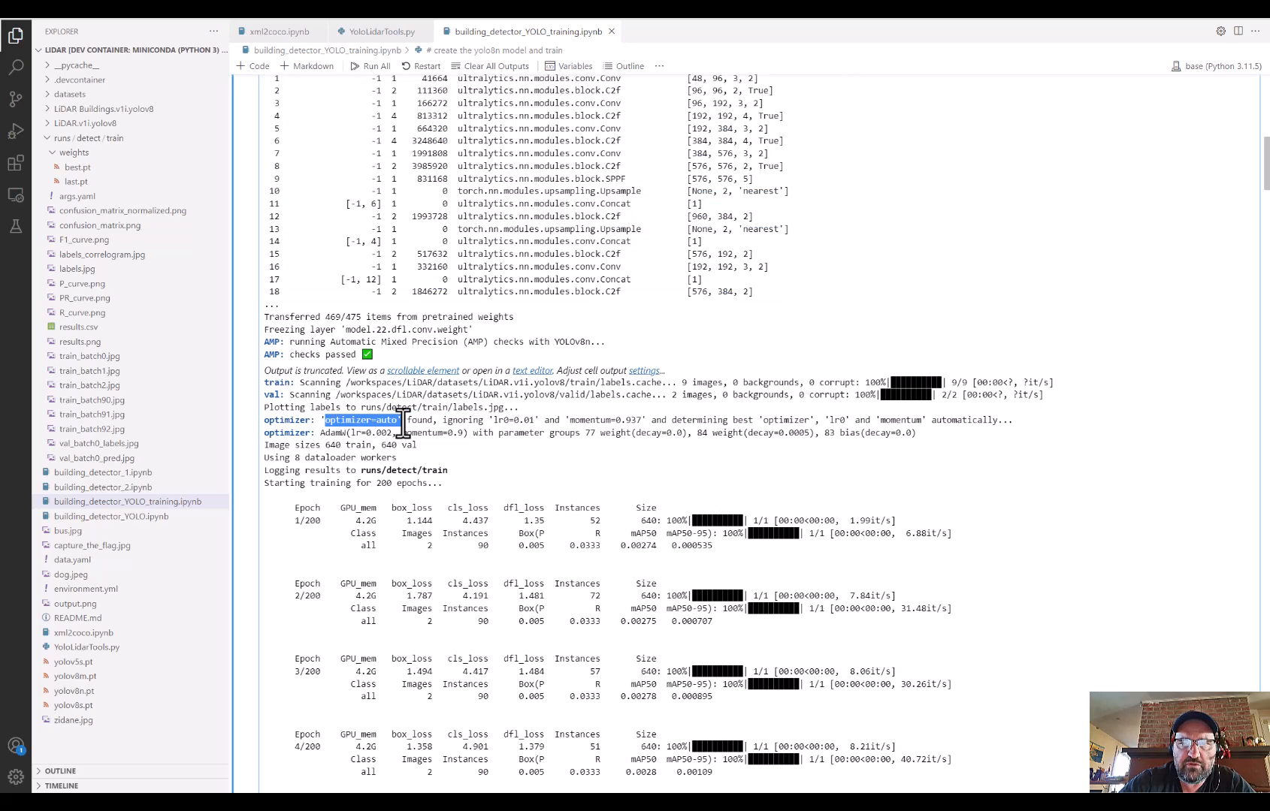
drag(405, 419, 648, 419)
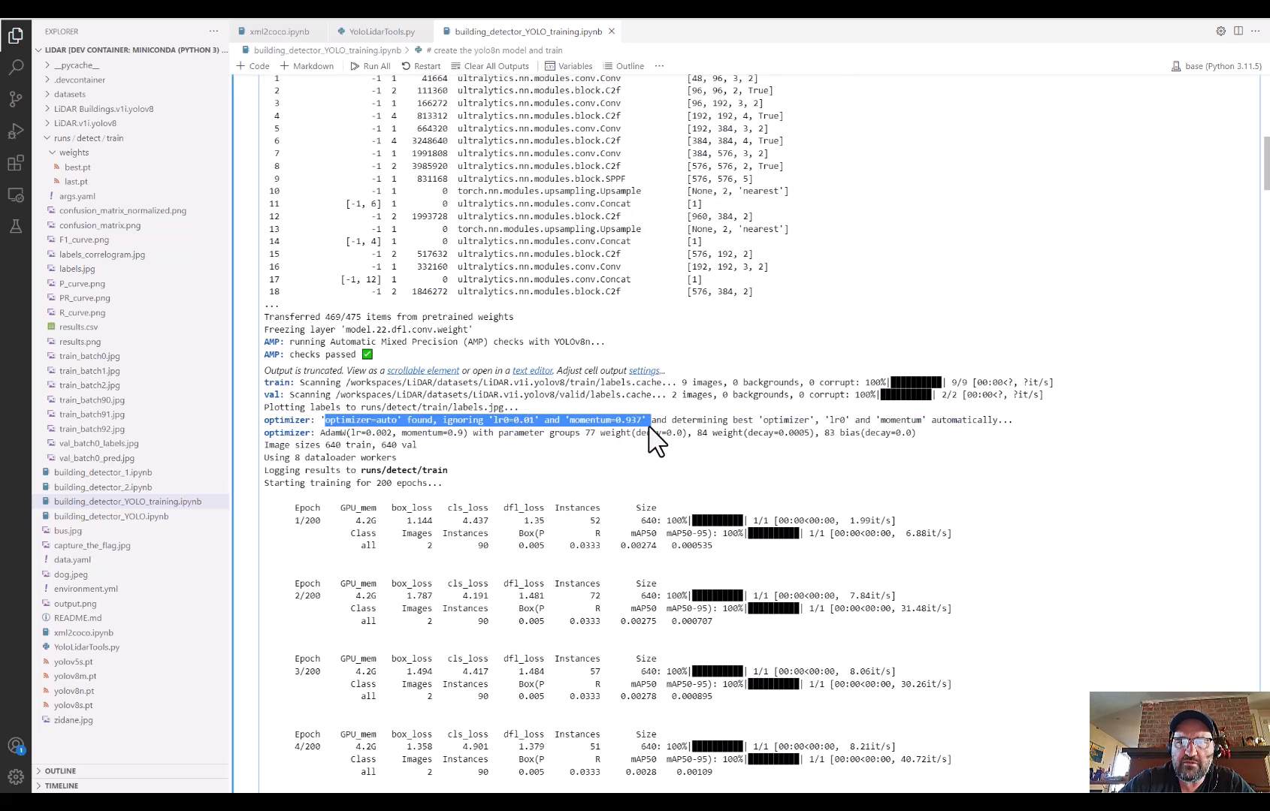
mouse_move(506, 431)
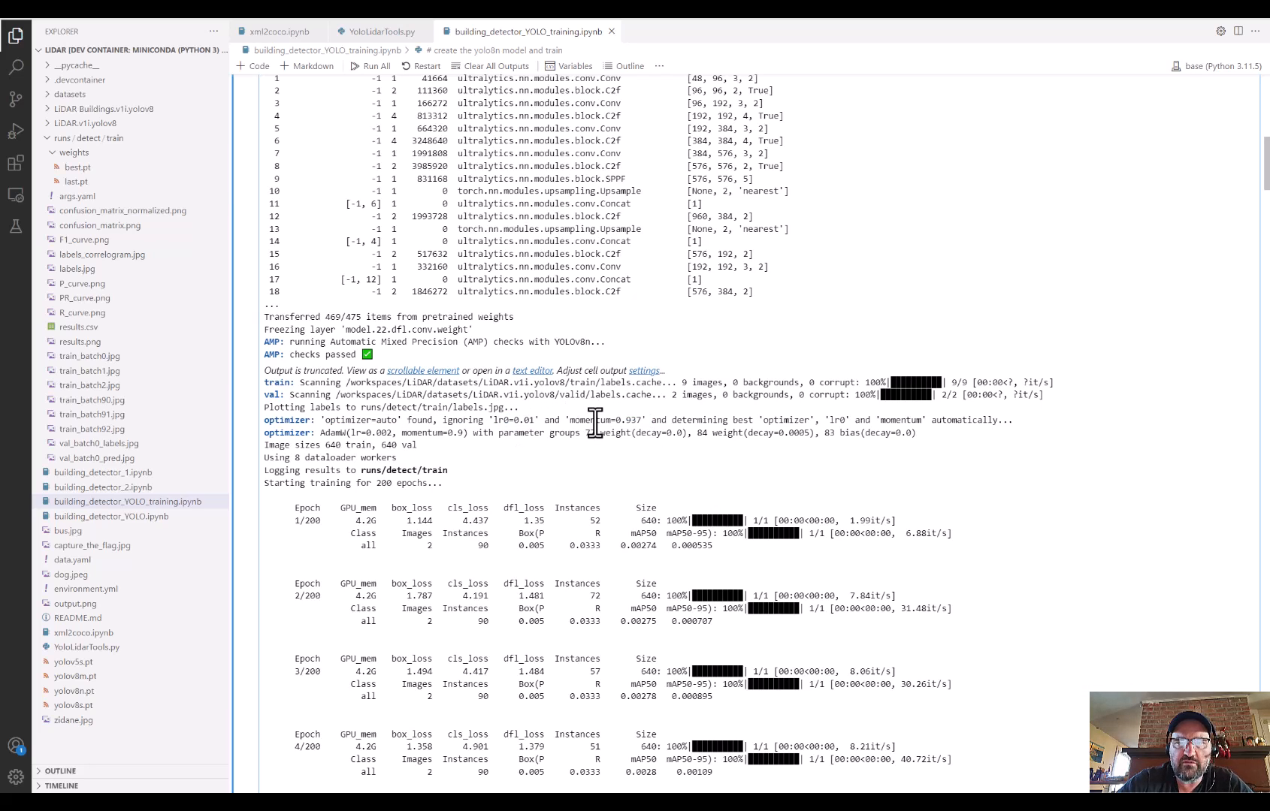
double_click(590, 419)
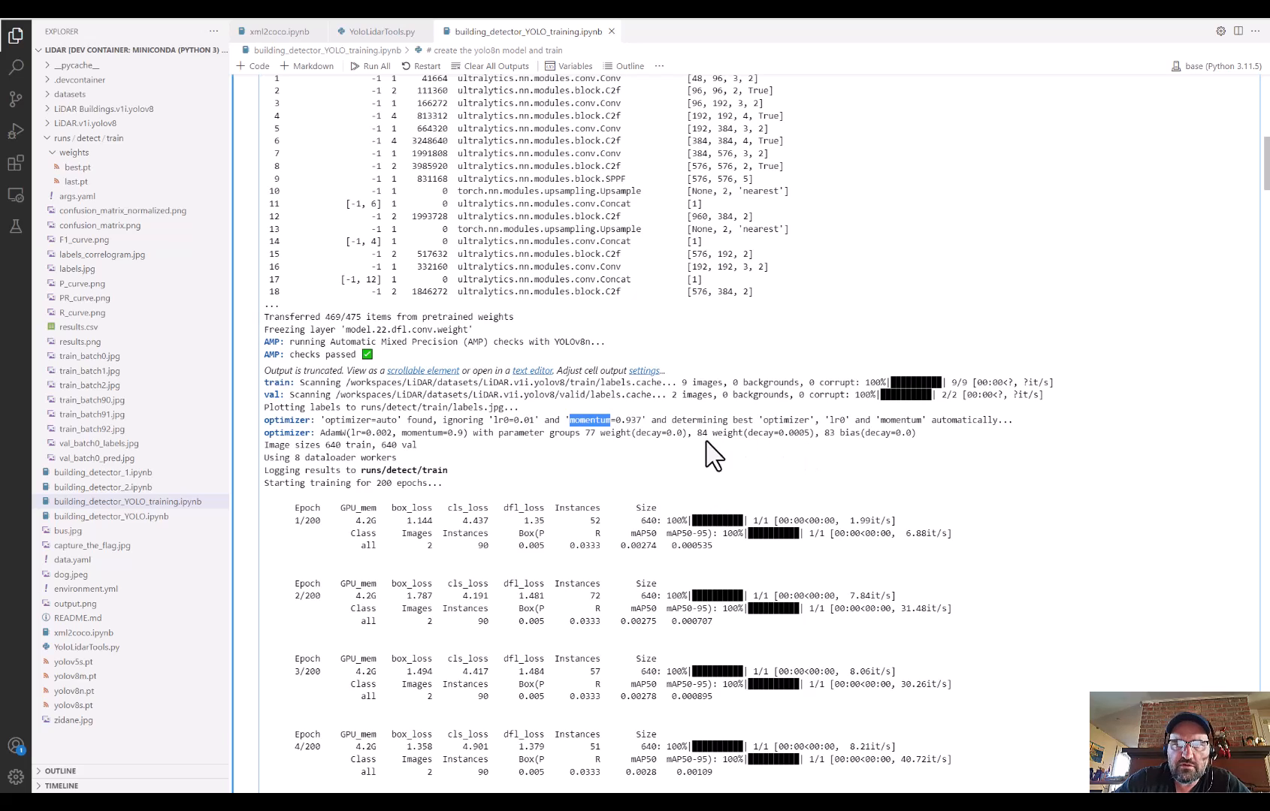
double_click(759, 432)
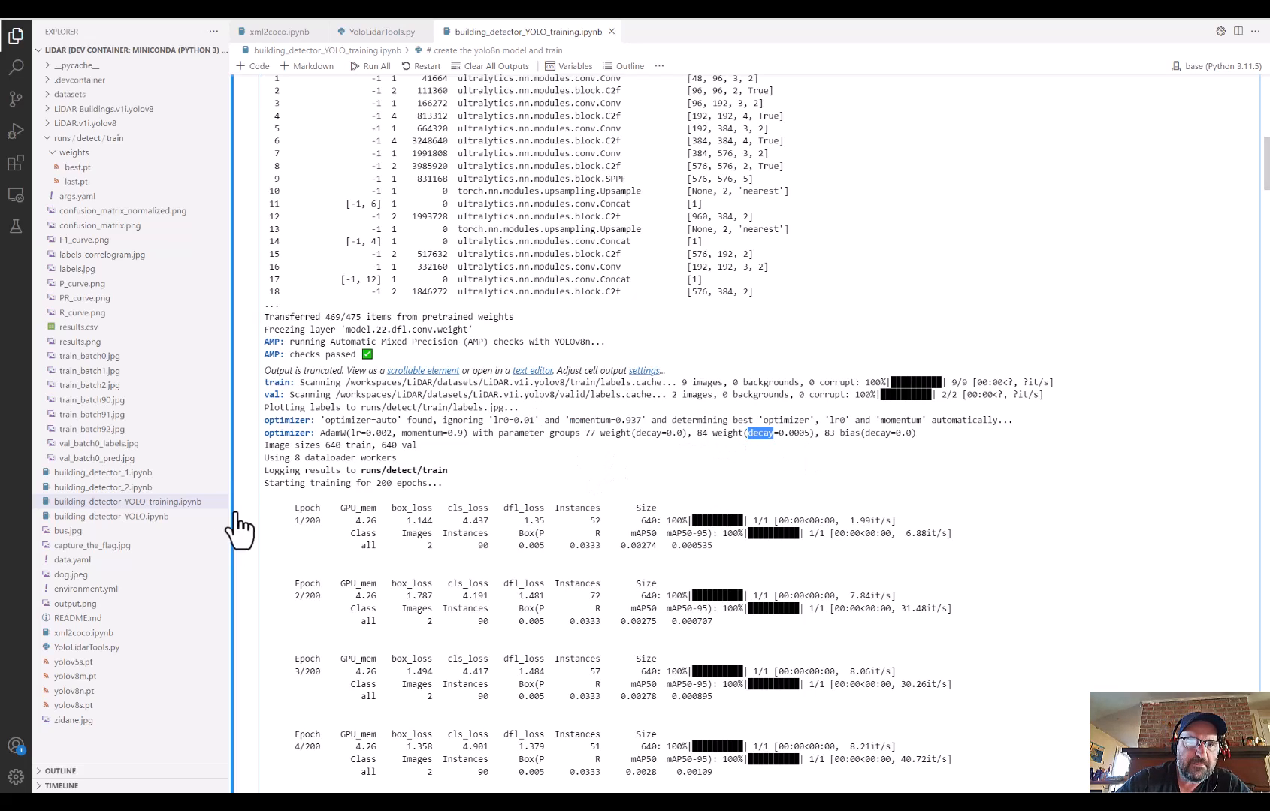
scroll(down, 3)
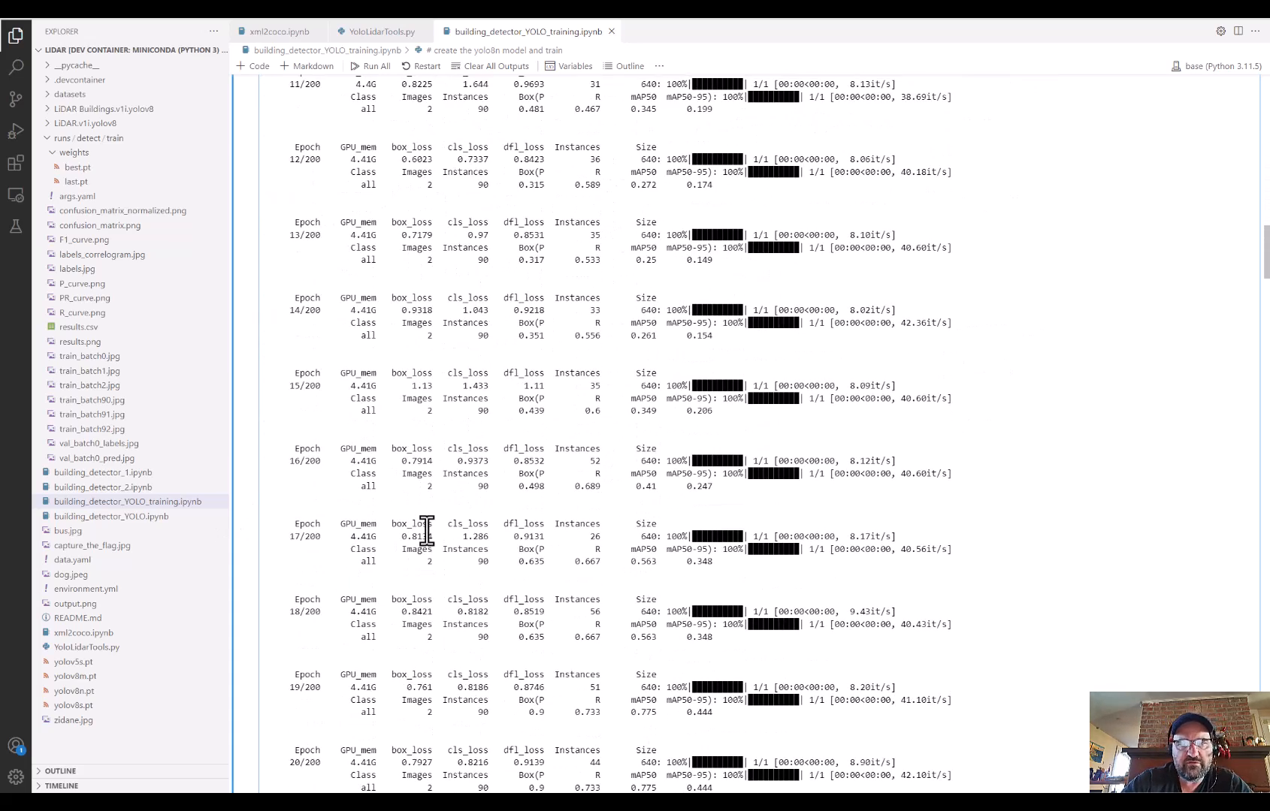
scroll(down, 3)
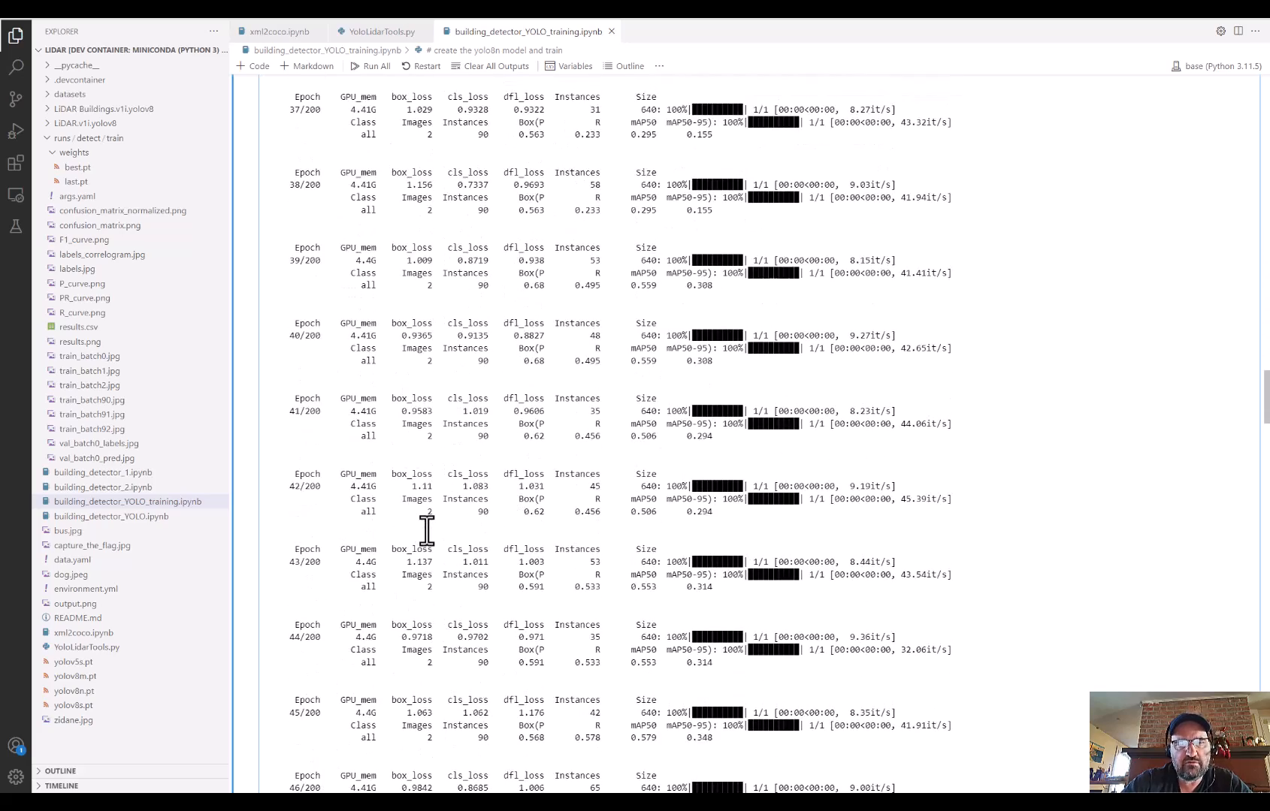
scroll(down, 3)
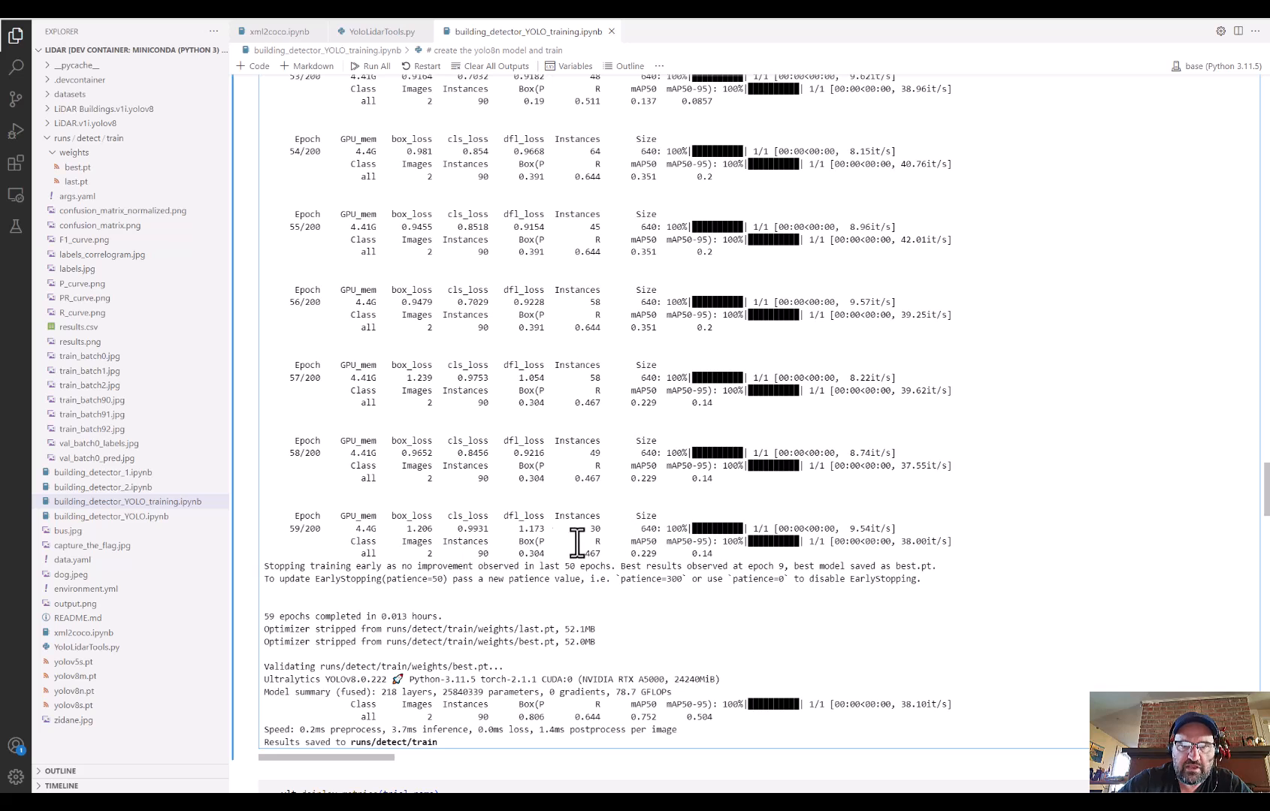
mouse_move(477, 745)
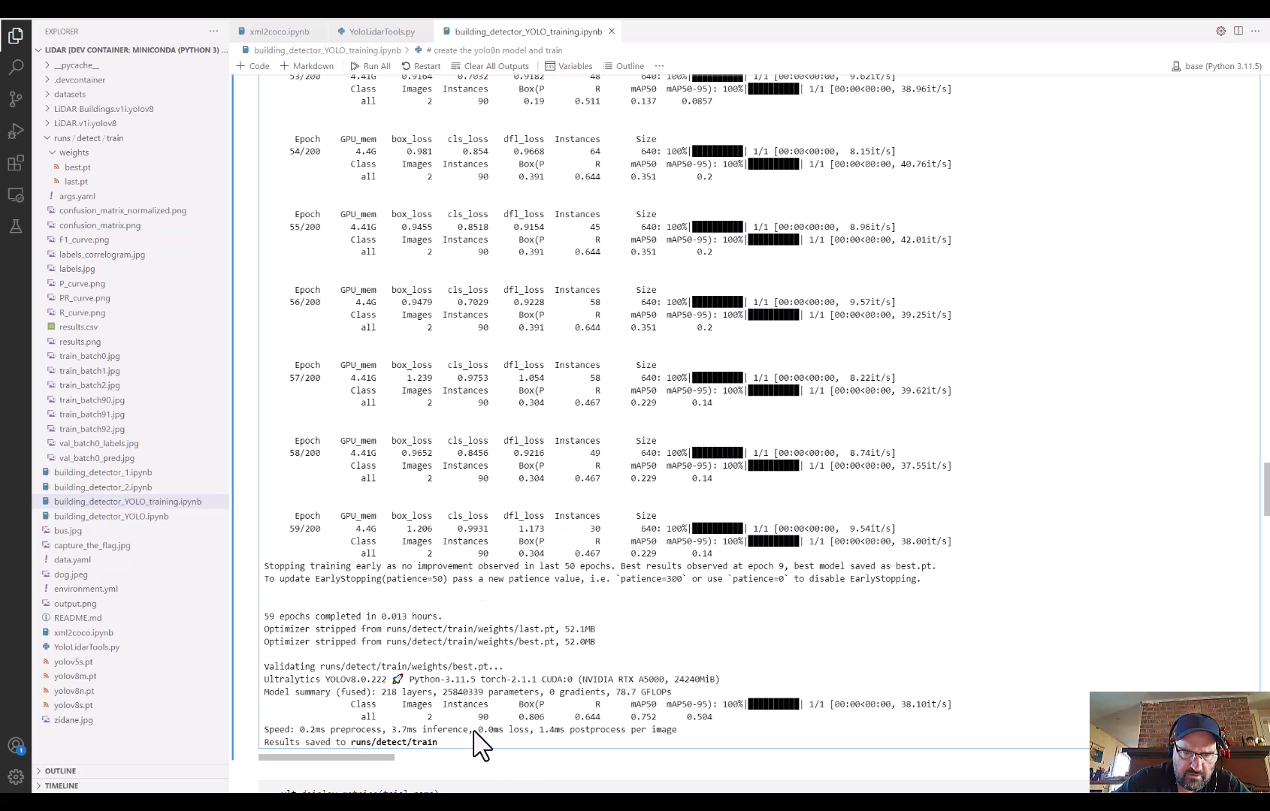
scroll(down, 3)
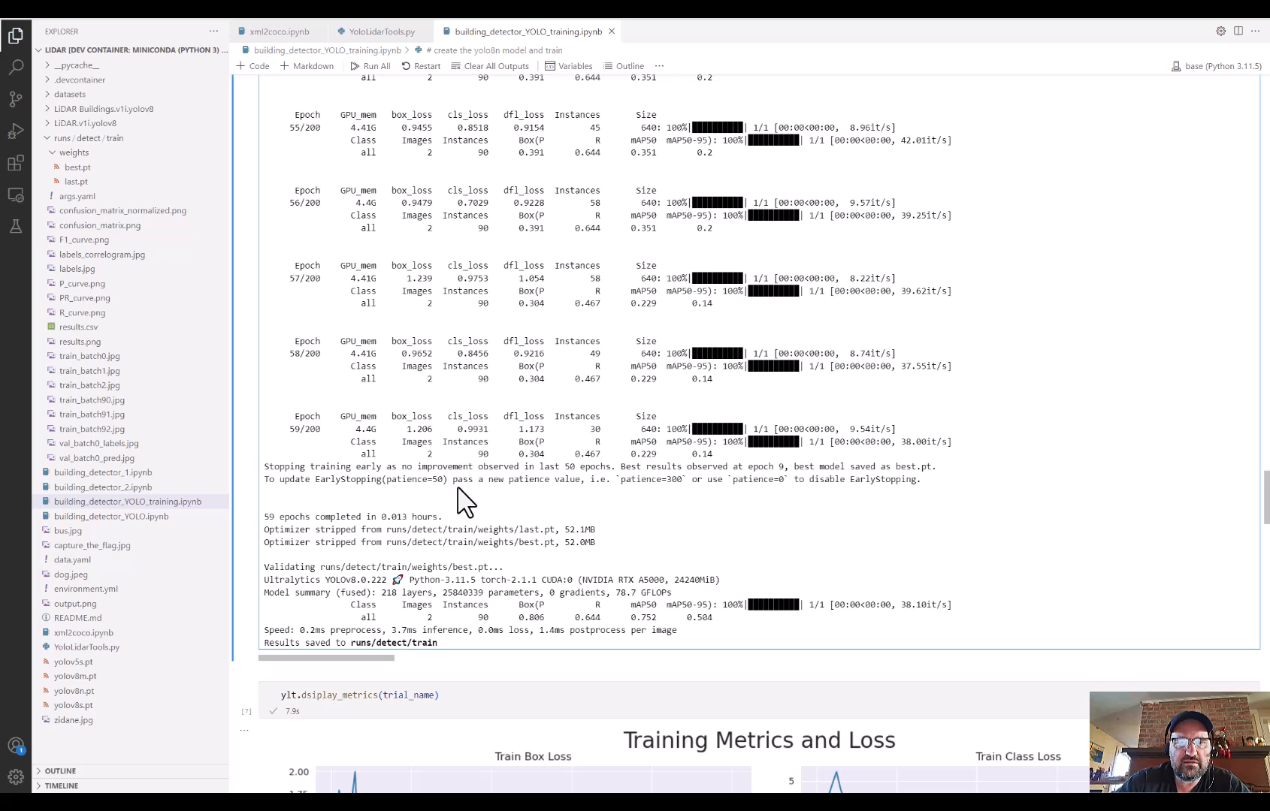
scroll(down, 3)
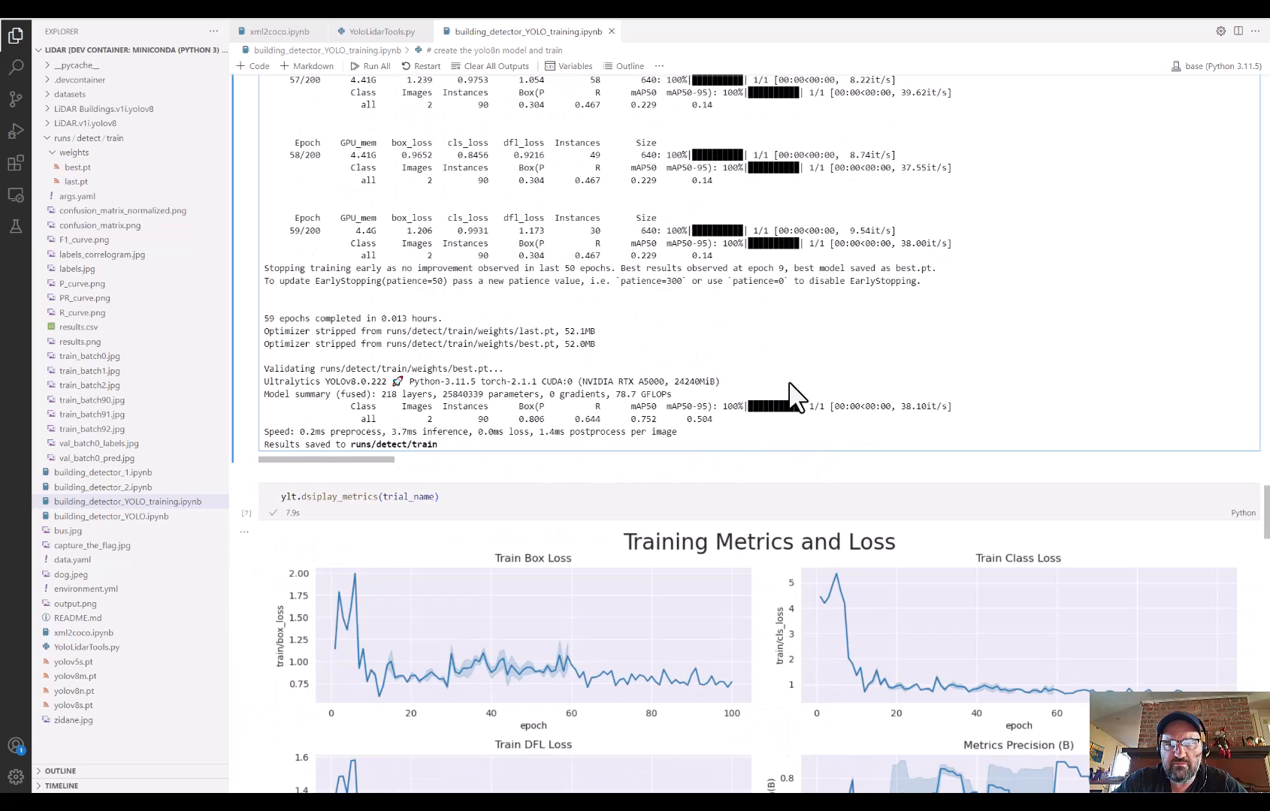
scroll(down, 3)
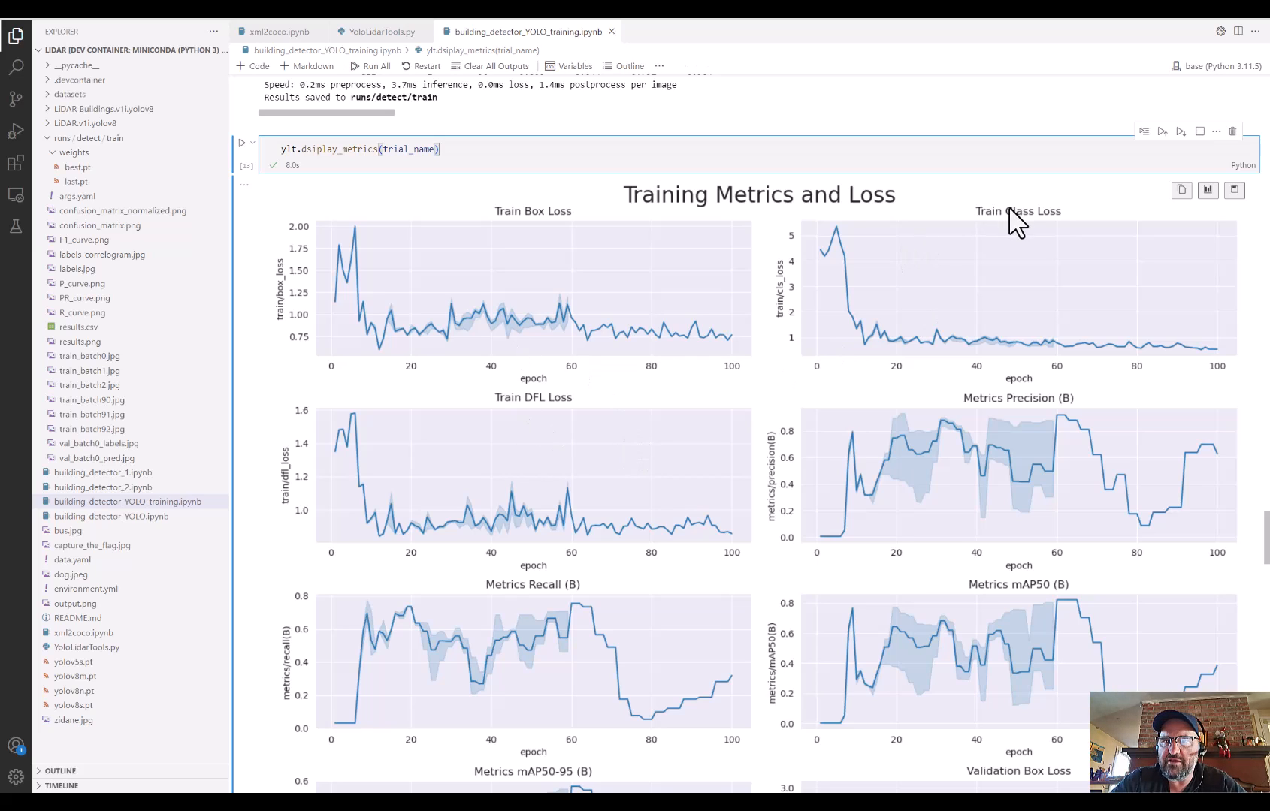
mouse_move(899, 433)
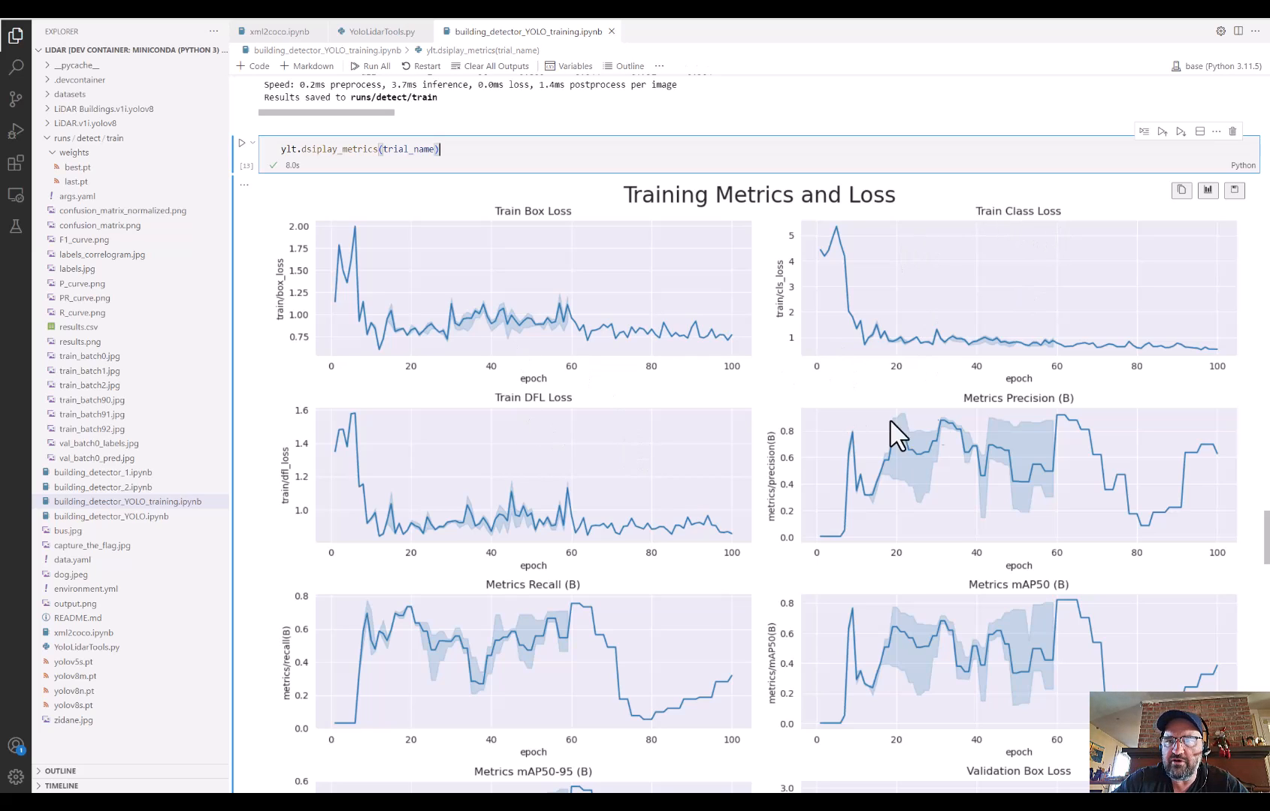
mouse_move(1218, 368)
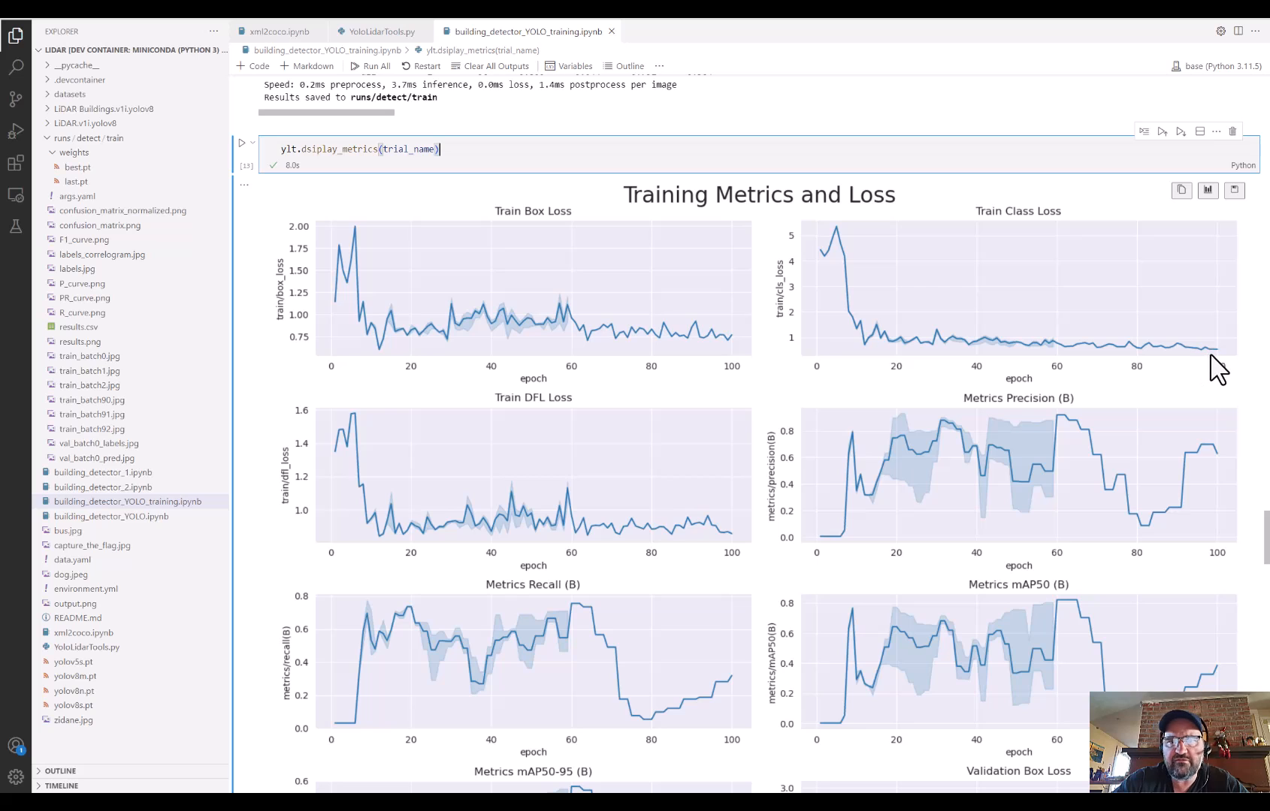
mouse_move(420, 213)
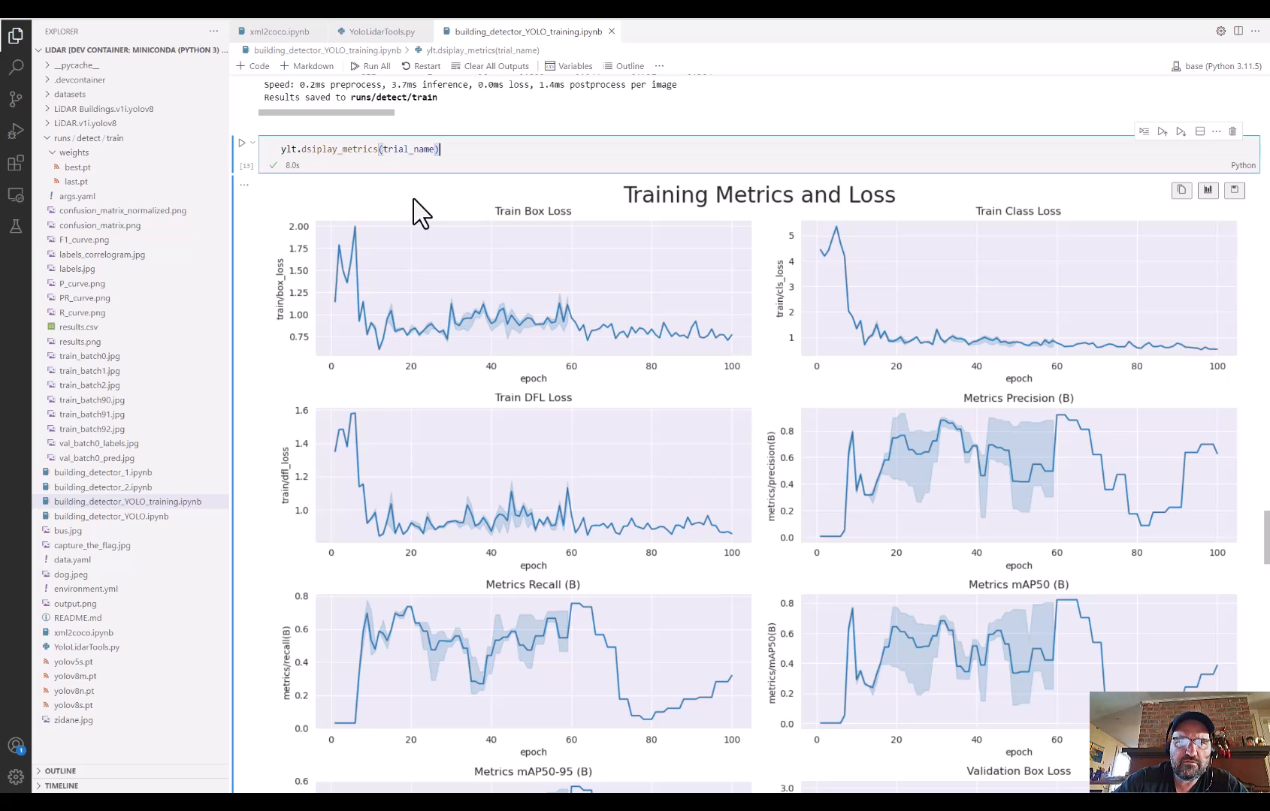
scroll(down, 3)
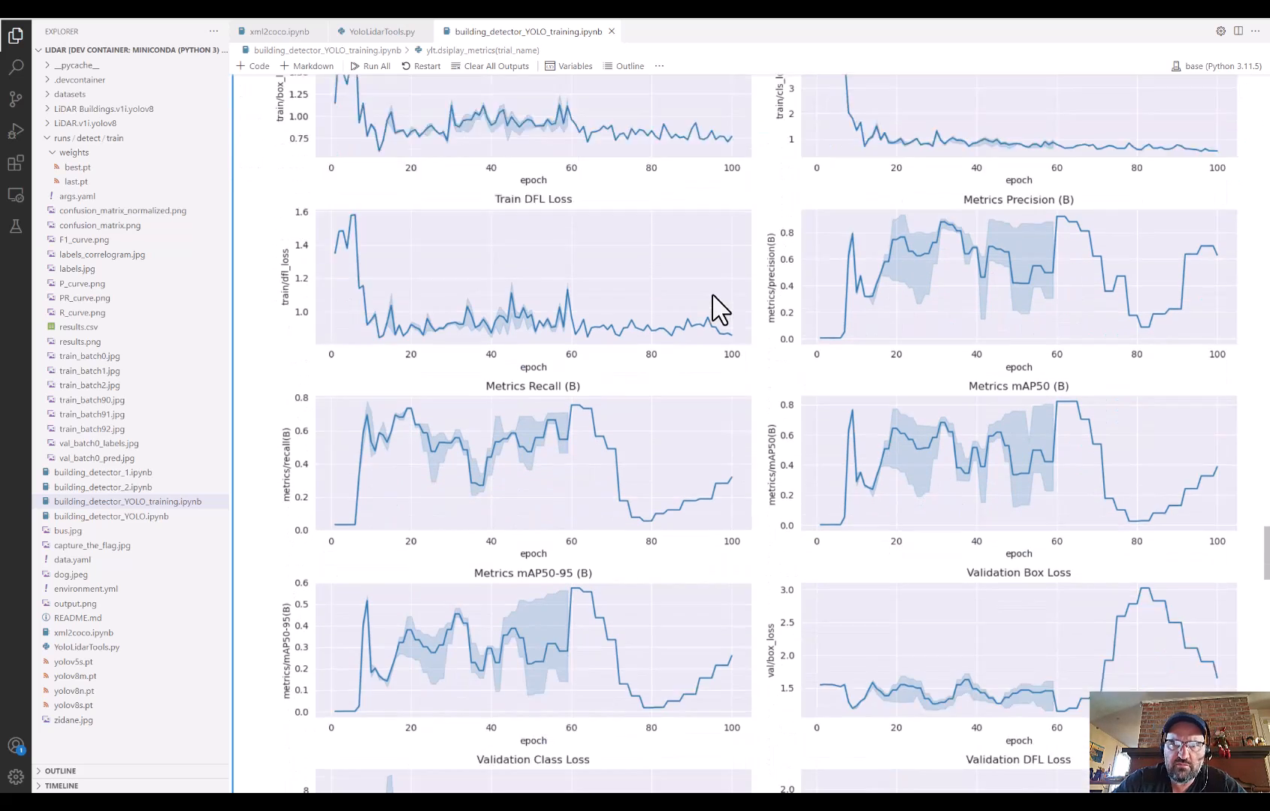
scroll(down, 3)
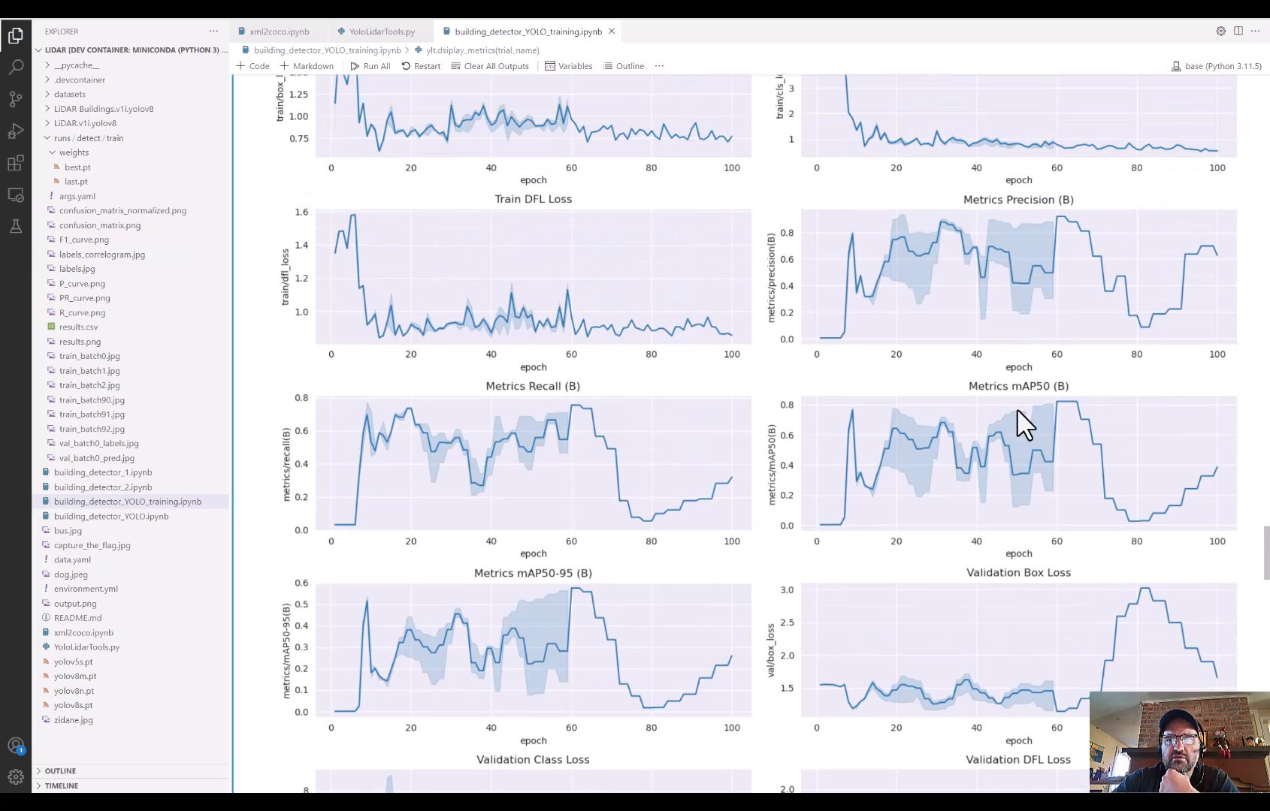
mouse_move(1048, 403)
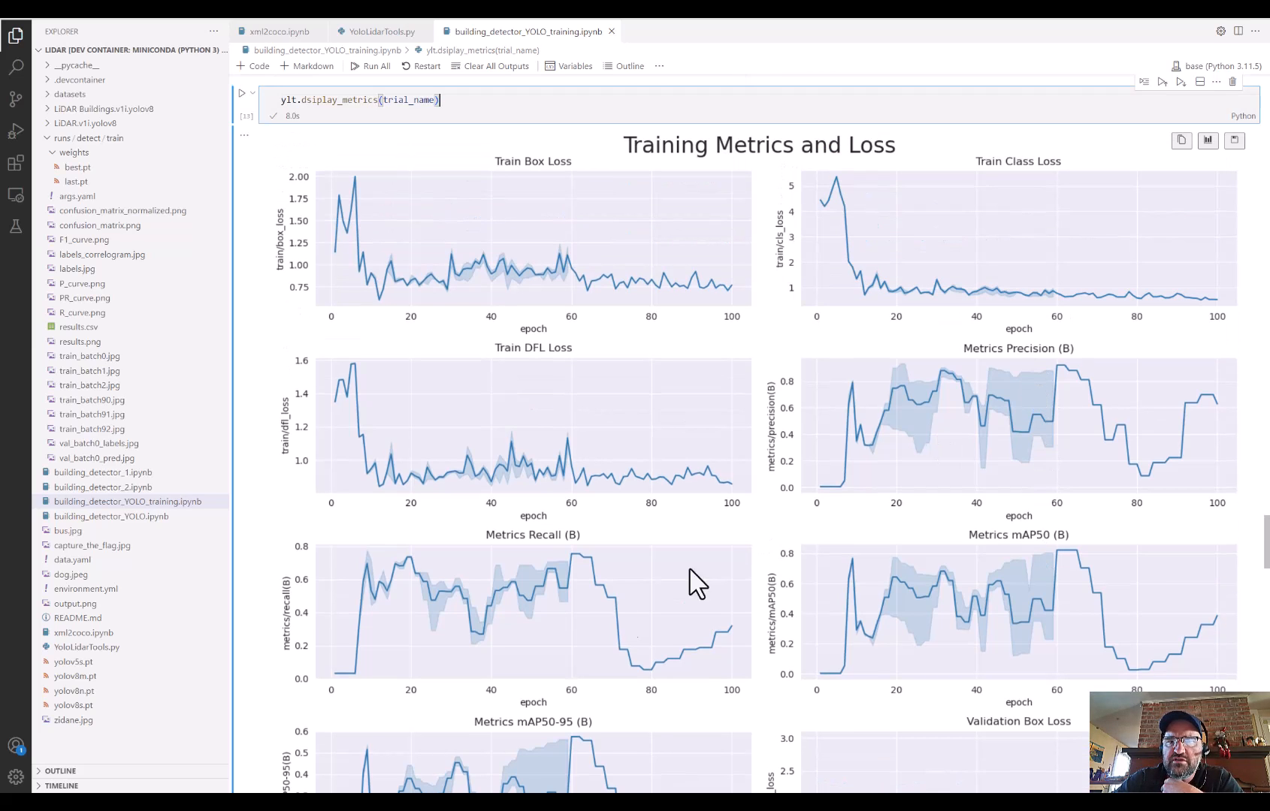
scroll(down, 3)
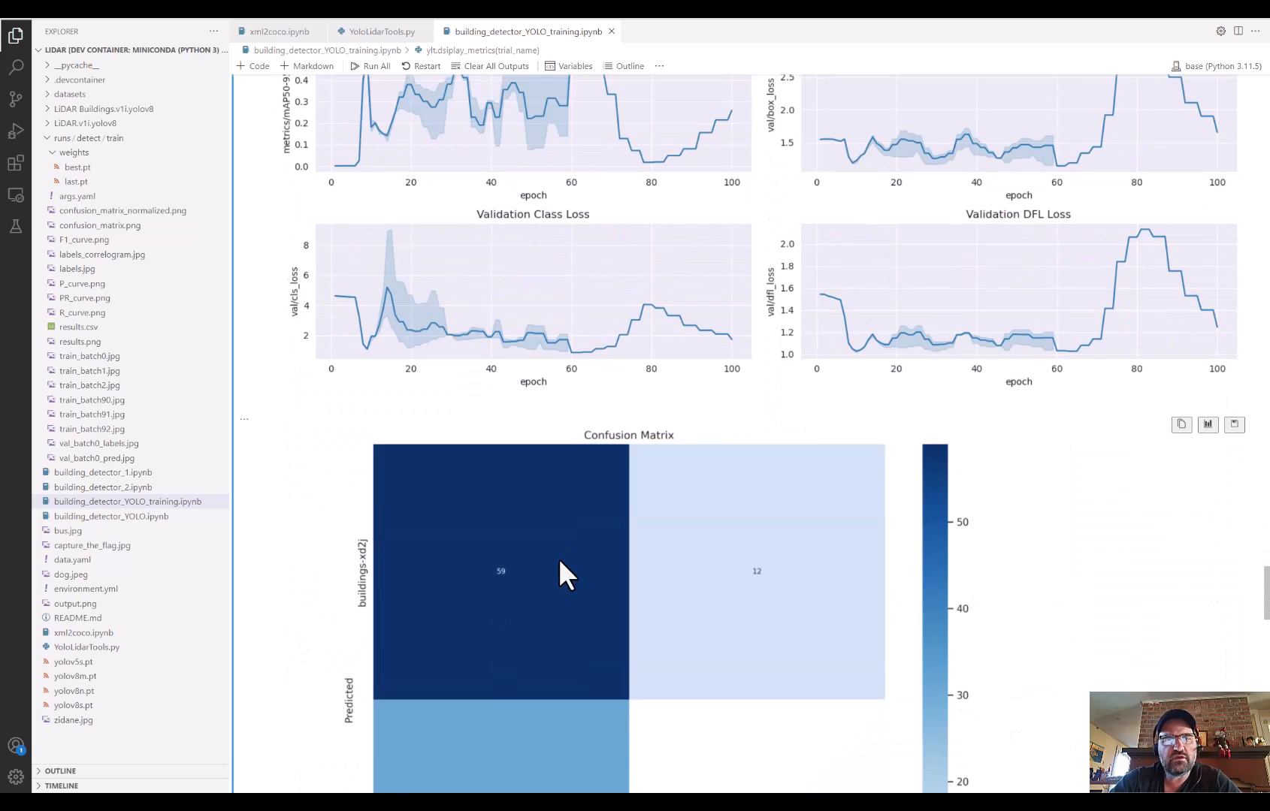
scroll(down, 3)
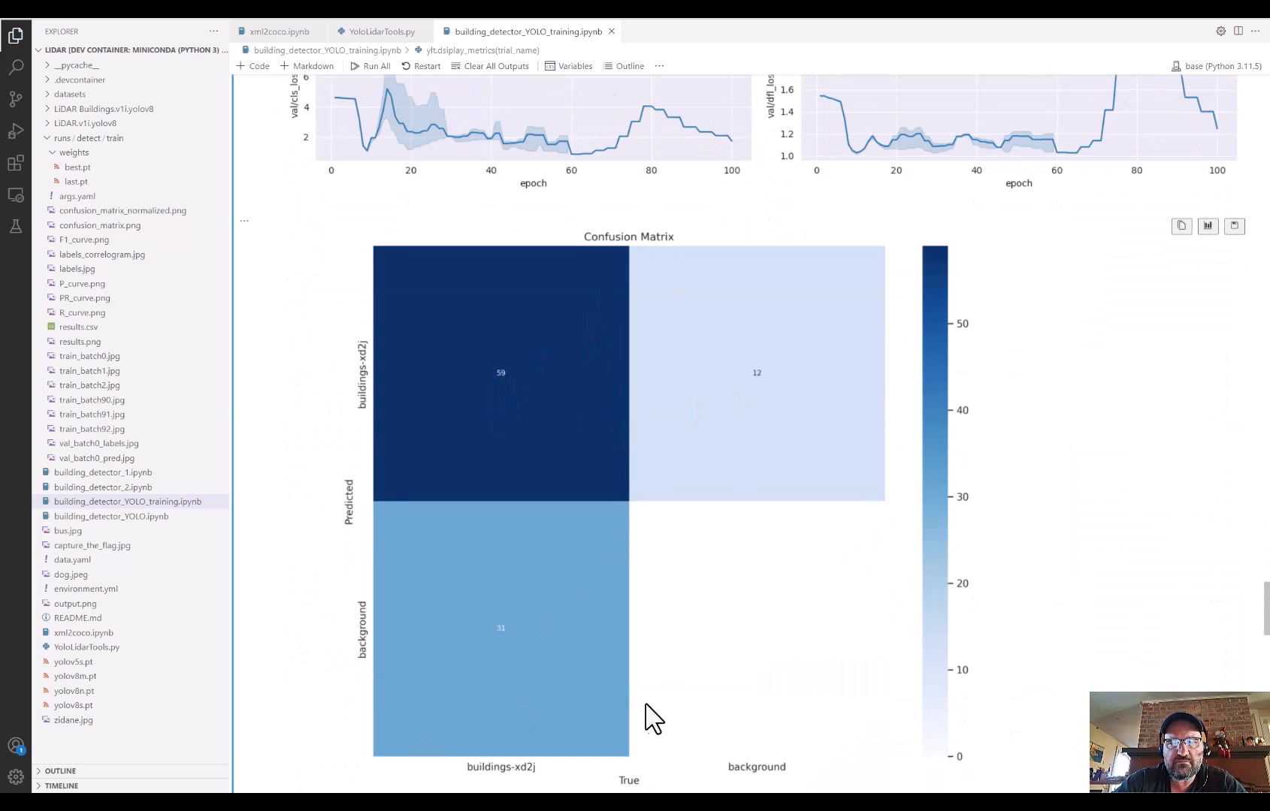
- Scroll to the prediction output and expand the top-level LIDAR.v1i.yolov8 folder
scroll(down, 3)
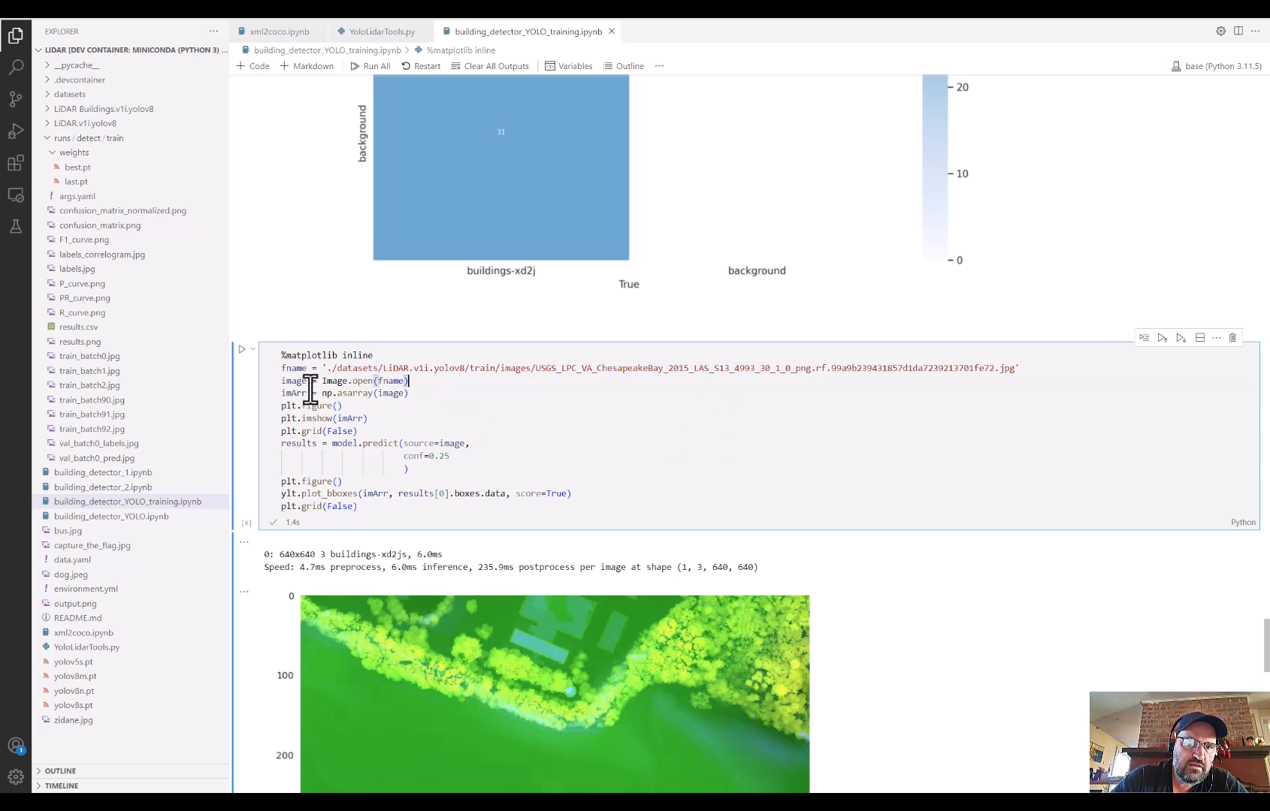
scroll(down, 3)
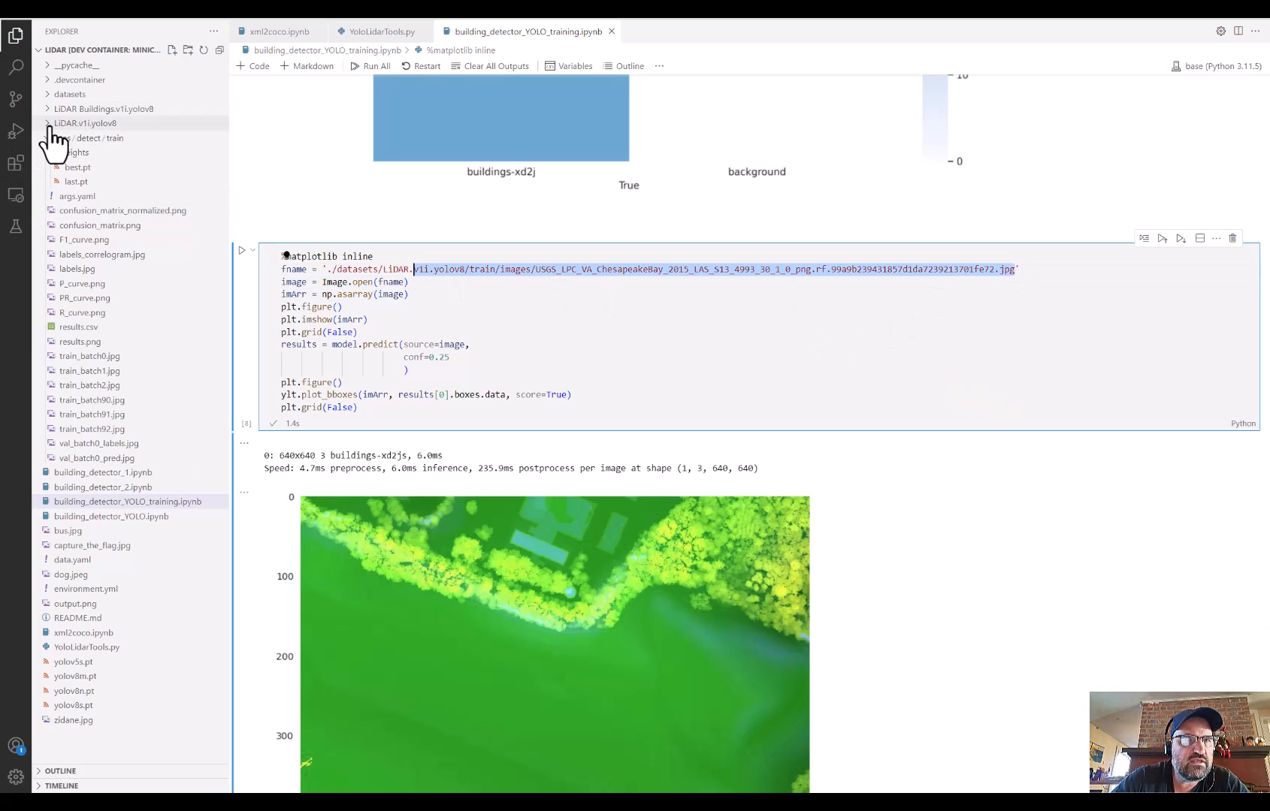
click(86, 123)
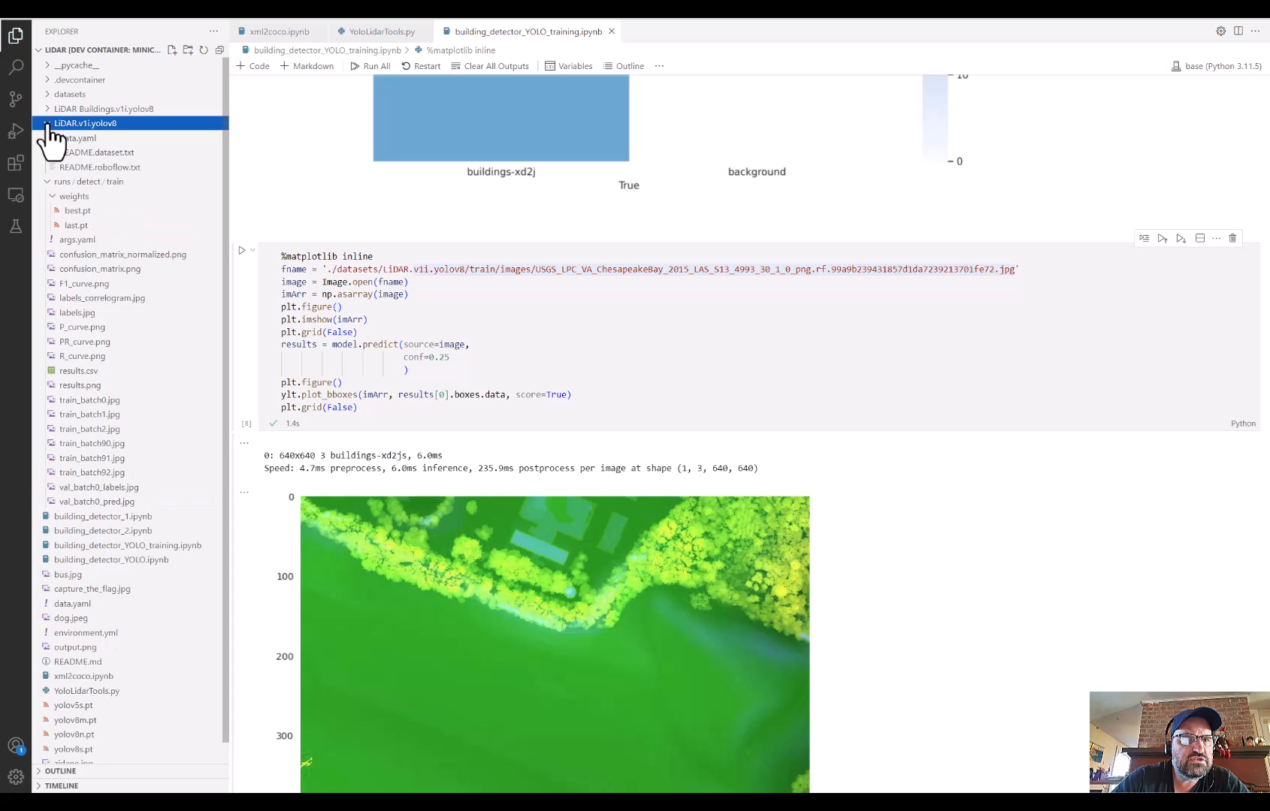
- Preview a training image from datasets/LIDAR.v1i.yolov8/train/images, then close it
click(69, 95)
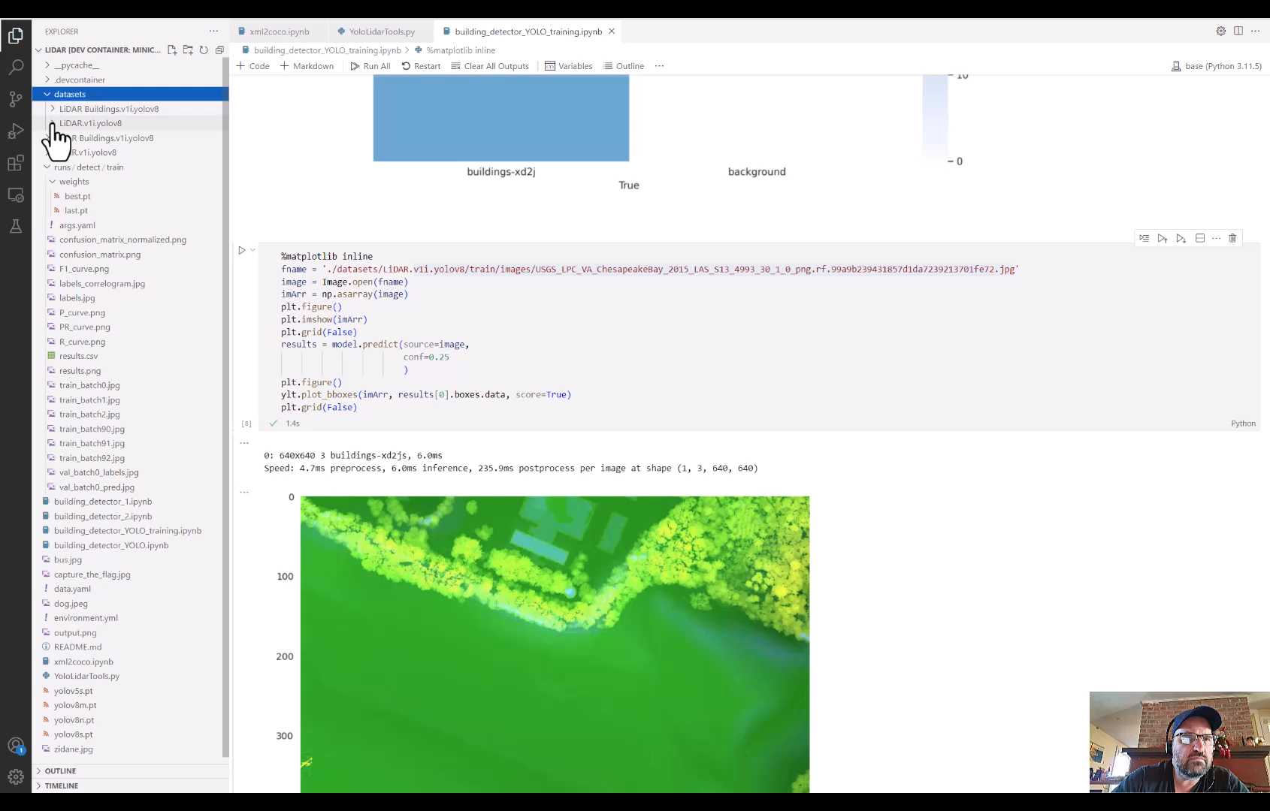
click(90, 123)
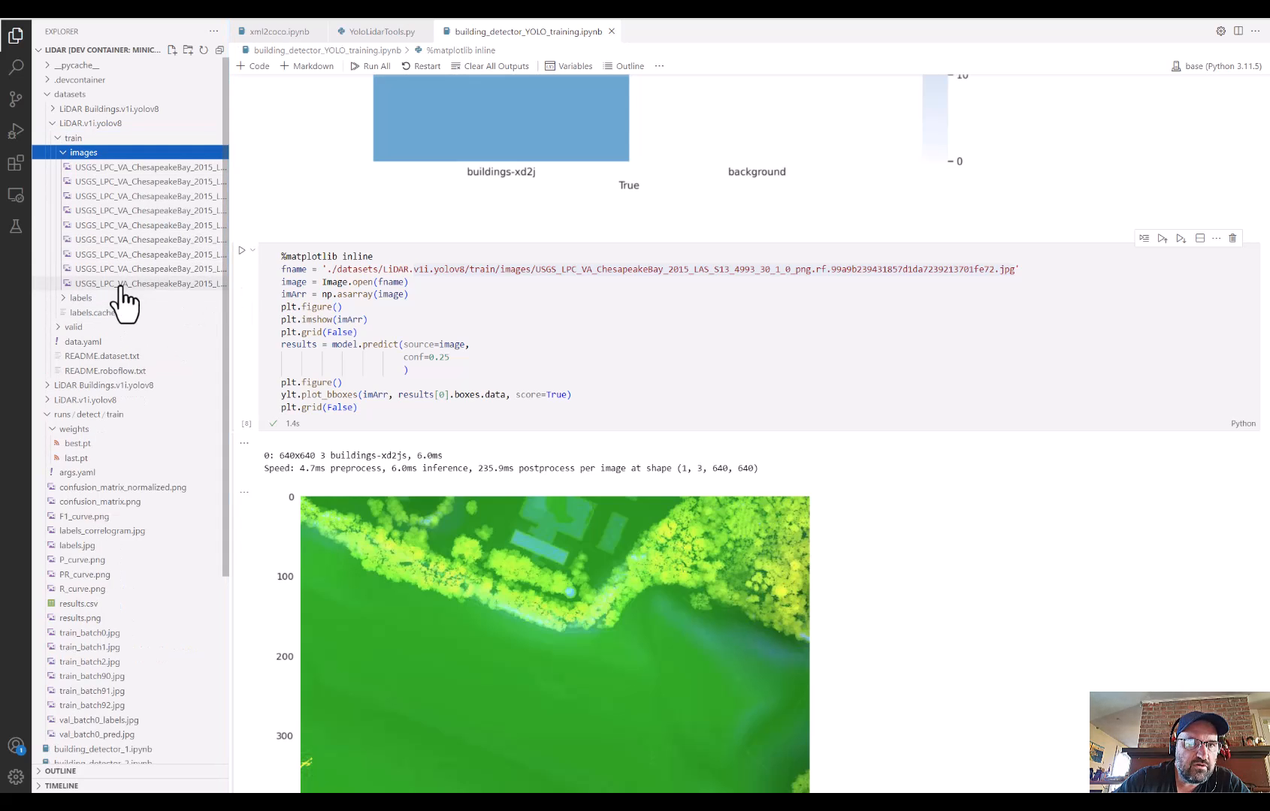
click(150, 284)
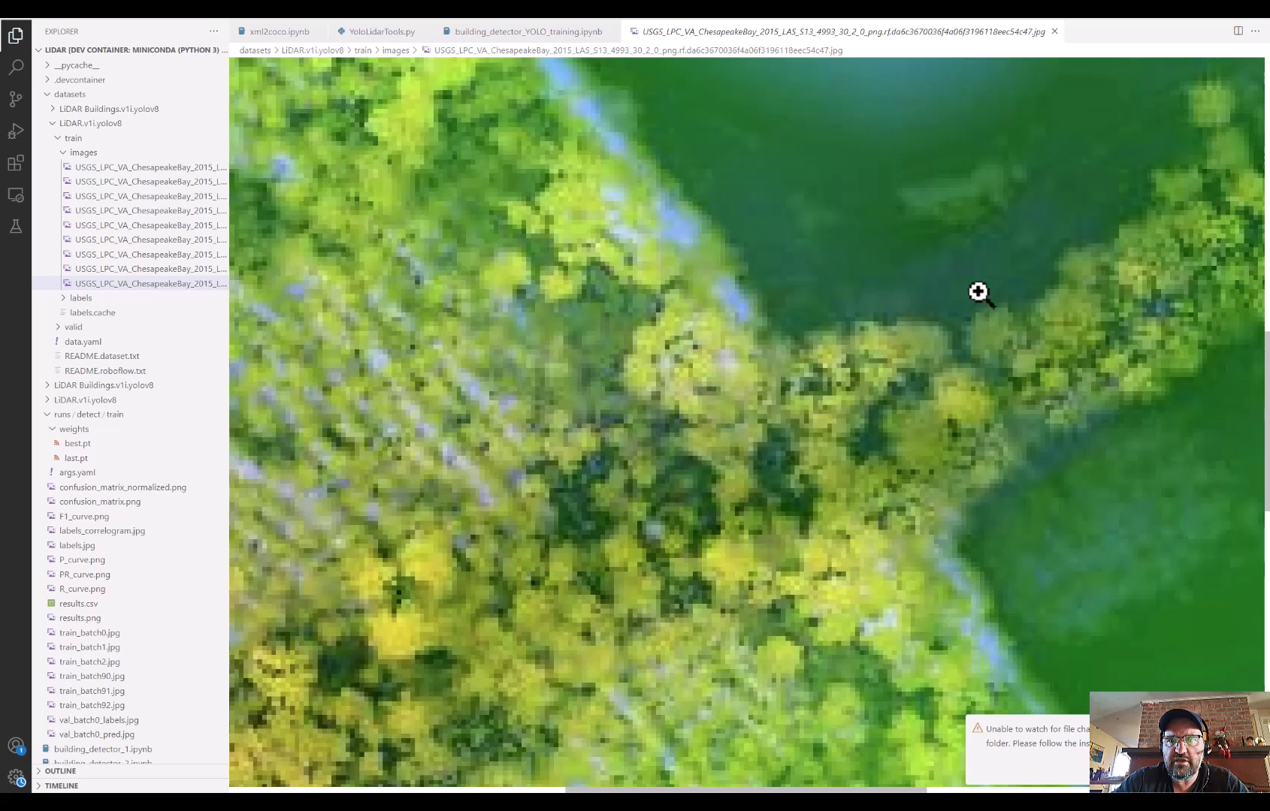
mouse_move(703, 324)
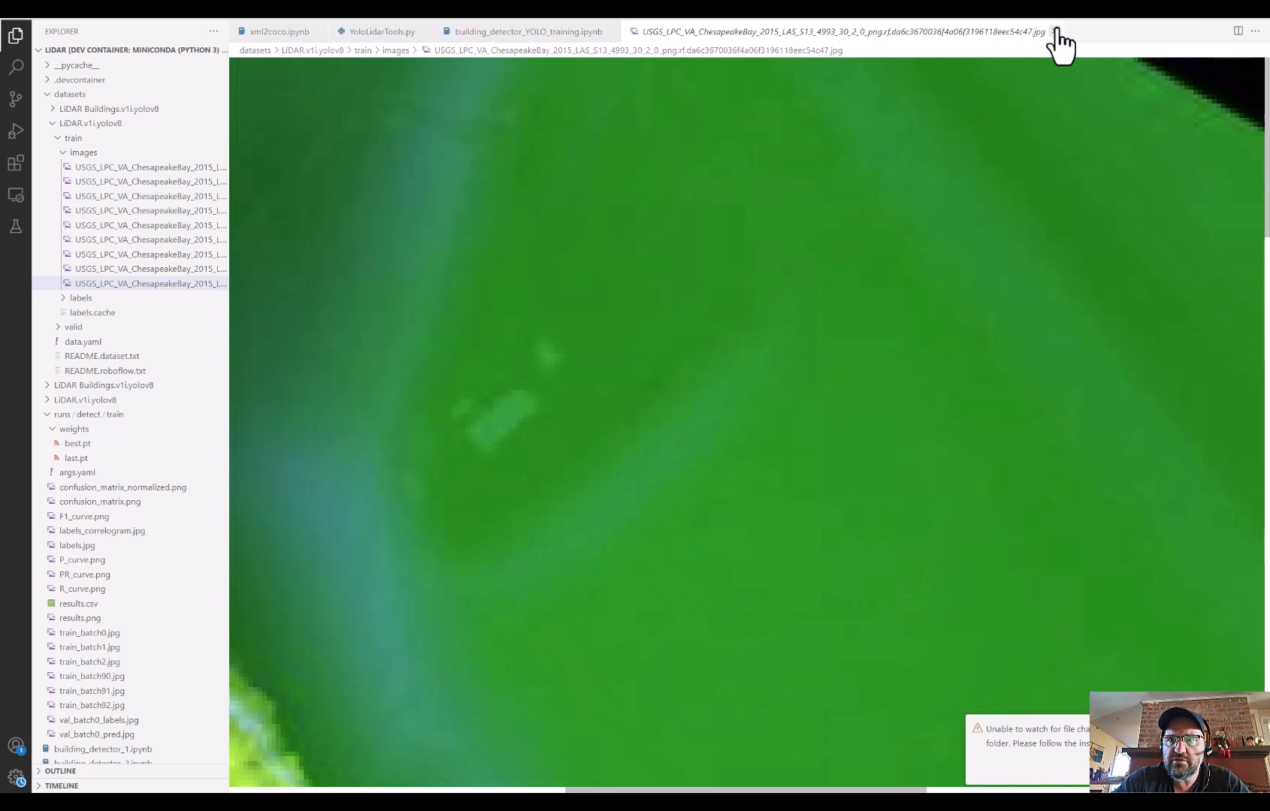
click(526, 30)
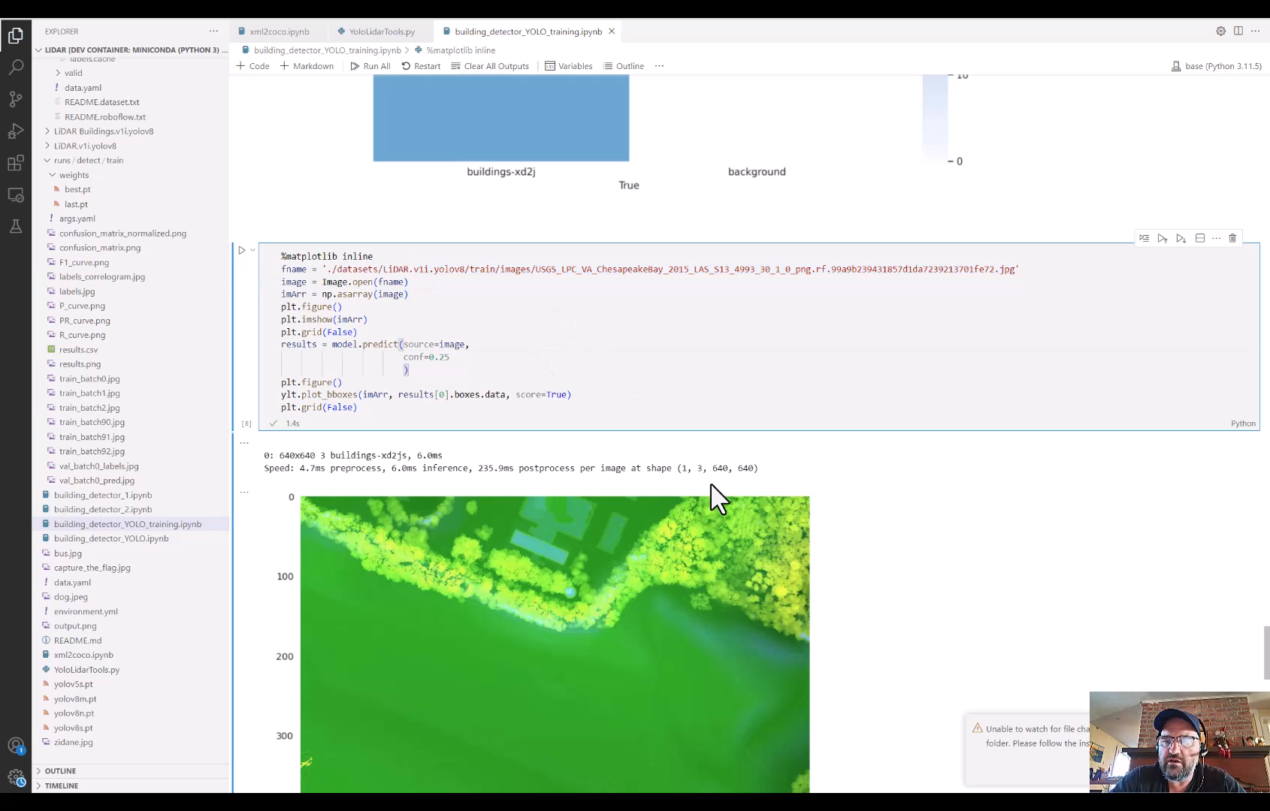
mouse_move(658, 407)
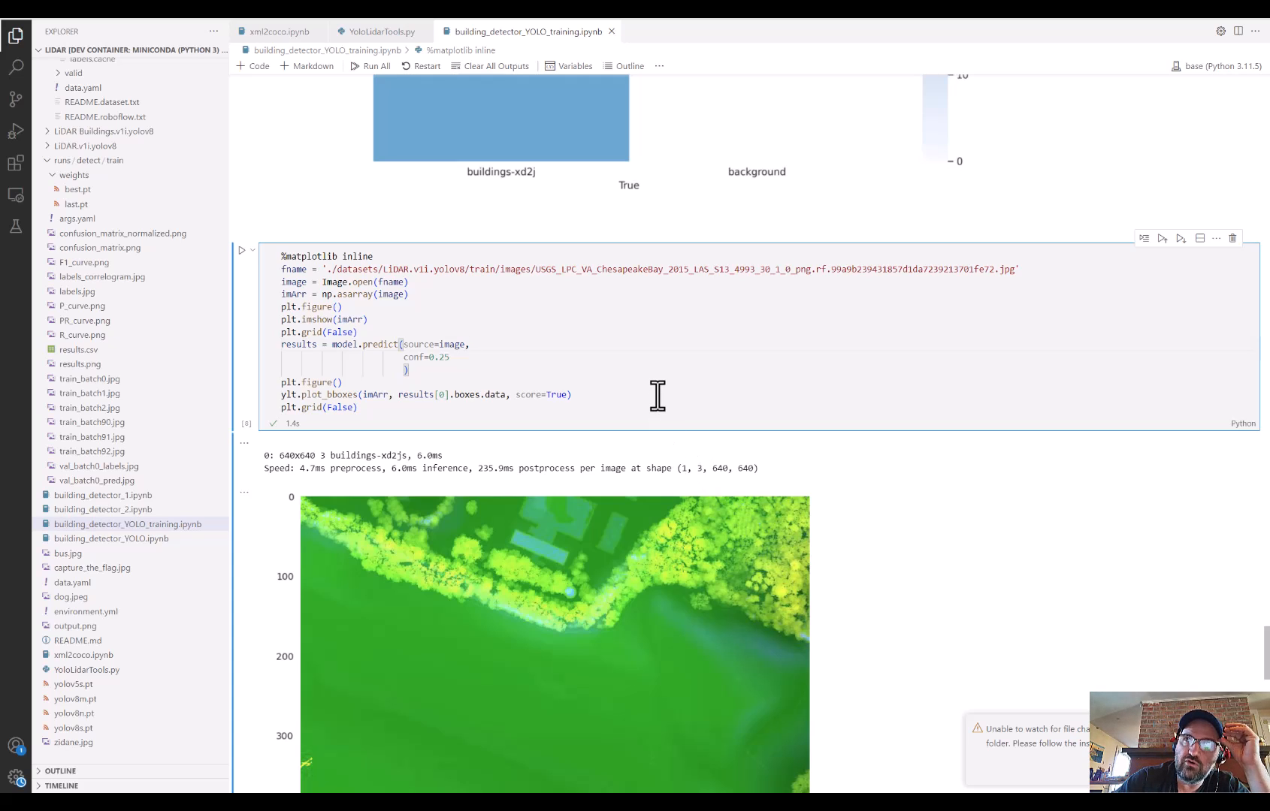
mouse_move(623, 397)
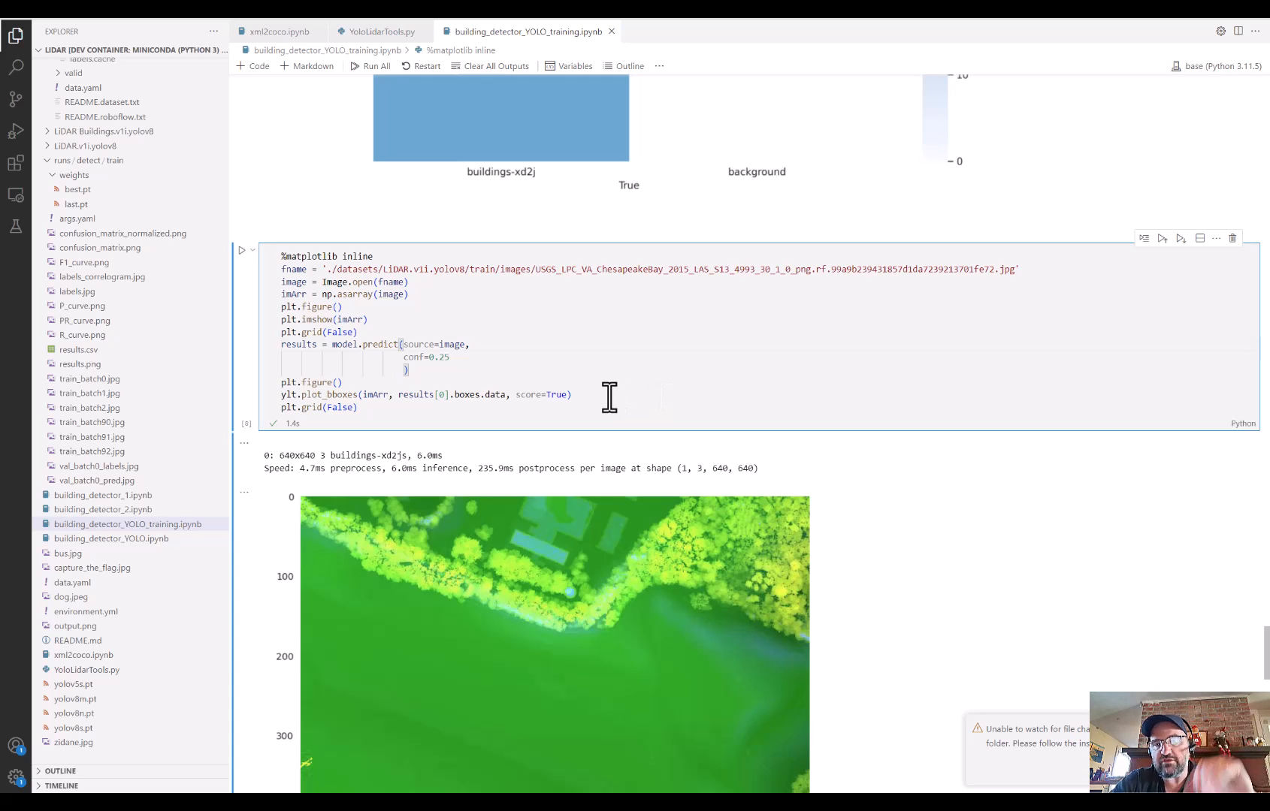
mouse_move(488, 291)
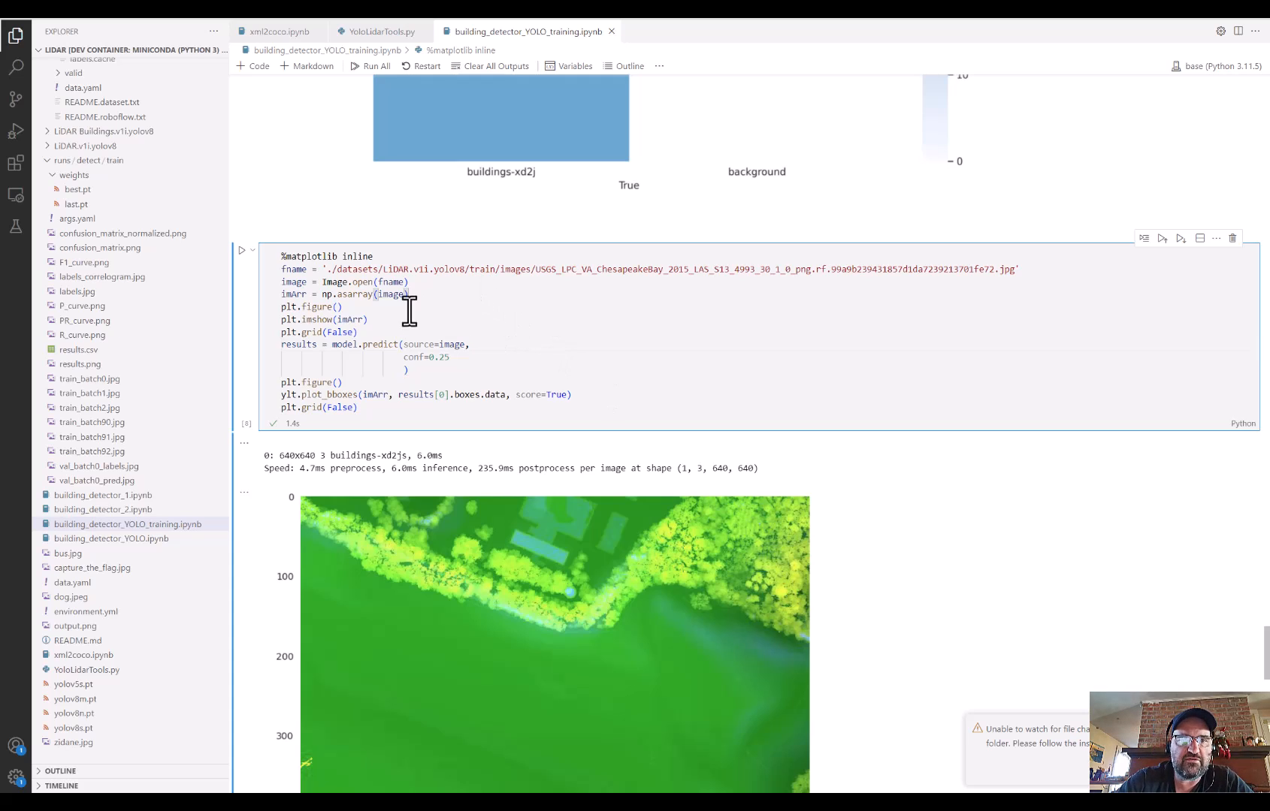
mouse_move(565, 287)
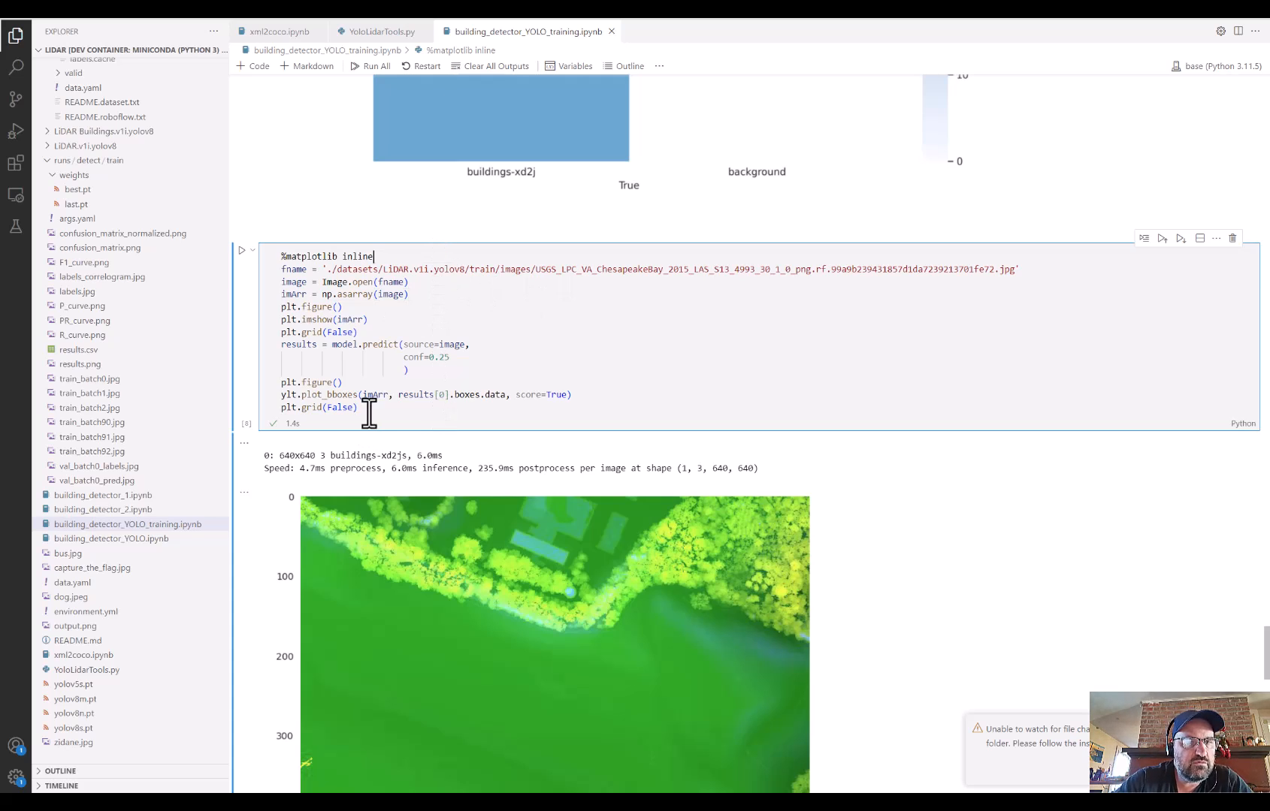
- Rerun the prediction cell so the tile shows 3 labeled building boxes with confidence scores
key(ctrl+a)
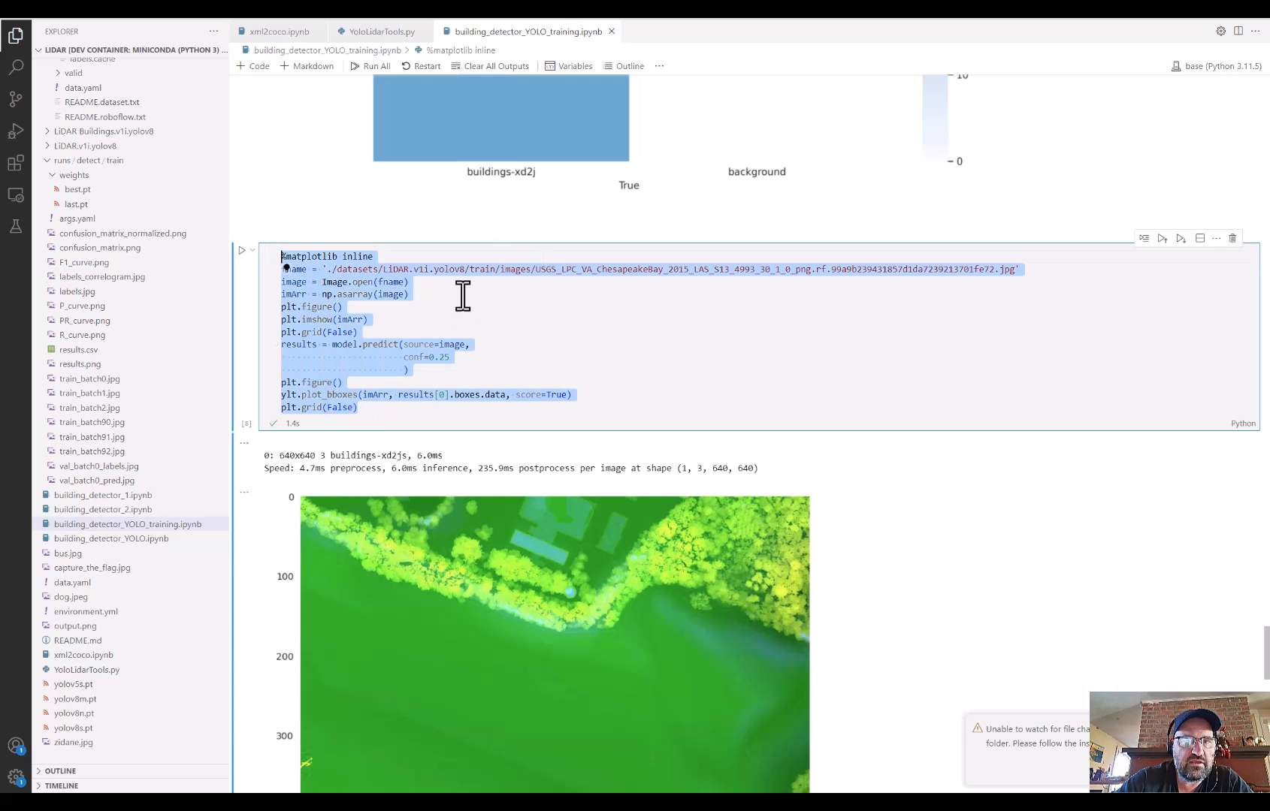
click(1006, 269)
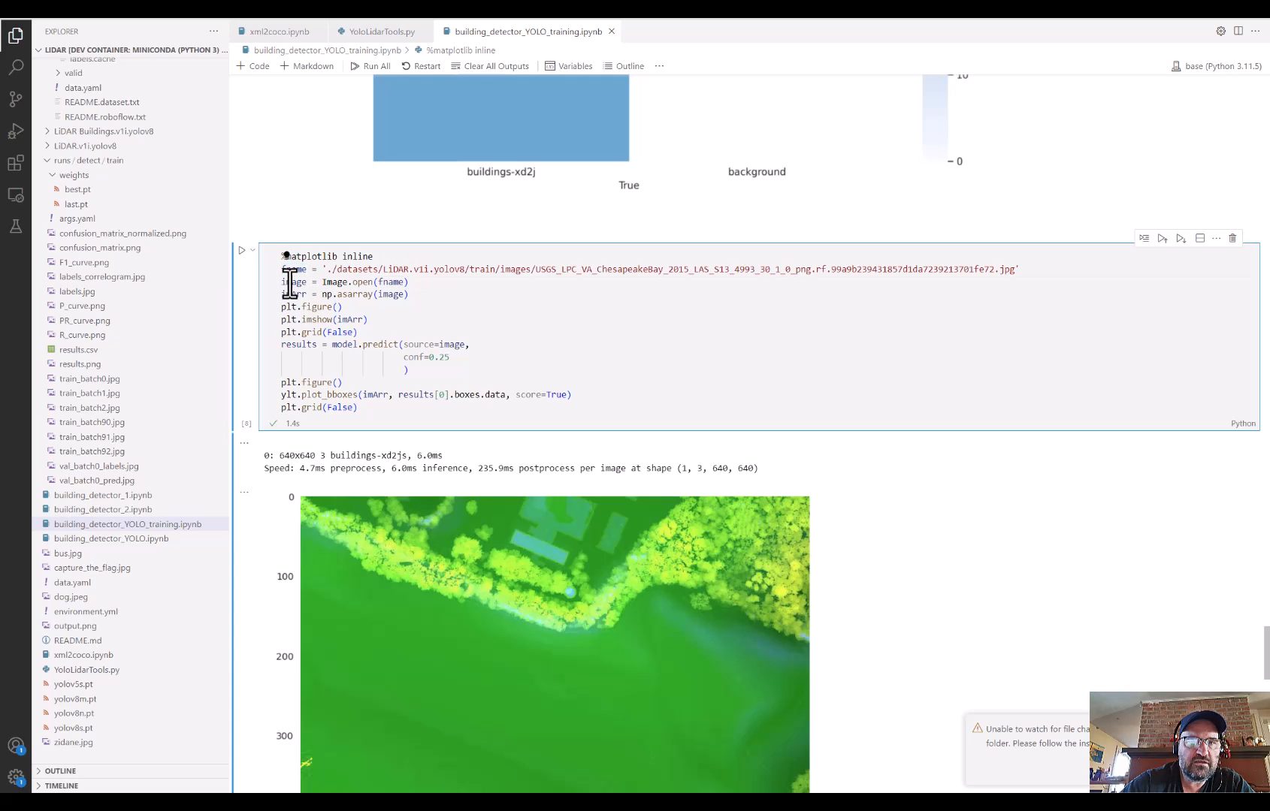
mouse_move(289, 295)
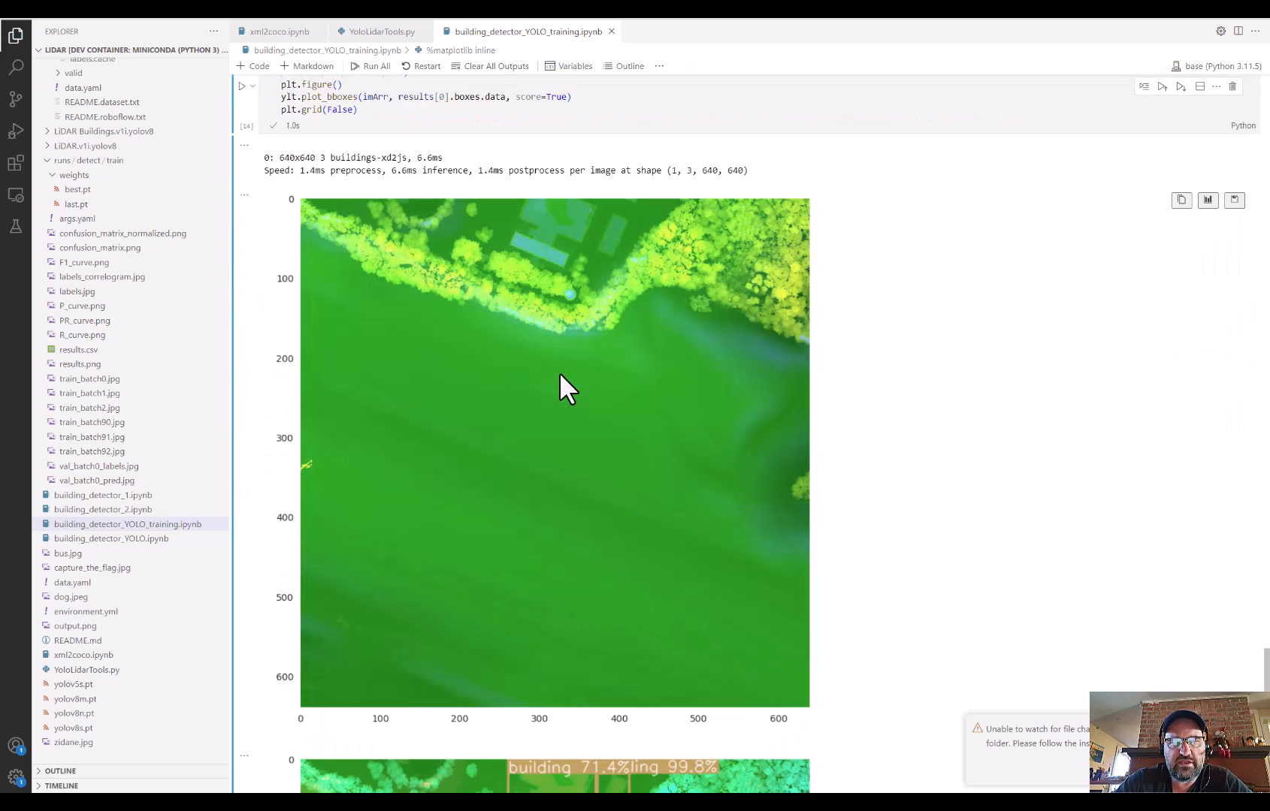
scroll(down, 3)
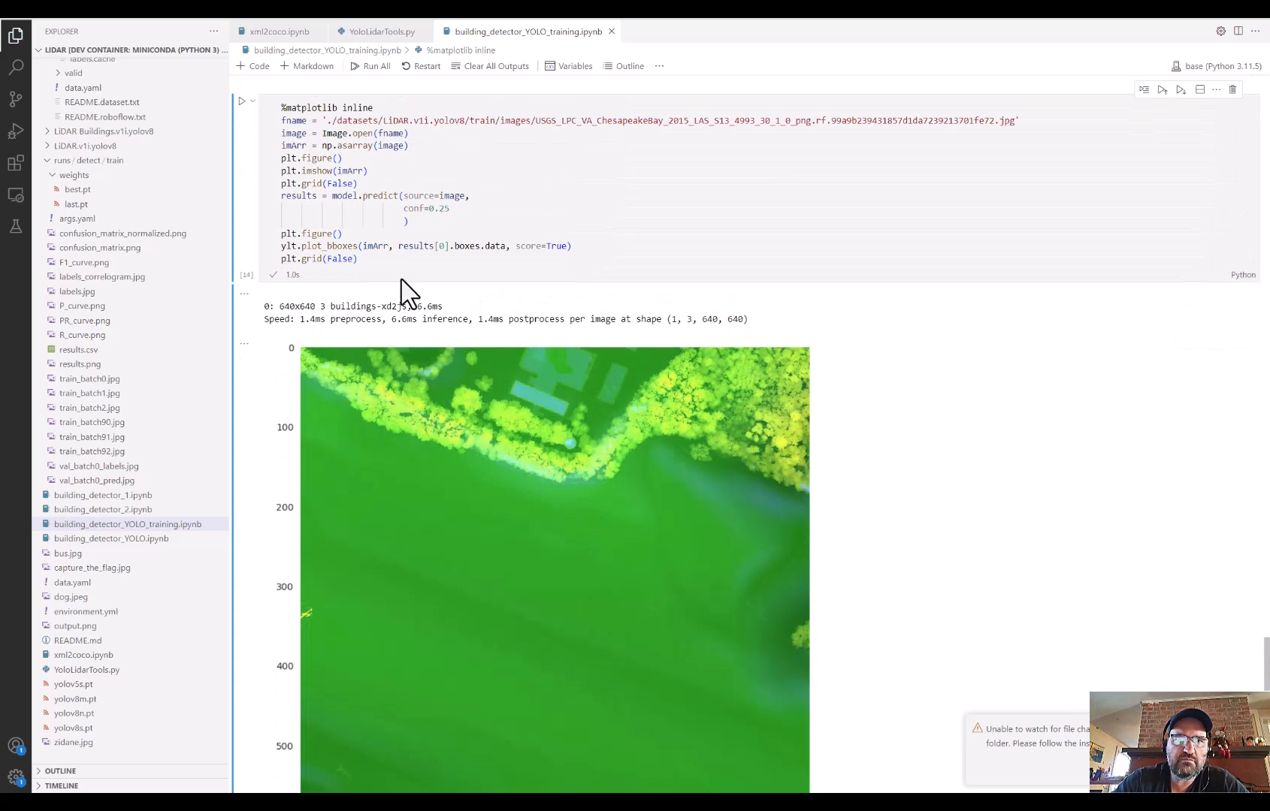
double_click(329, 244)
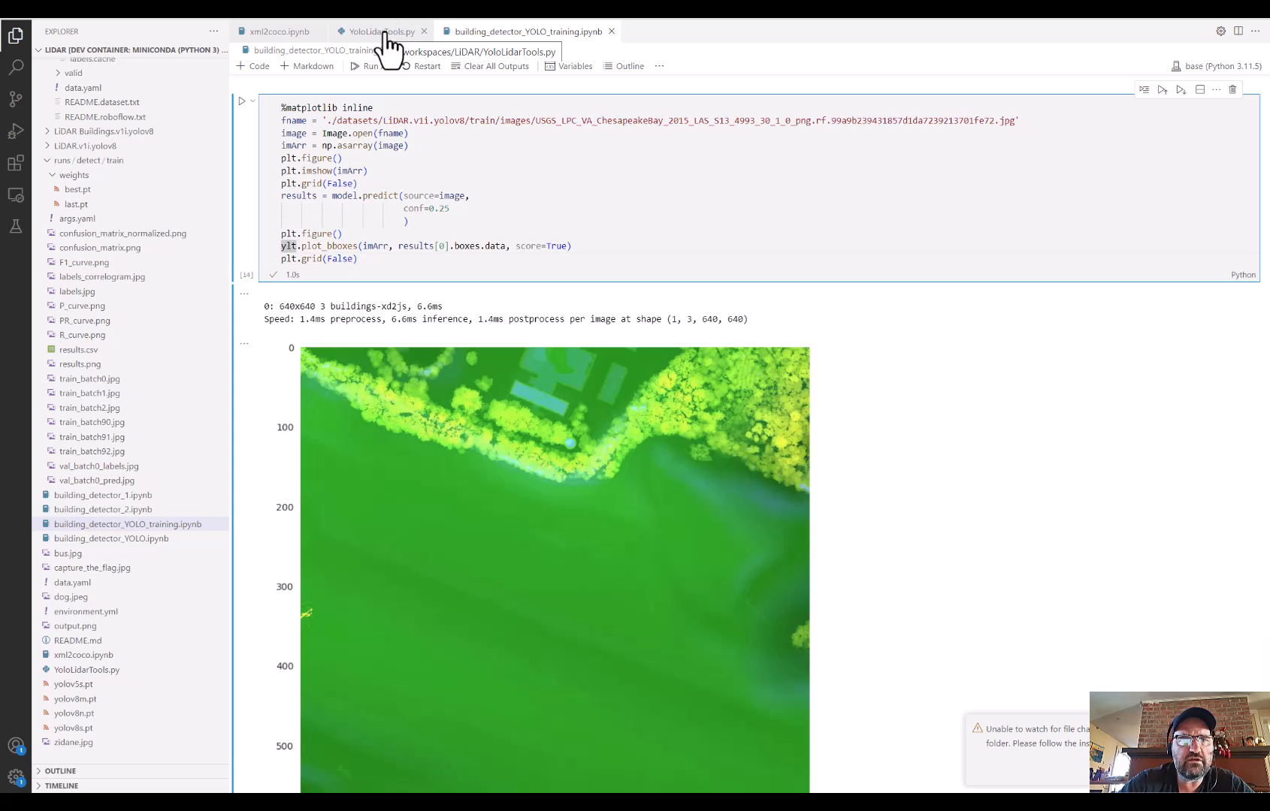
click(571, 247)
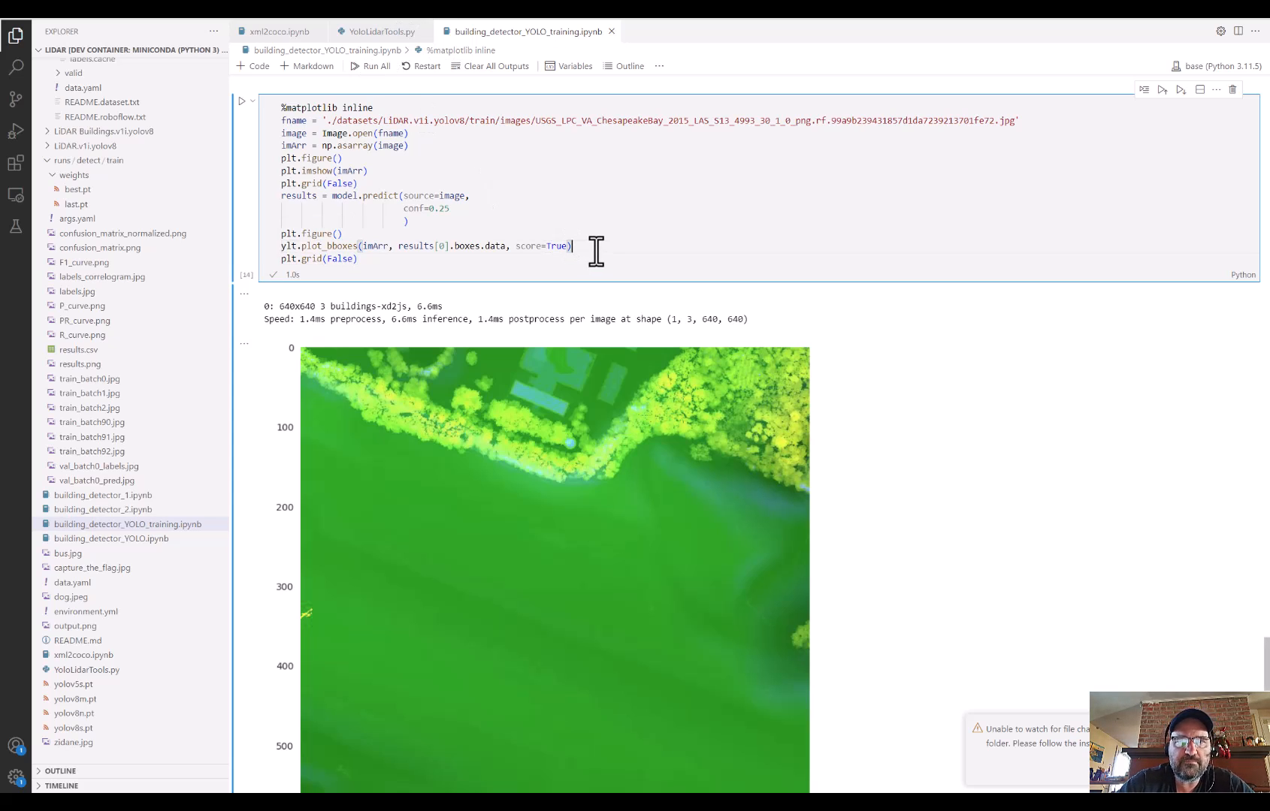
scroll(down, 3)
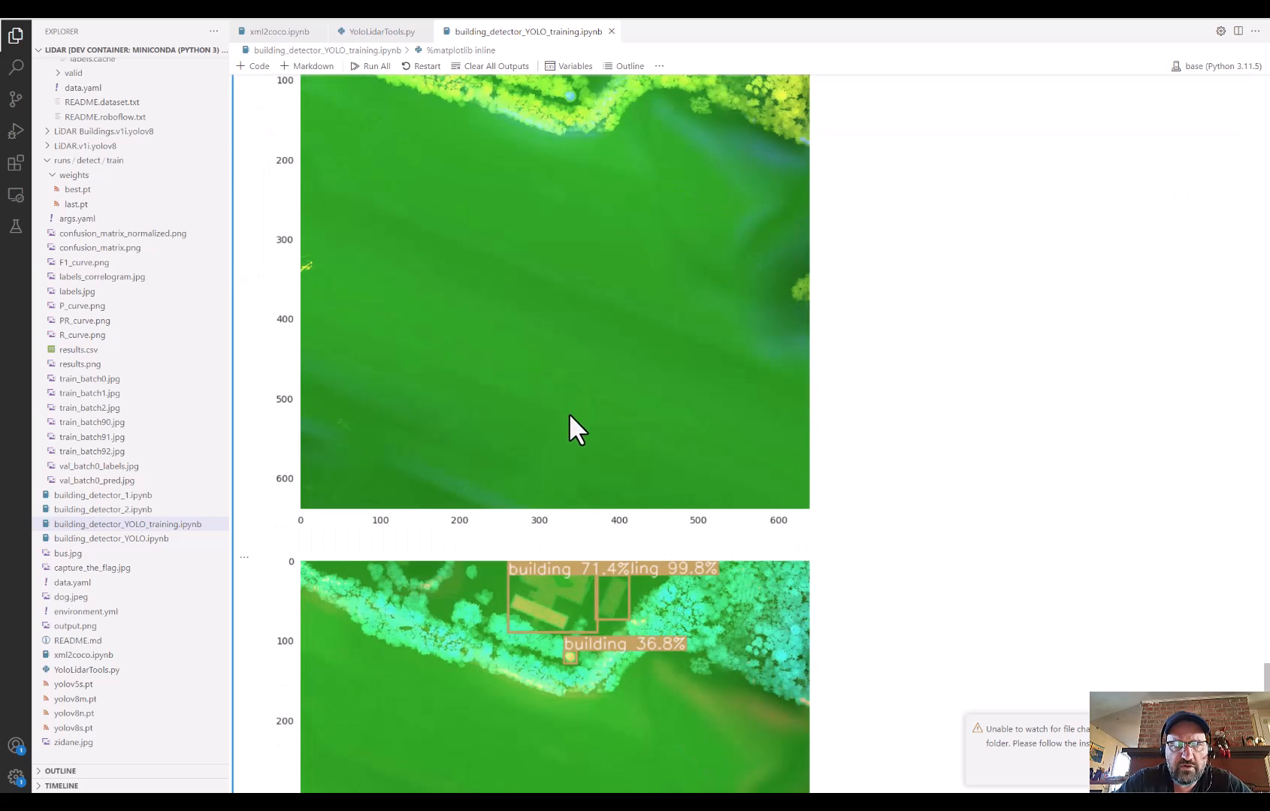
scroll(down, 3)
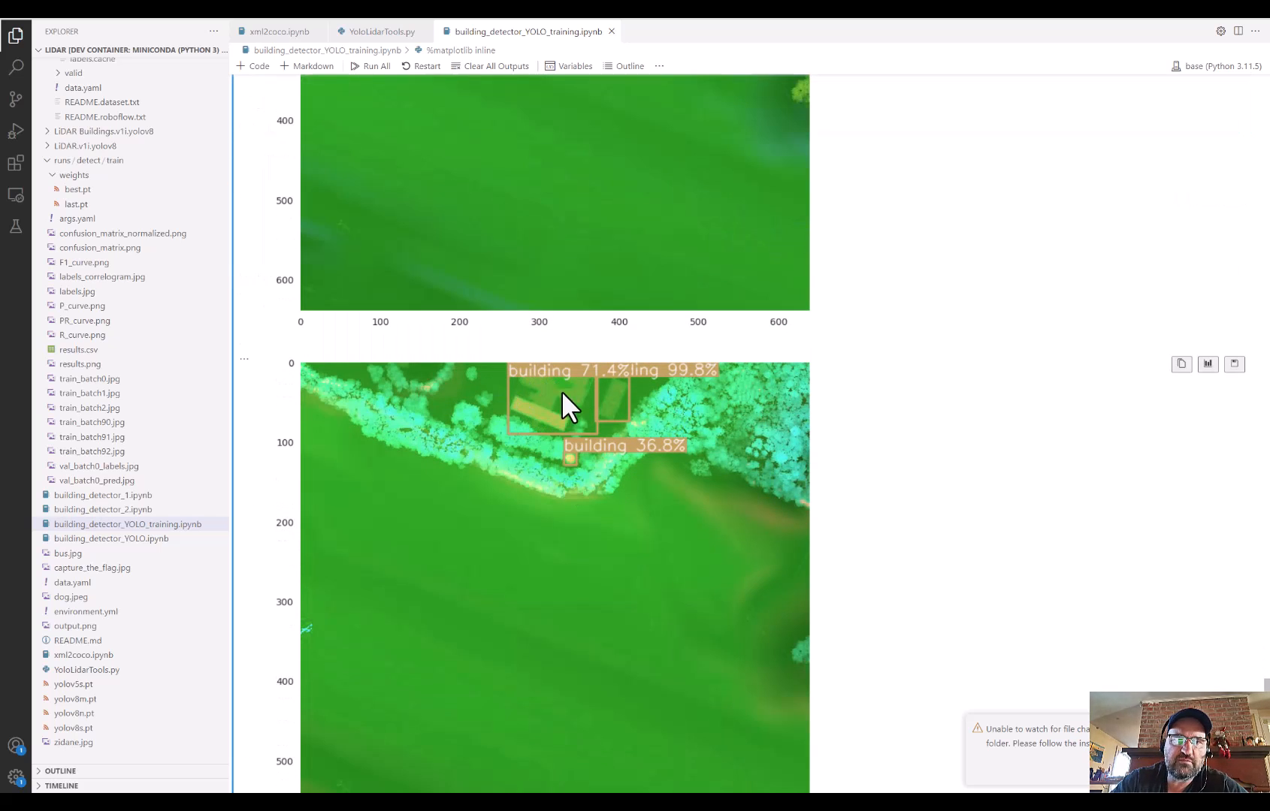
mouse_move(628, 397)
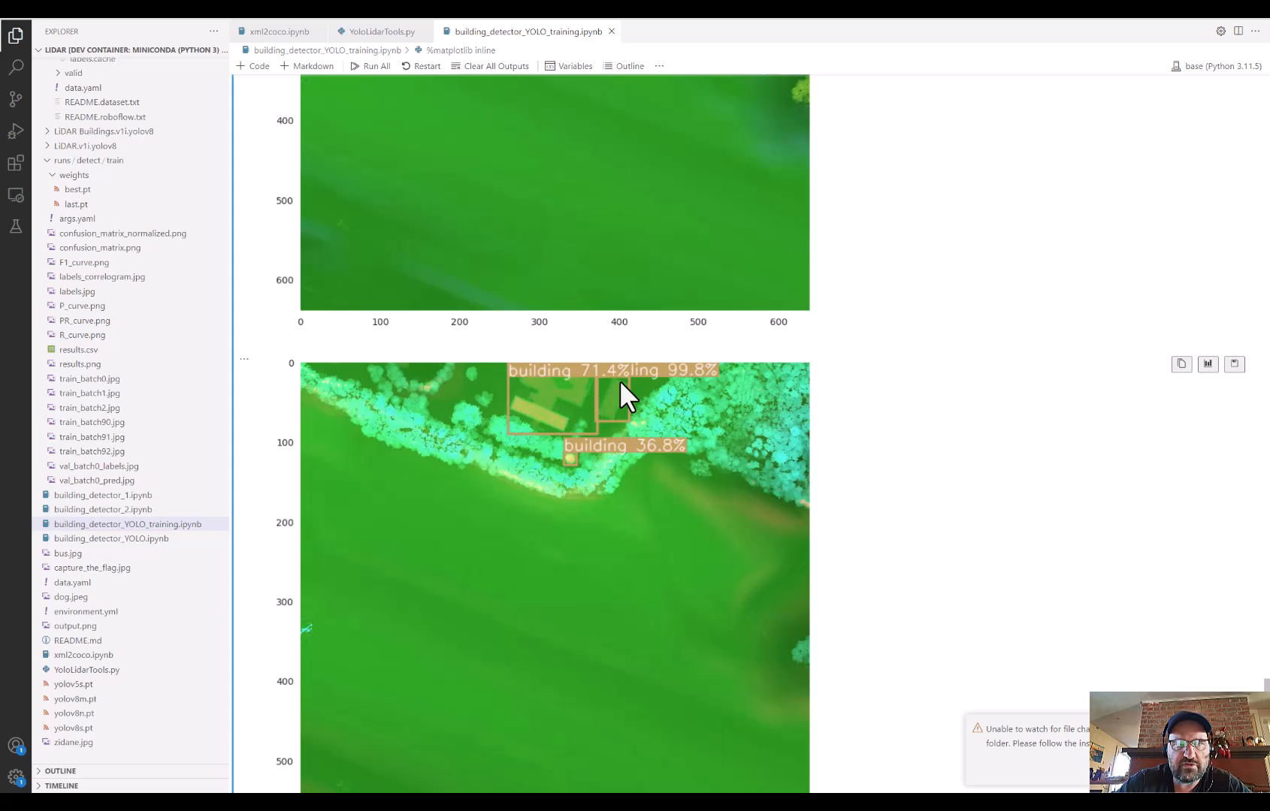
mouse_move(657, 426)
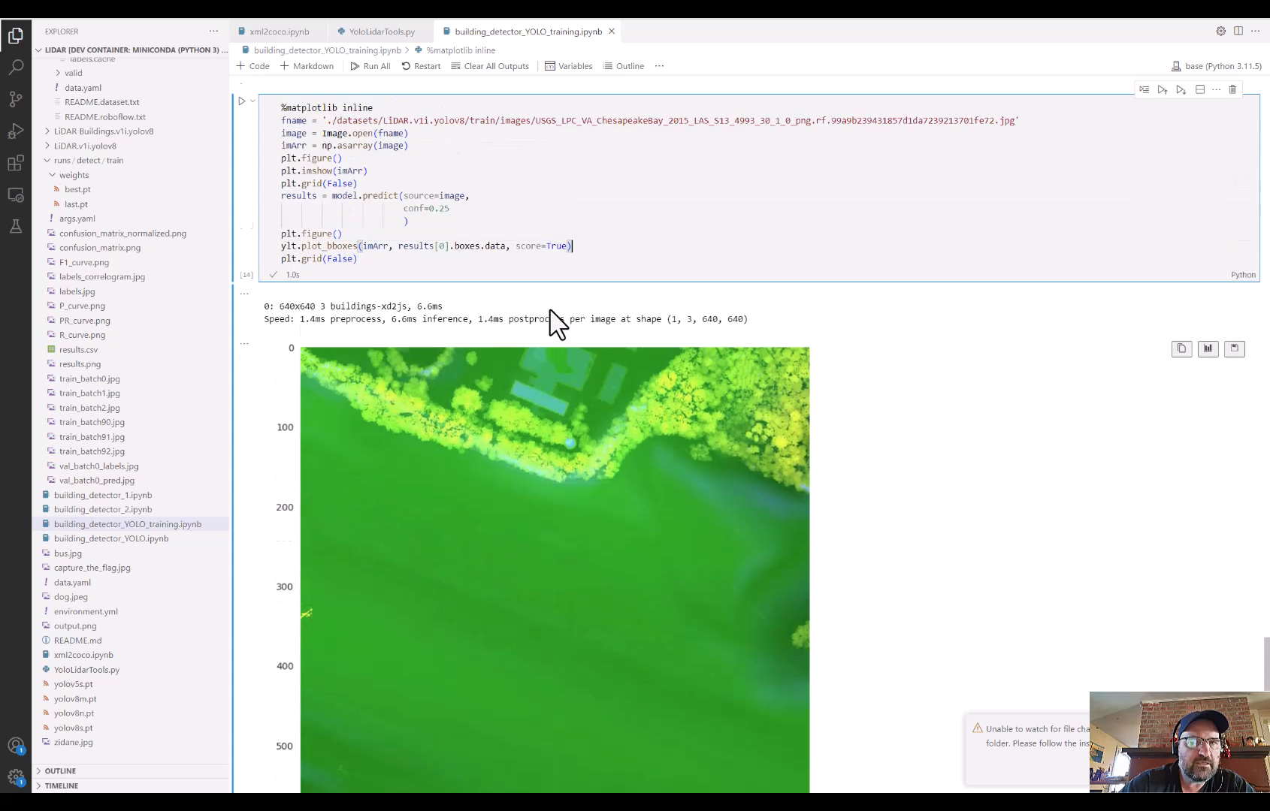
scroll(down, 3)
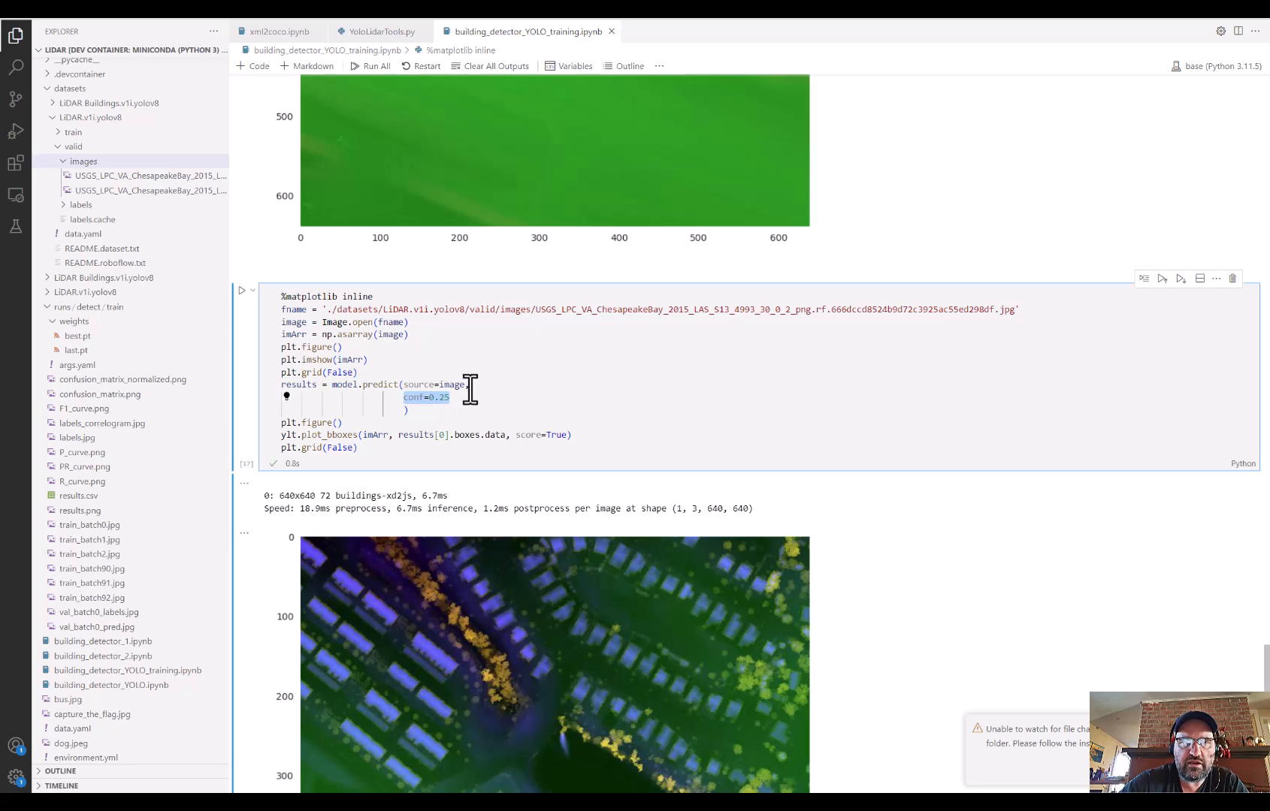
mouse_move(485, 385)
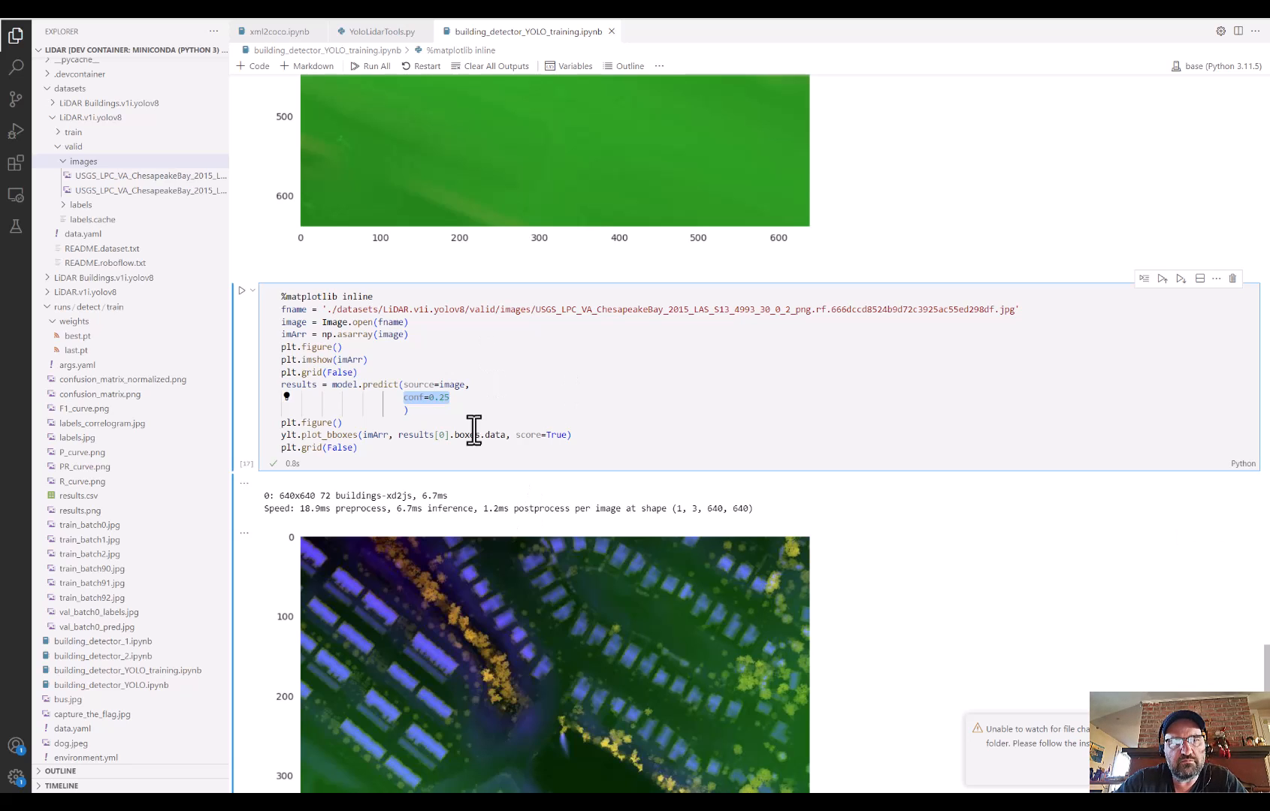
- Scroll down to view the validation tile's predicted rooftops, 72 buildings detected
scroll(down, 3)
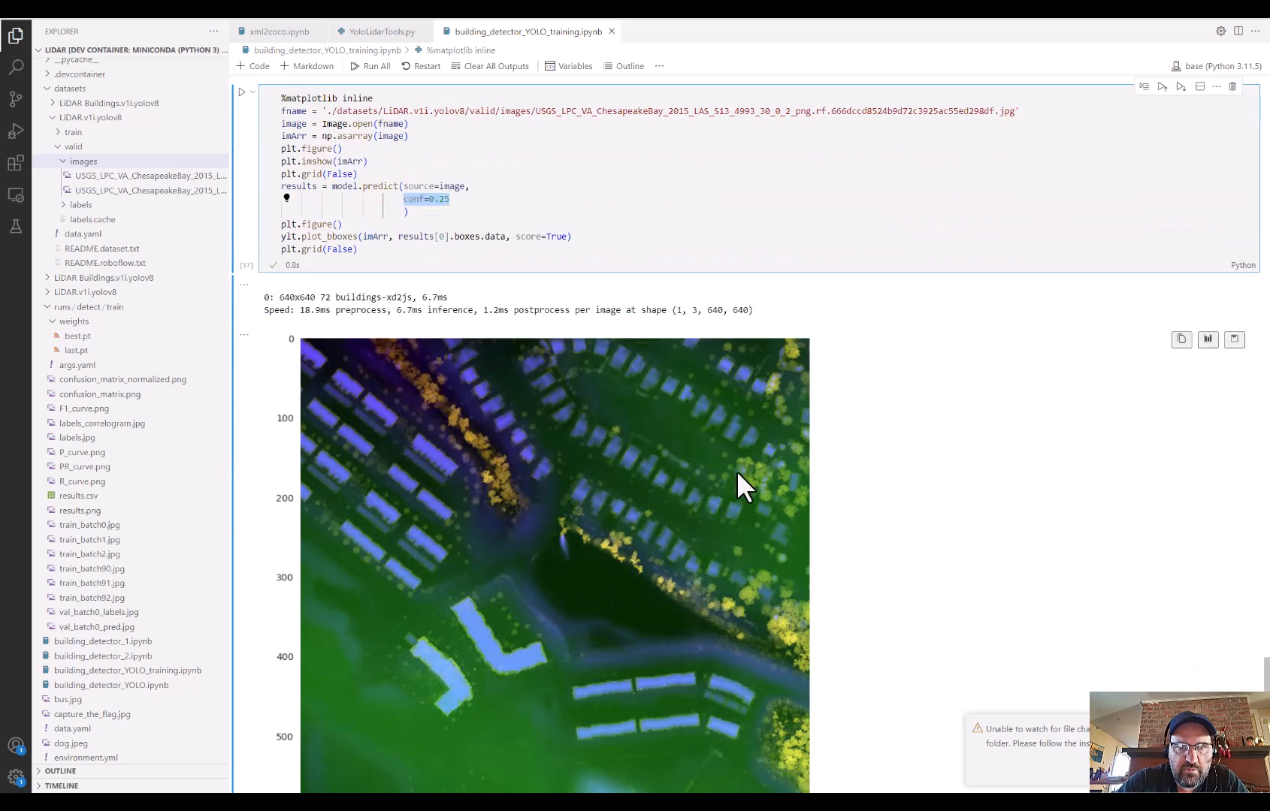
scroll(down, 3)
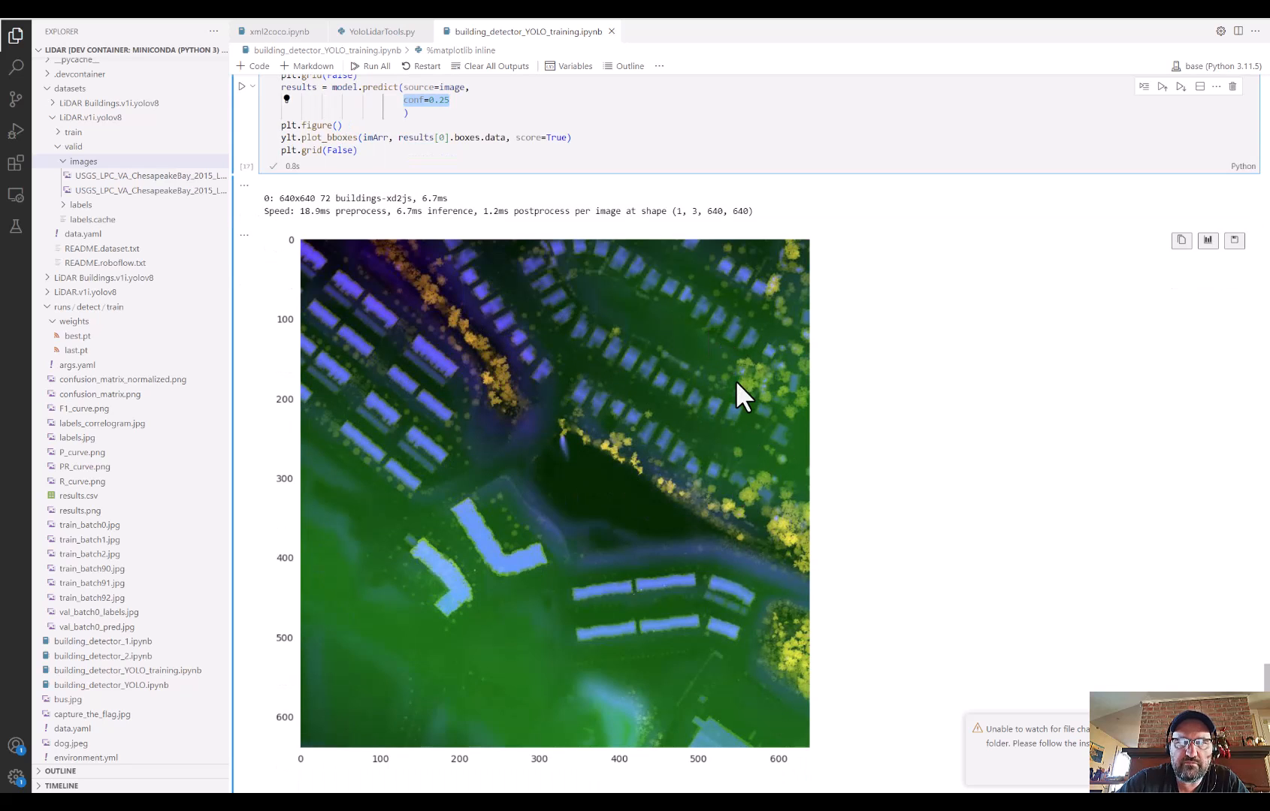
mouse_move(300, 493)
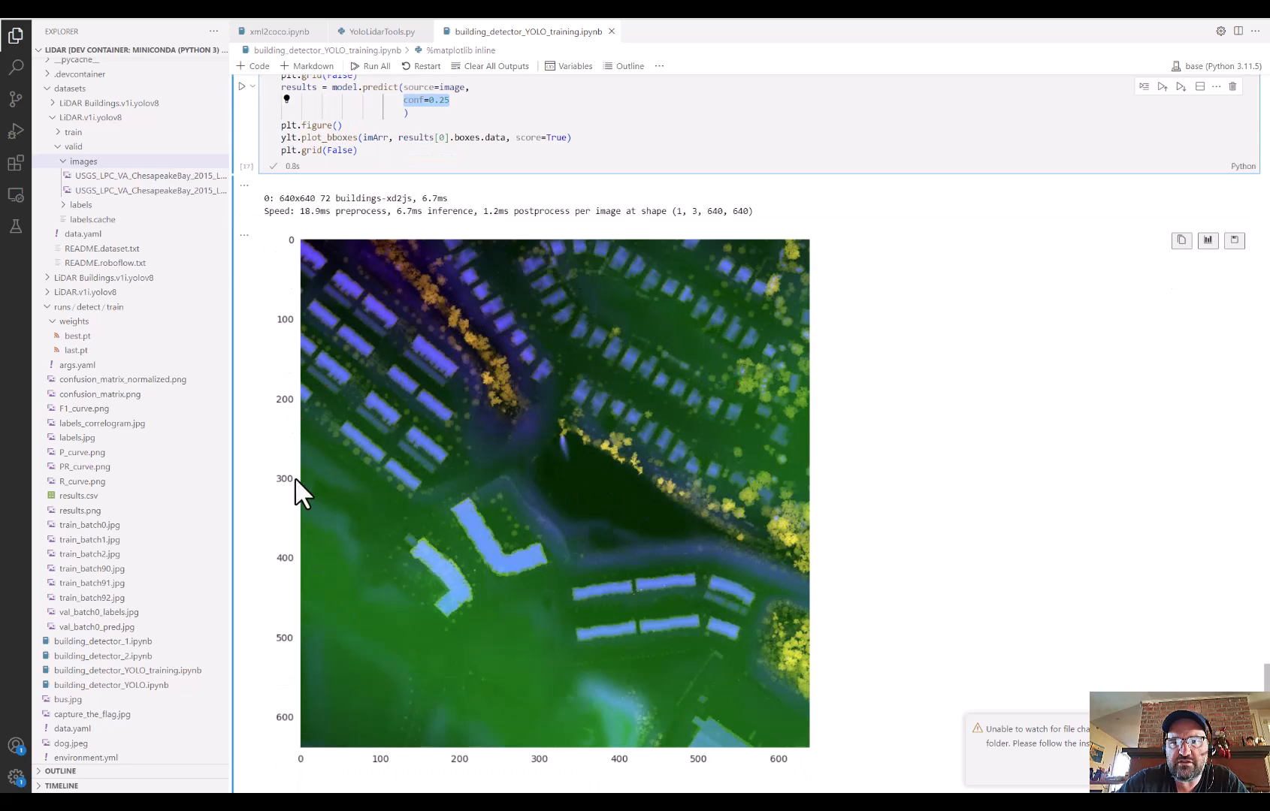
mouse_move(514, 694)
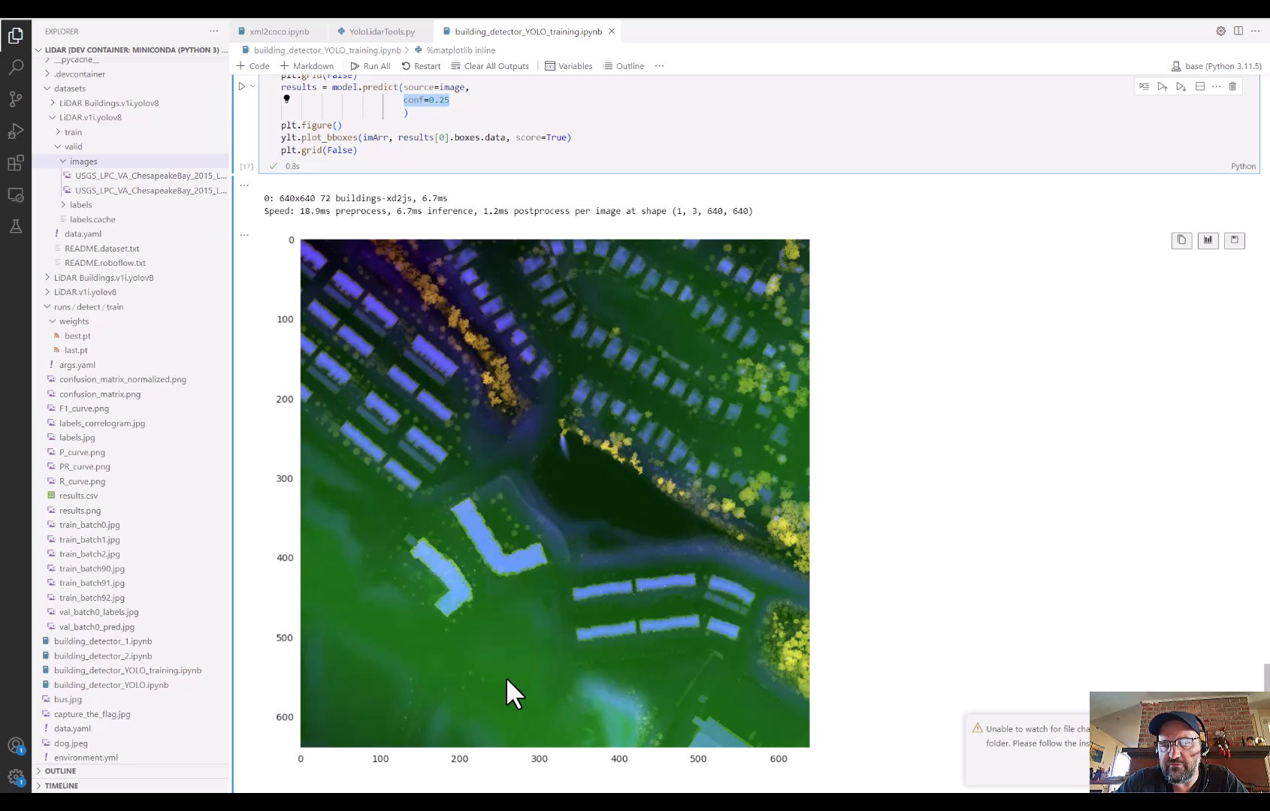
mouse_move(514, 500)
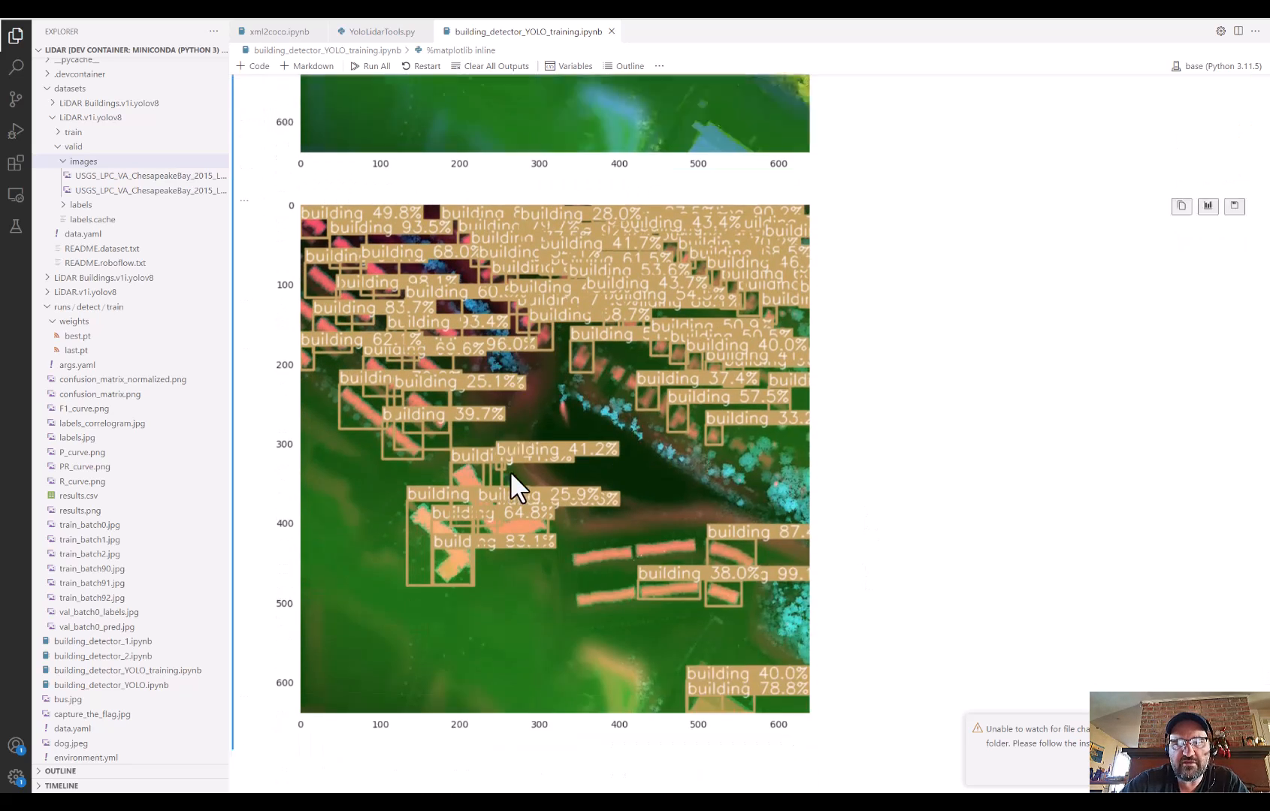
mouse_move(736, 502)
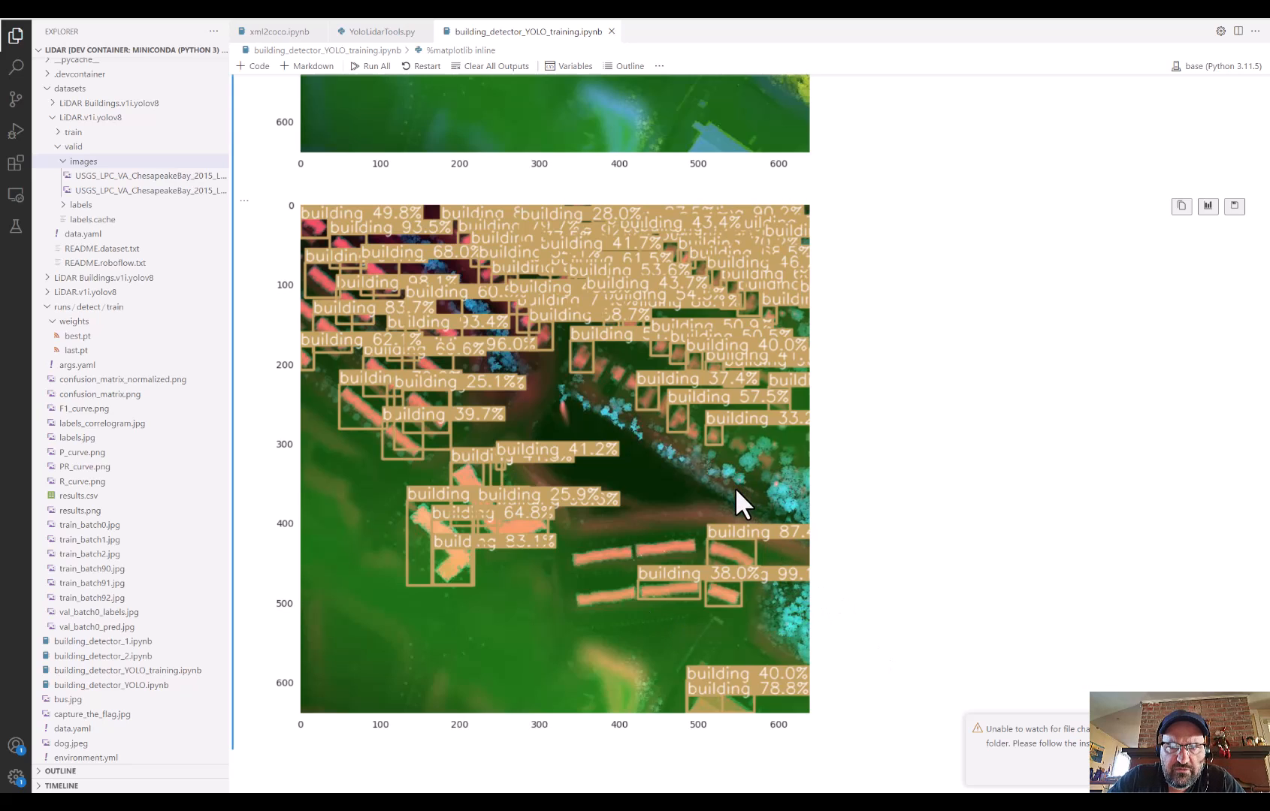
mouse_move(617, 386)
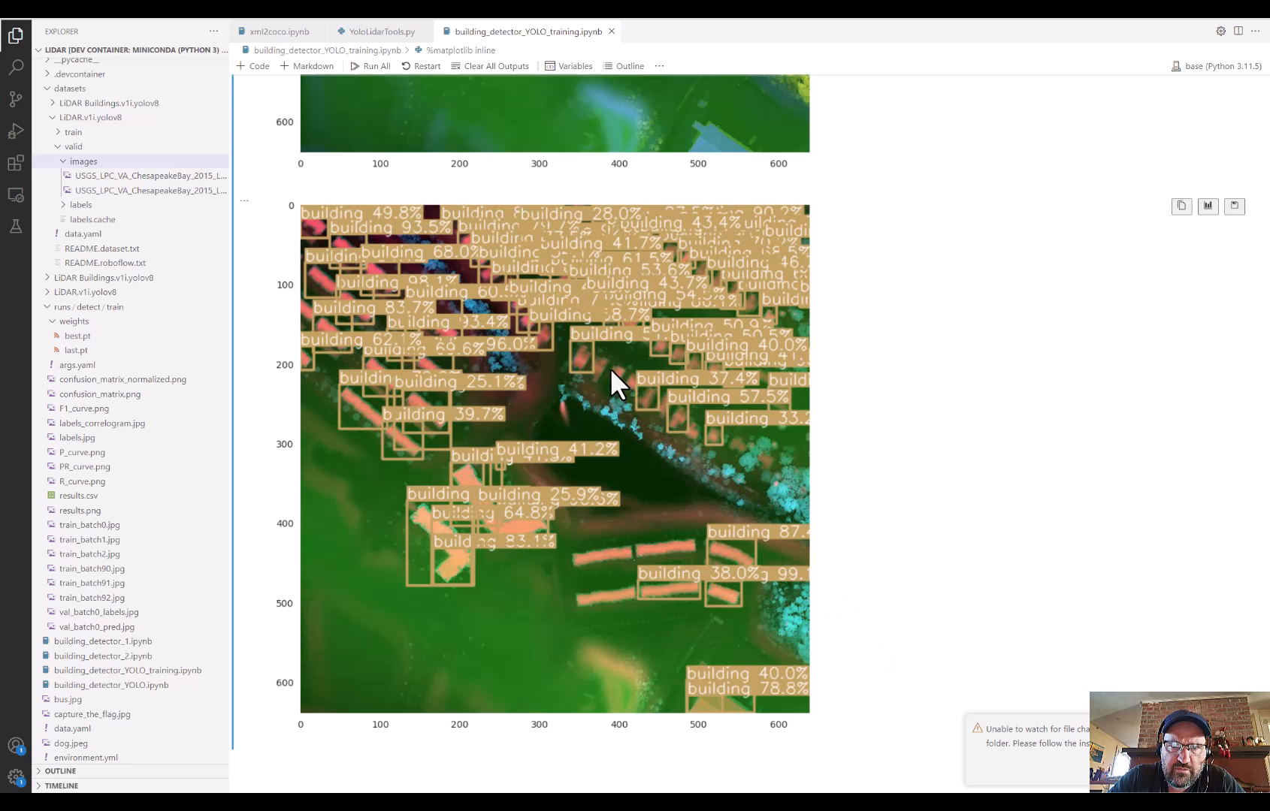
mouse_move(709, 454)
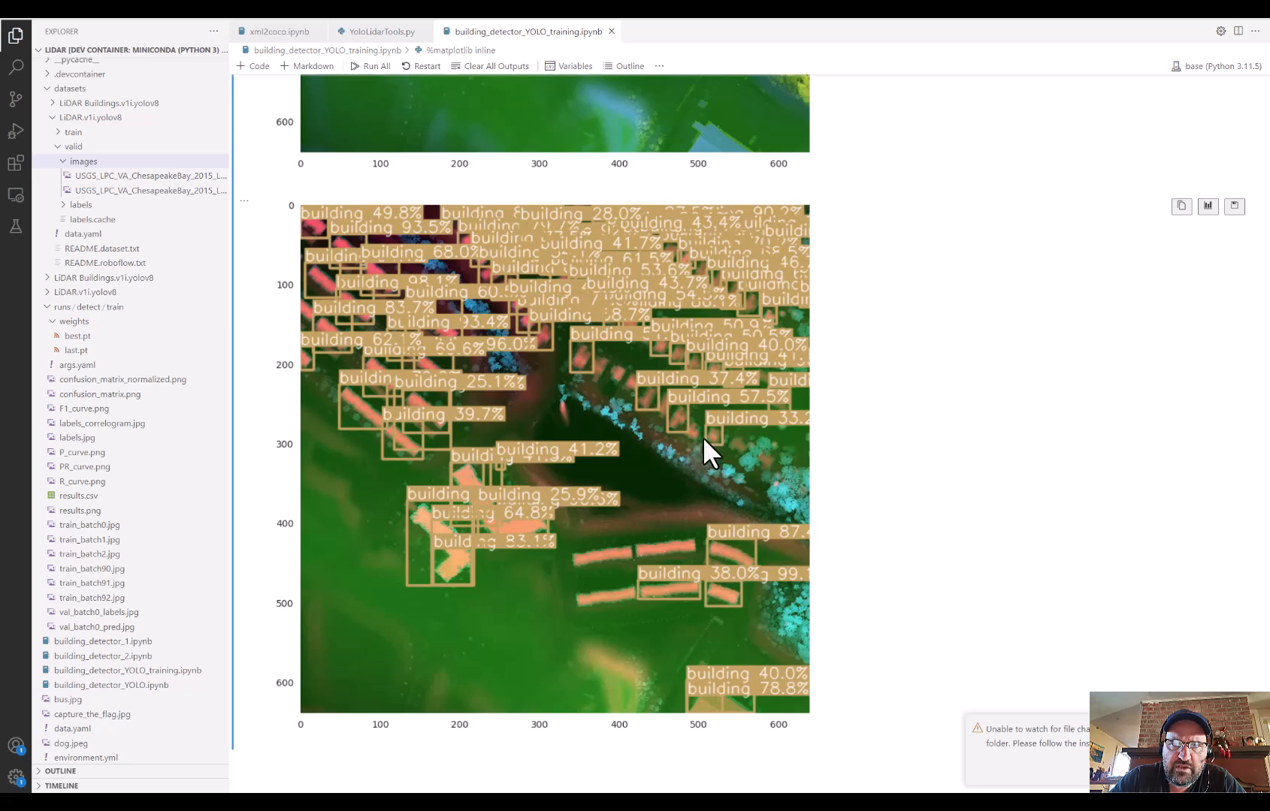
mouse_move(339, 354)
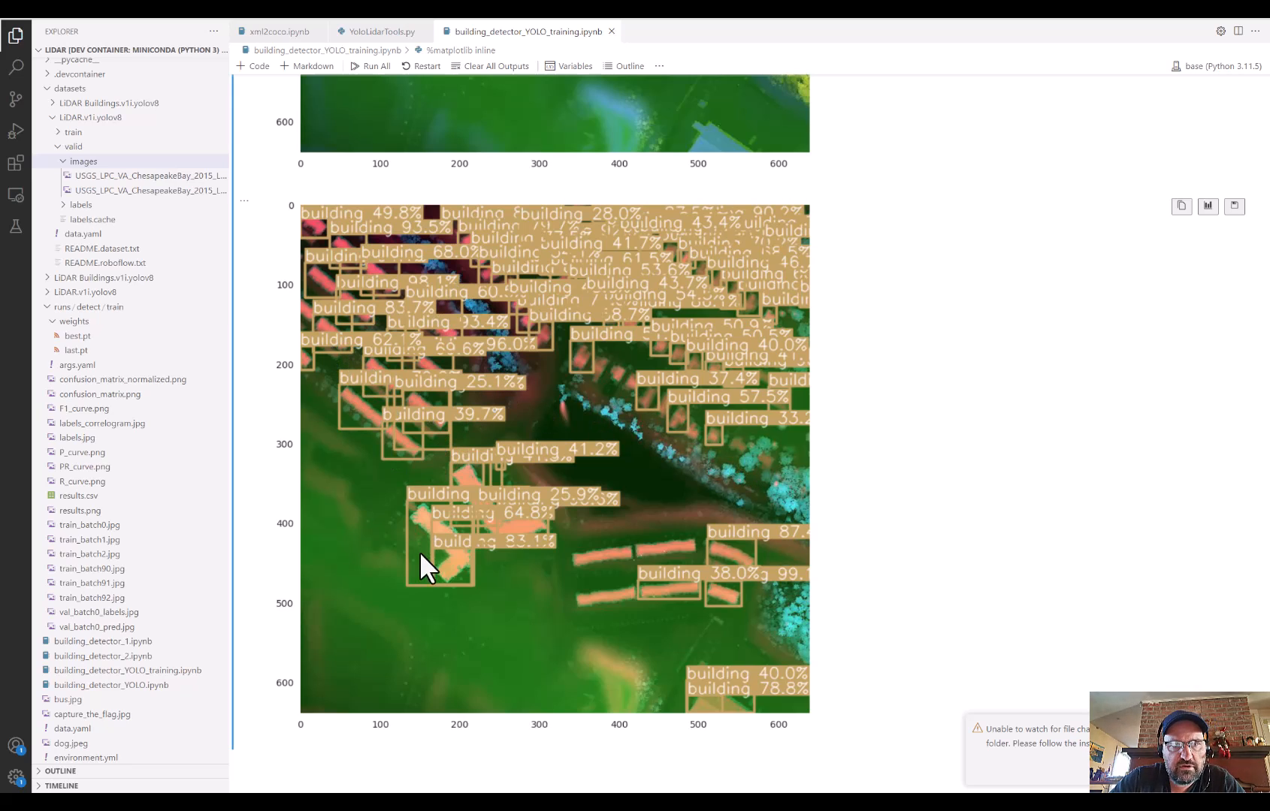
mouse_move(668, 579)
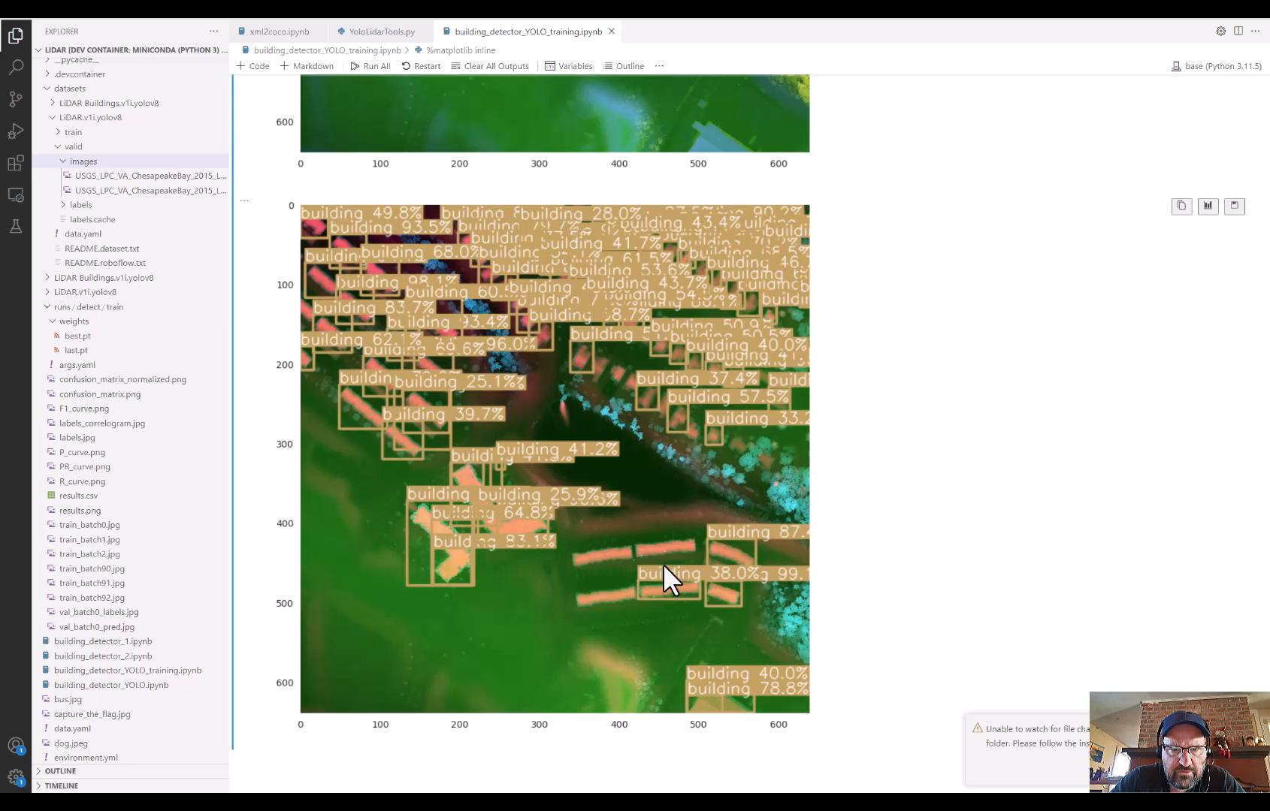
mouse_move(709, 571)
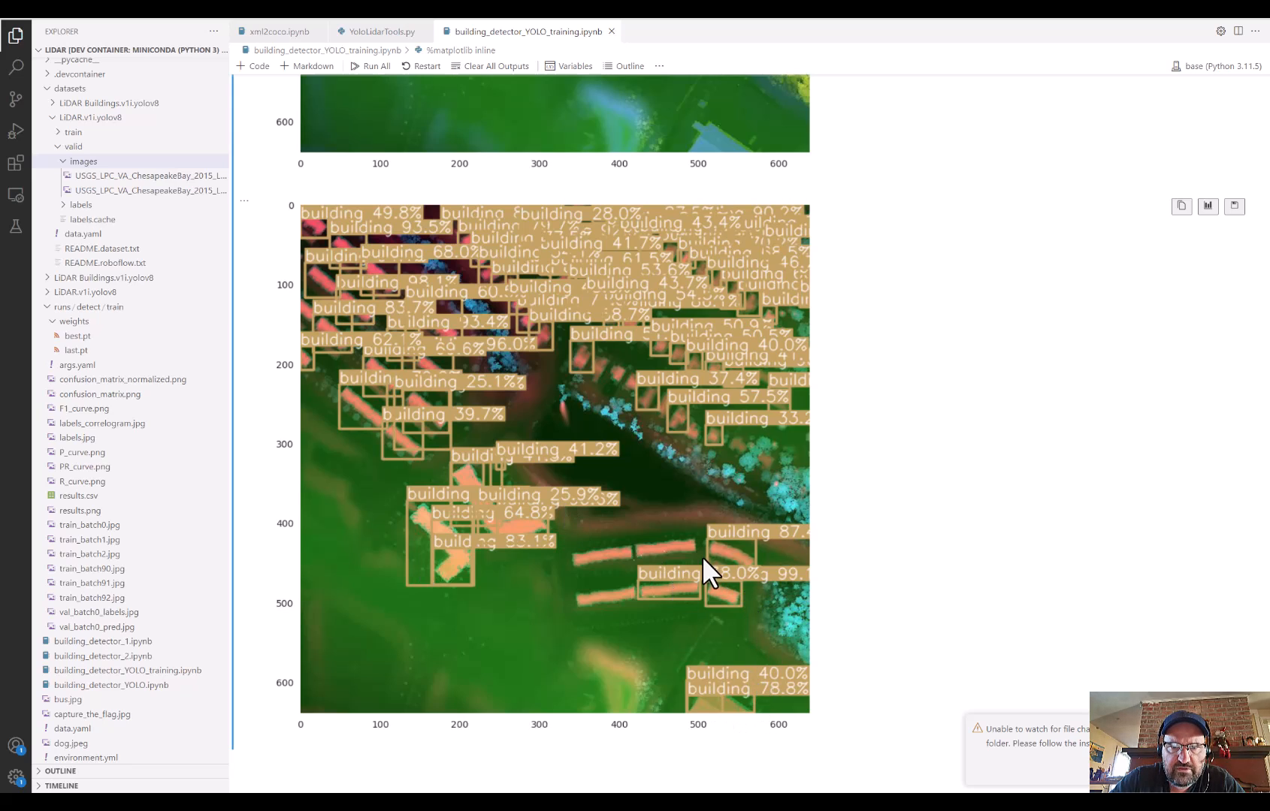
mouse_move(777, 340)
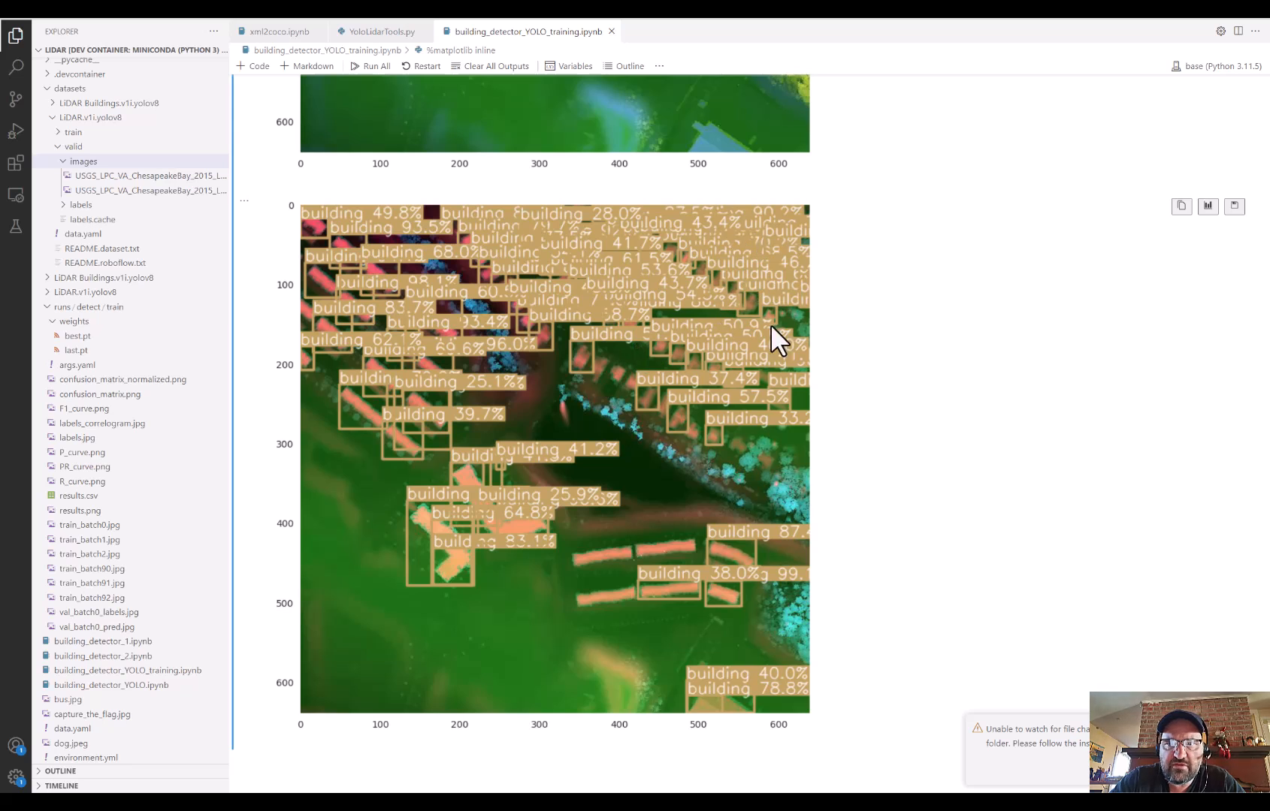
mouse_move(526, 550)
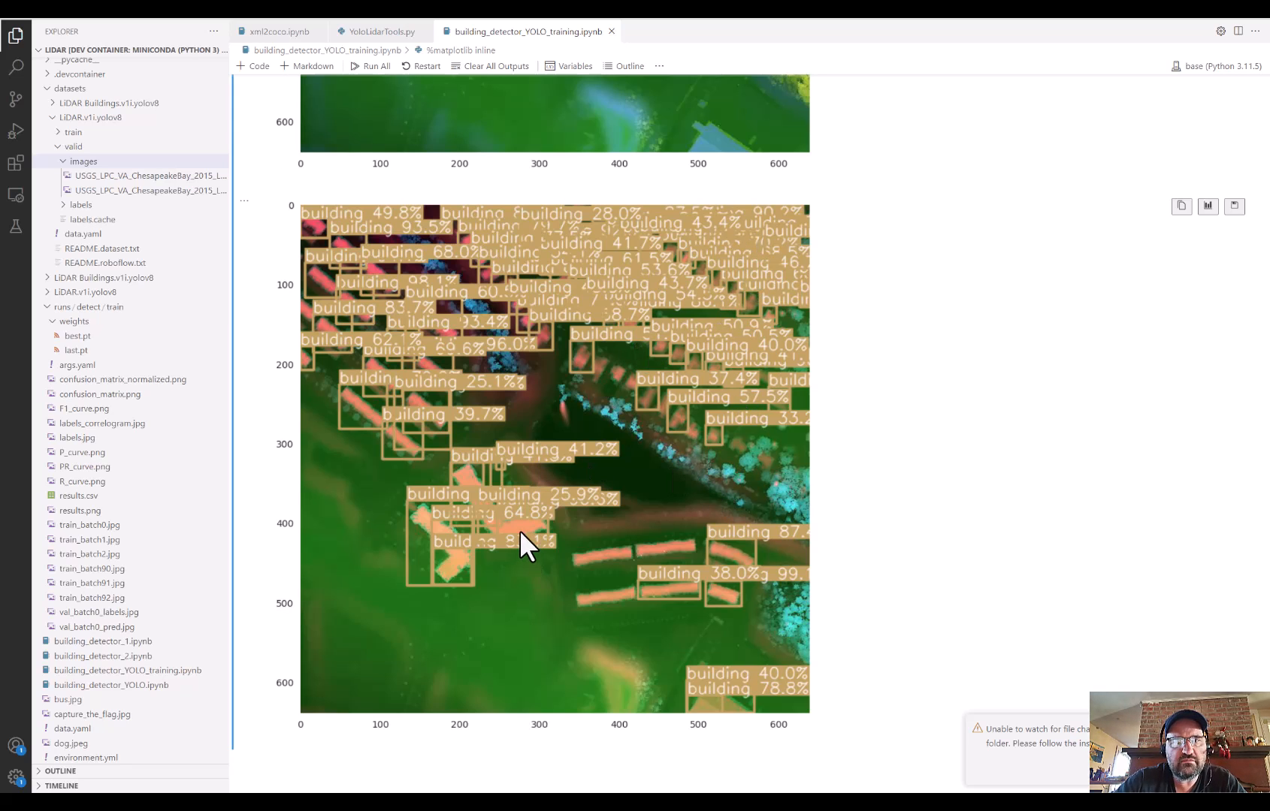